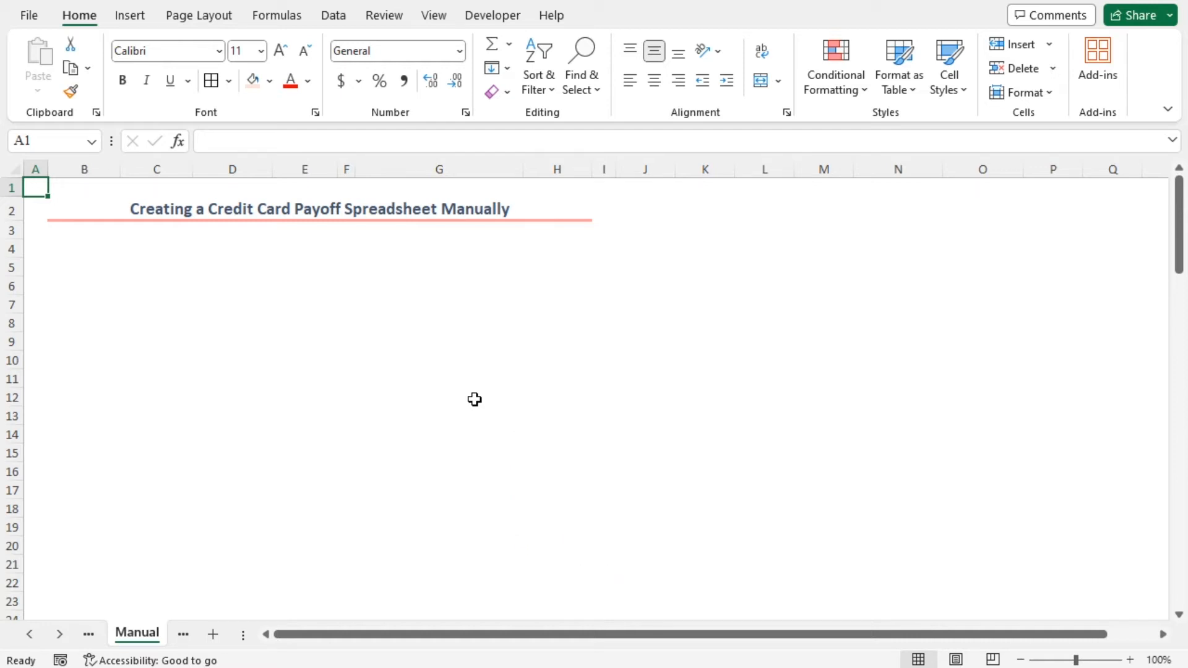
pyautogui.moveTo(480, 401)
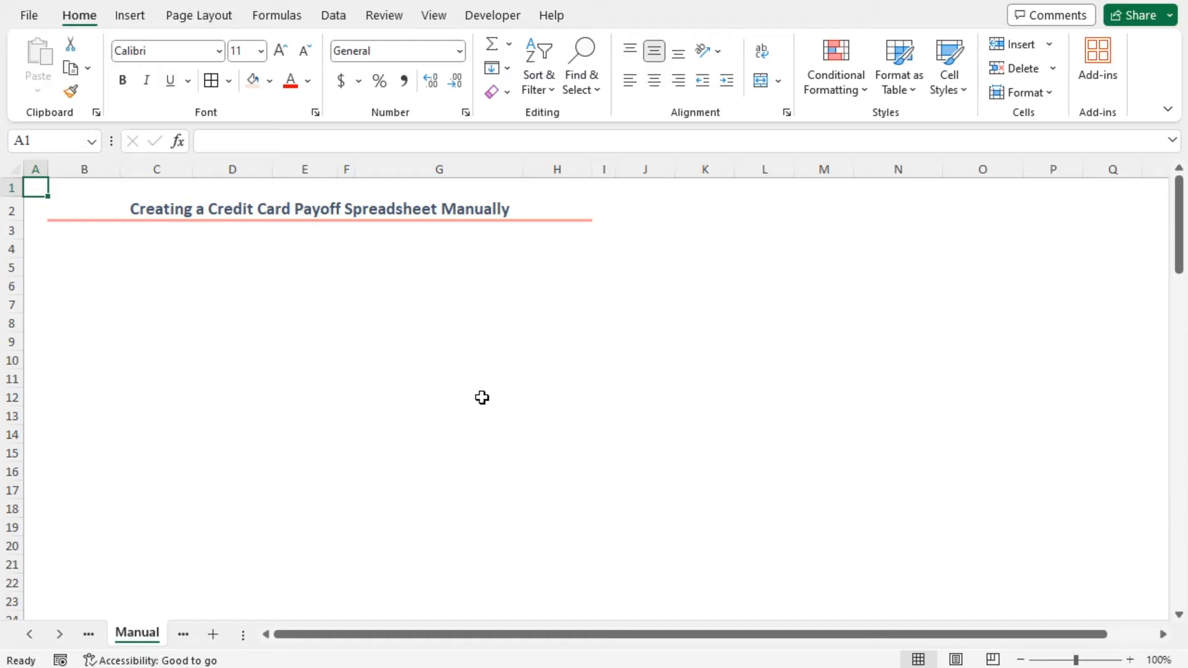
pyautogui.moveTo(157, 264)
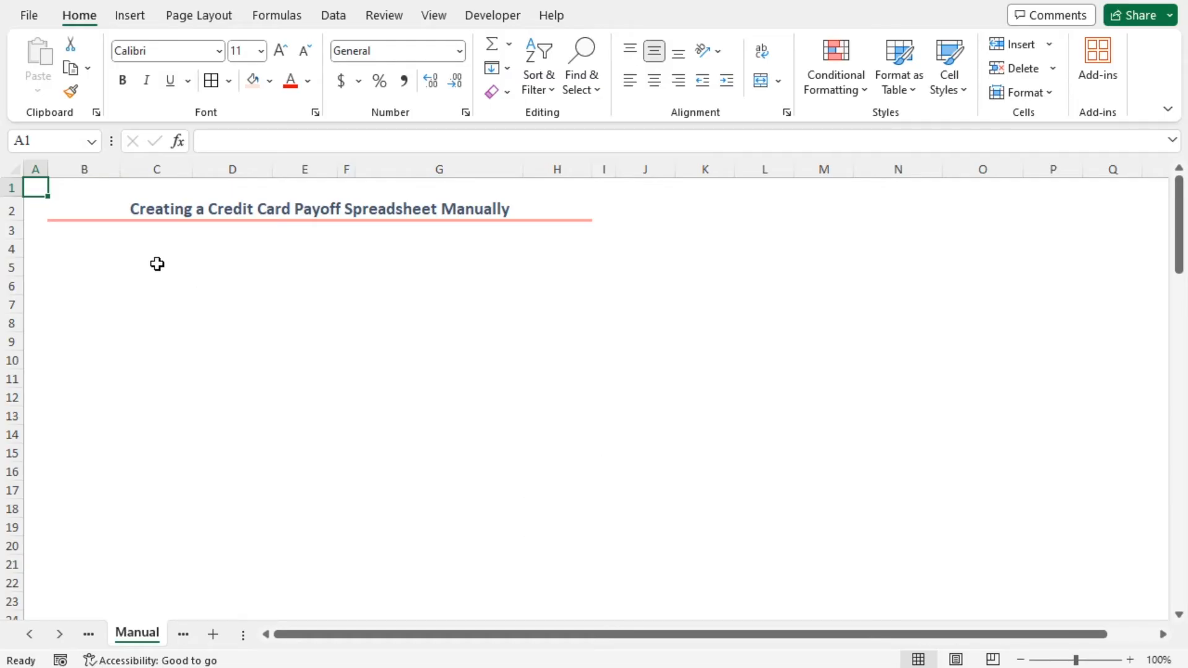
# - Type Month, Payment, Interest and Balance into cells B4 through E4
pyautogui.click(84, 249)
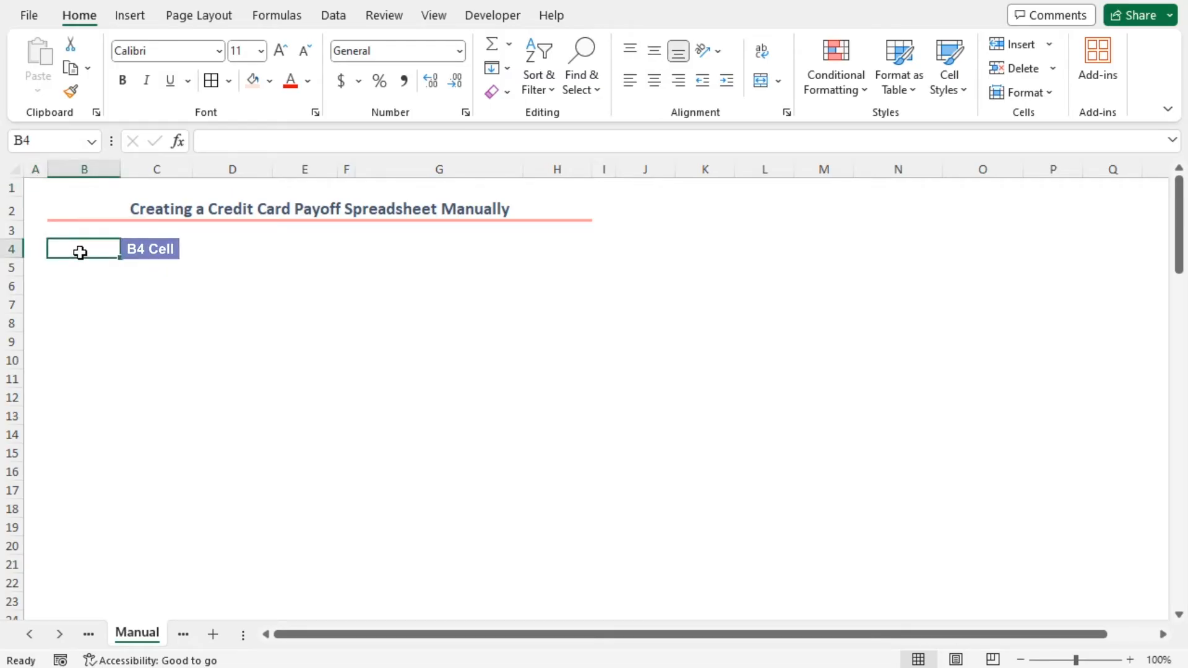
pyautogui.write('Month')
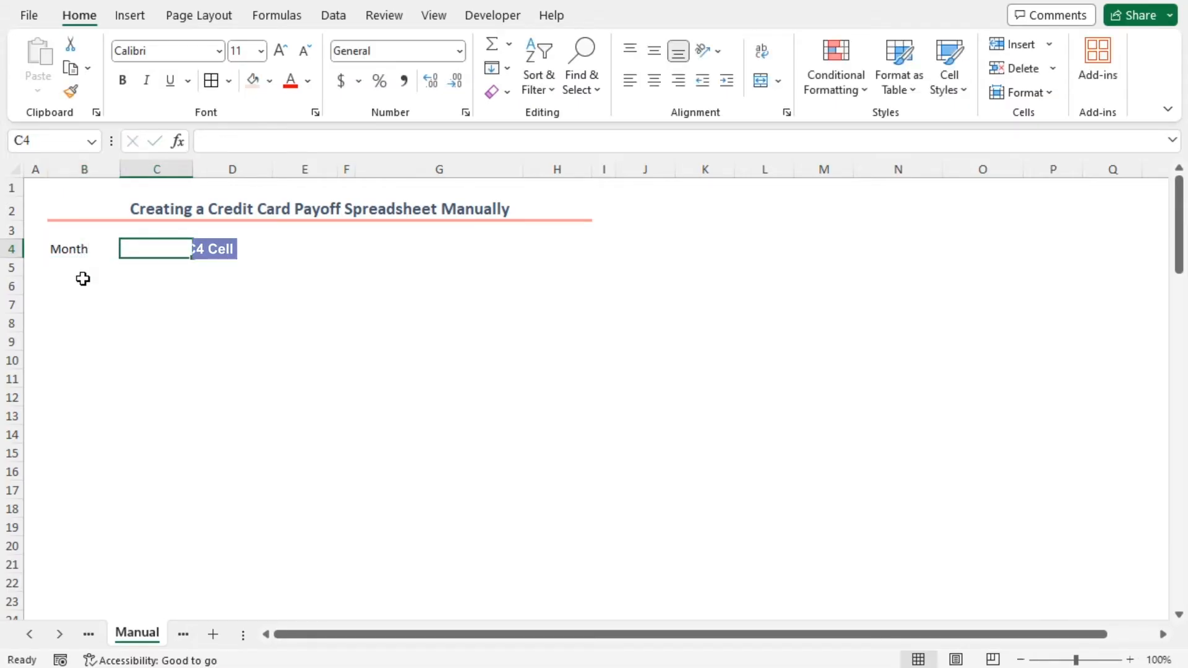
pyautogui.write('Payment')
pyautogui.click(232, 248)
pyautogui.write('Interest')
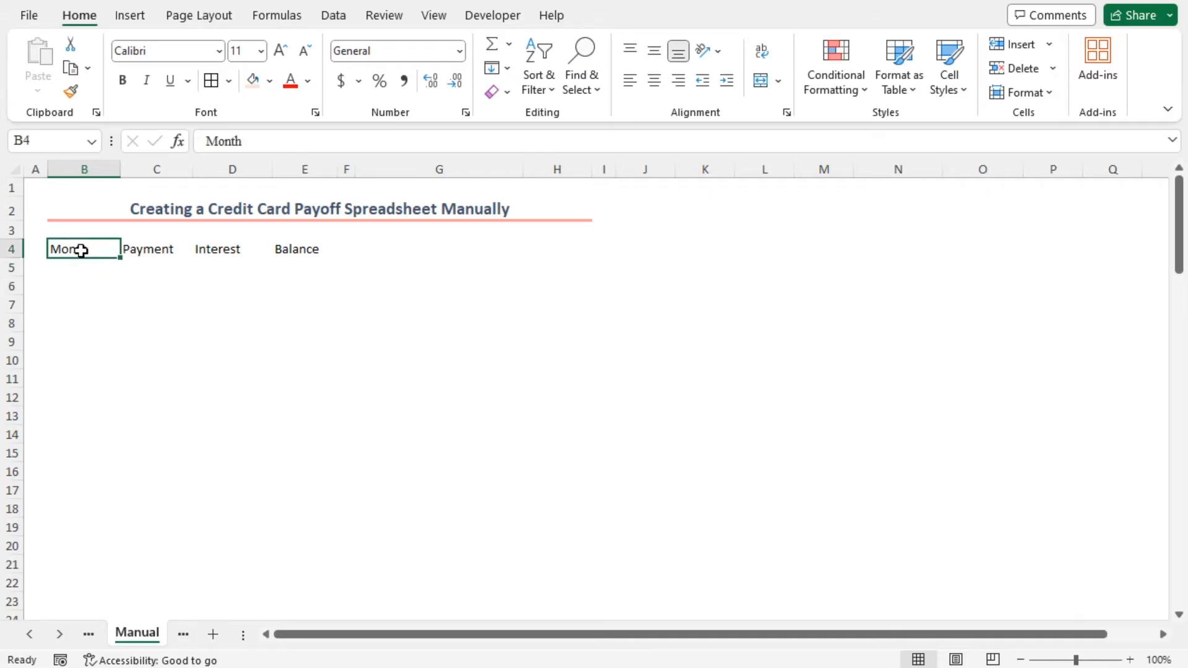
# - Make B4:E4 bold and centred, enlarge the font slightly, and fill it light orange
pyautogui.moveTo(72, 249); pyautogui.dragTo(303, 248)
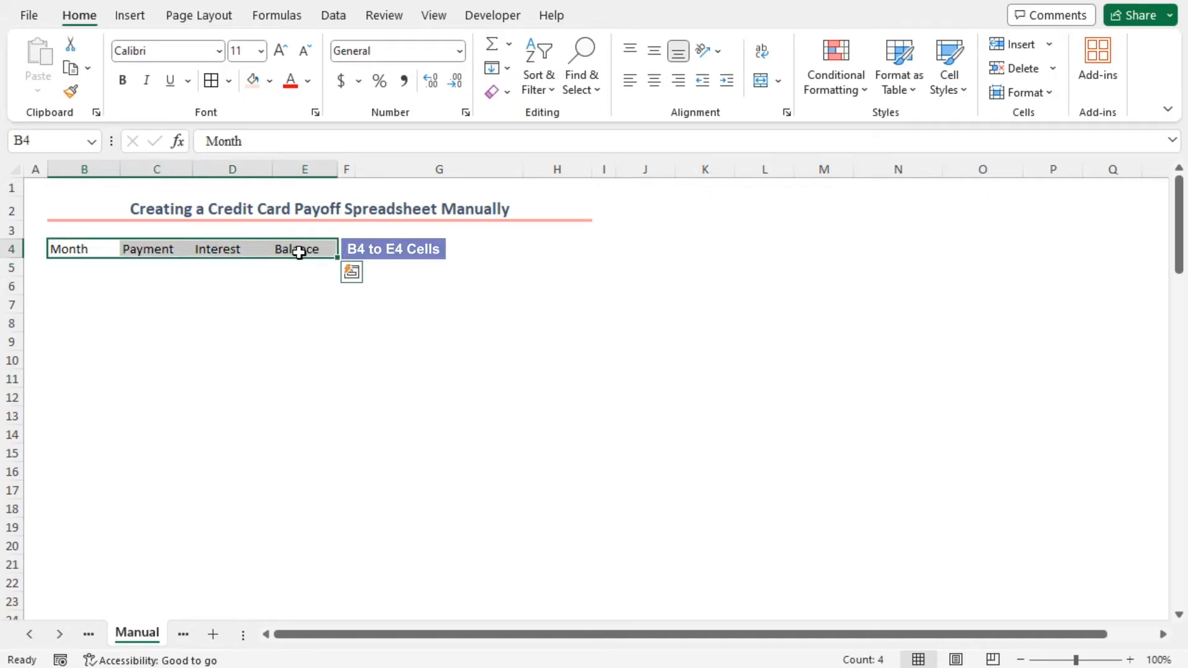
pyautogui.press('ctrl+b')
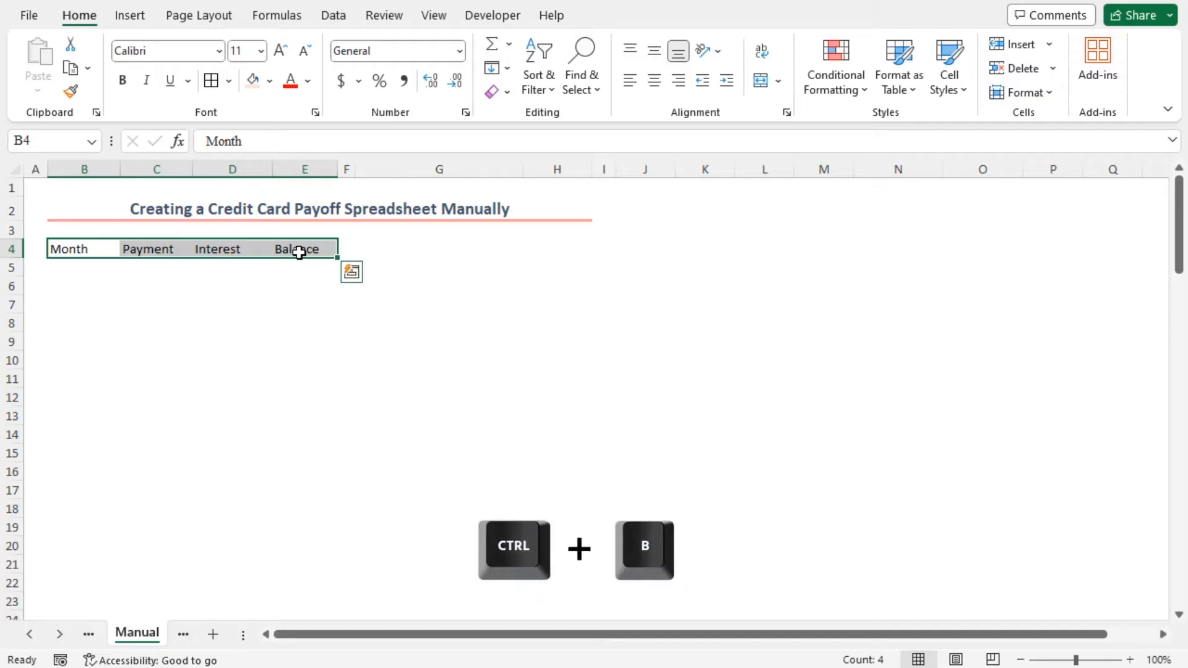
pyautogui.press('ctrl+b')
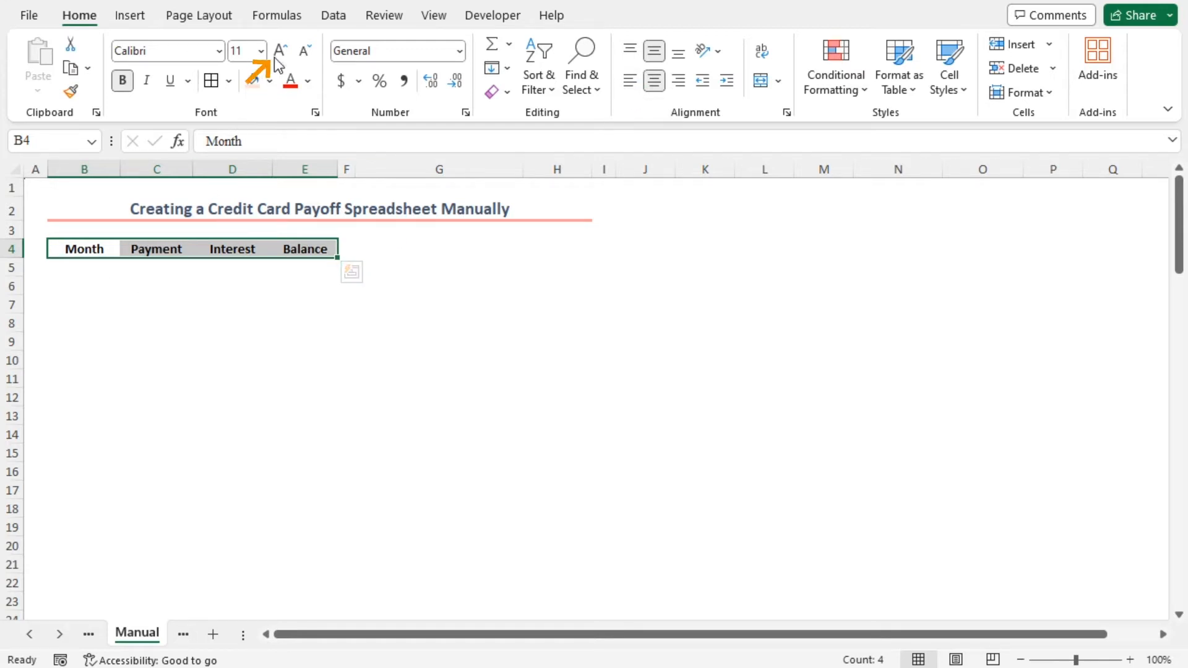
pyautogui.click(281, 50)
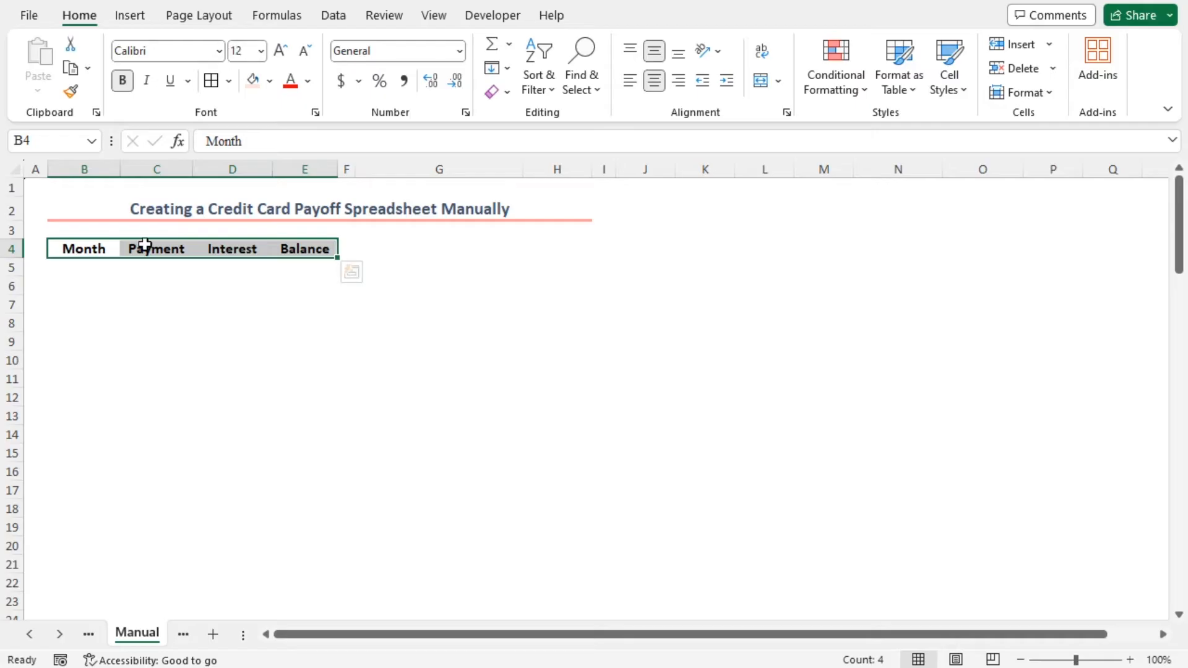
pyautogui.click(269, 80)
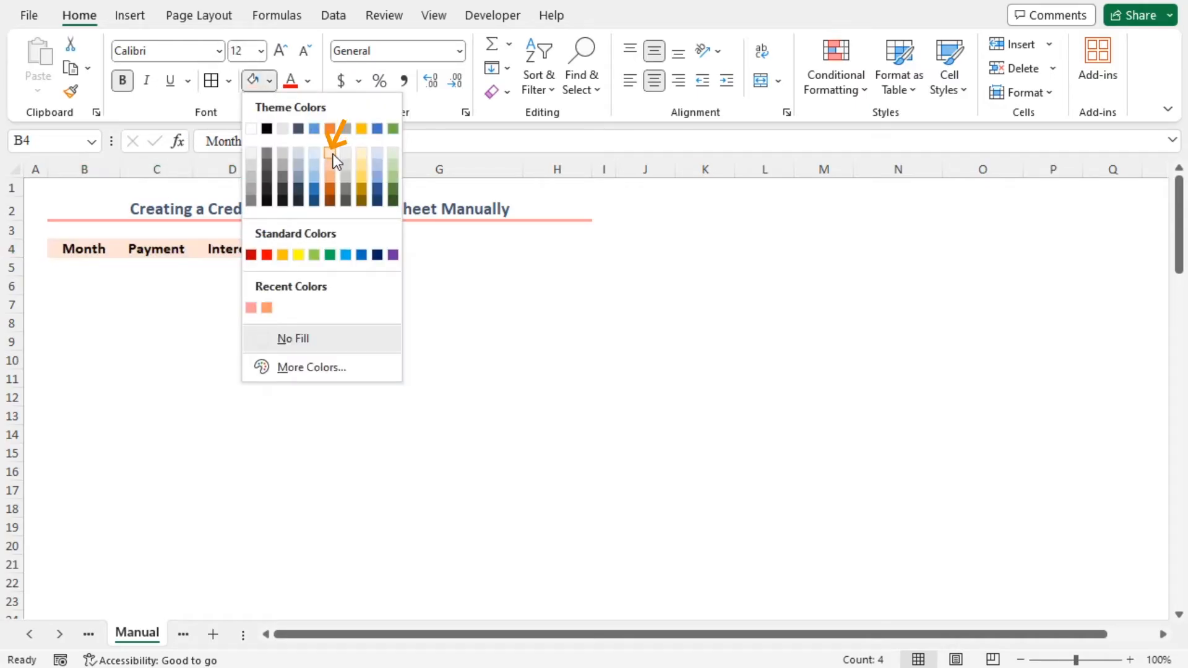
pyautogui.click(330, 155)
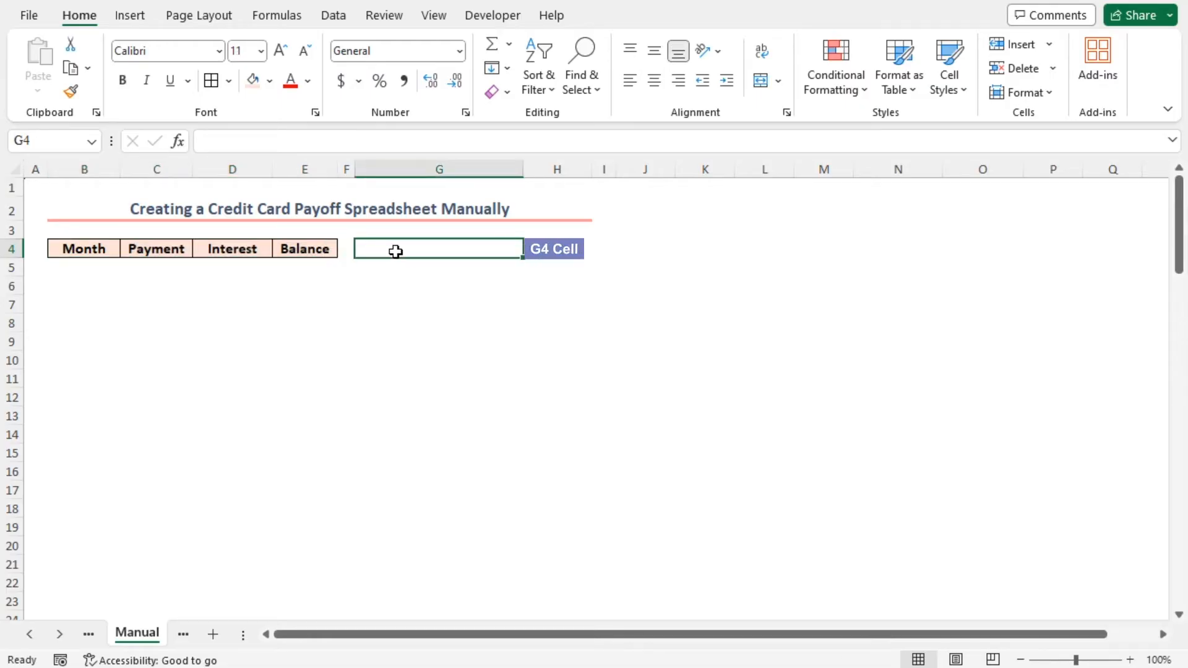
# - Enter Product Price $1,699, Interest Rate (Yearly) 19, Monthly Payment $100 and a No of Payments label in G4:H7
pyautogui.write('P')
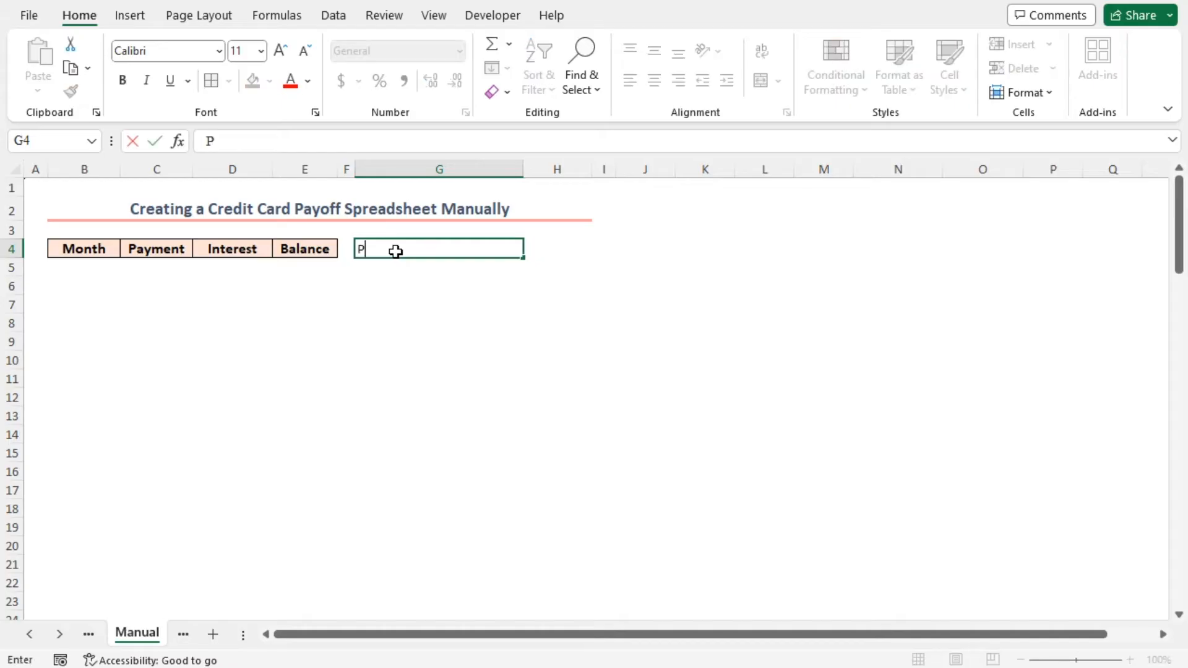
pyautogui.write('roduct Price')
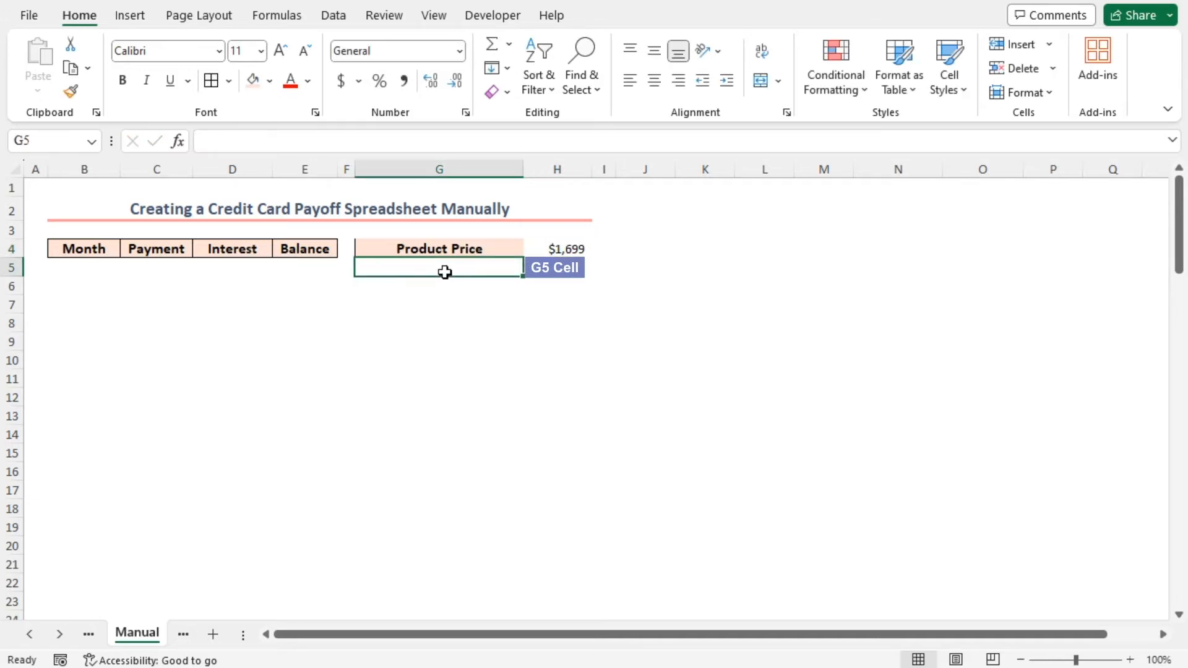
pyautogui.write('Interest Rate (Yearly')
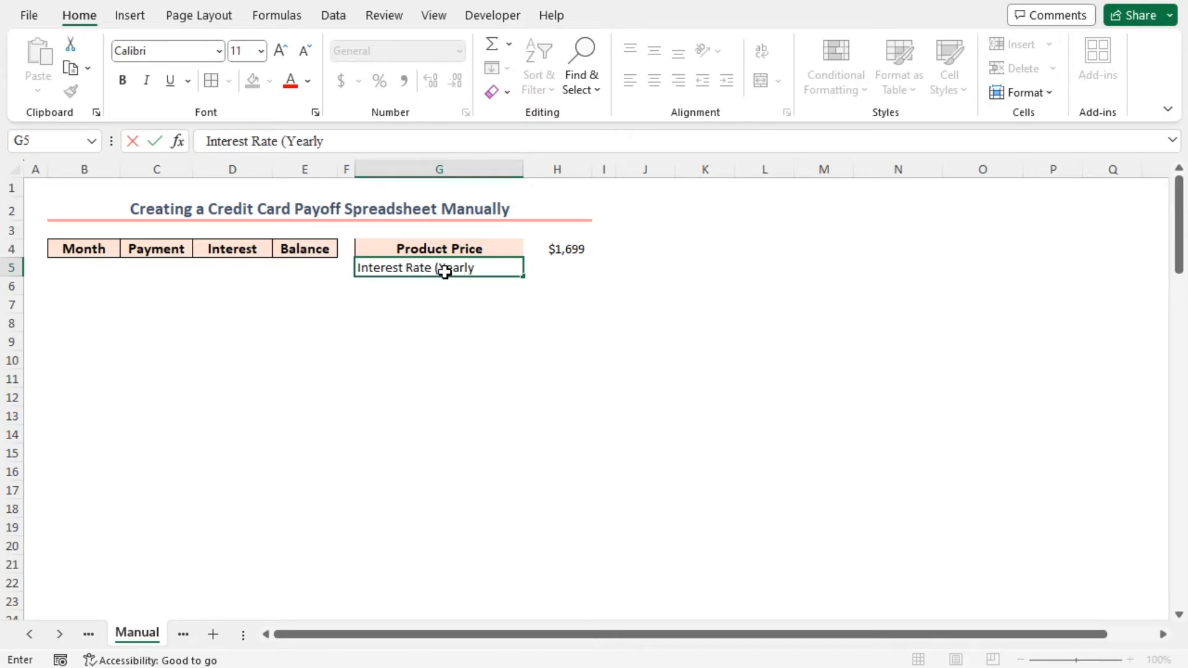
pyautogui.write(')')
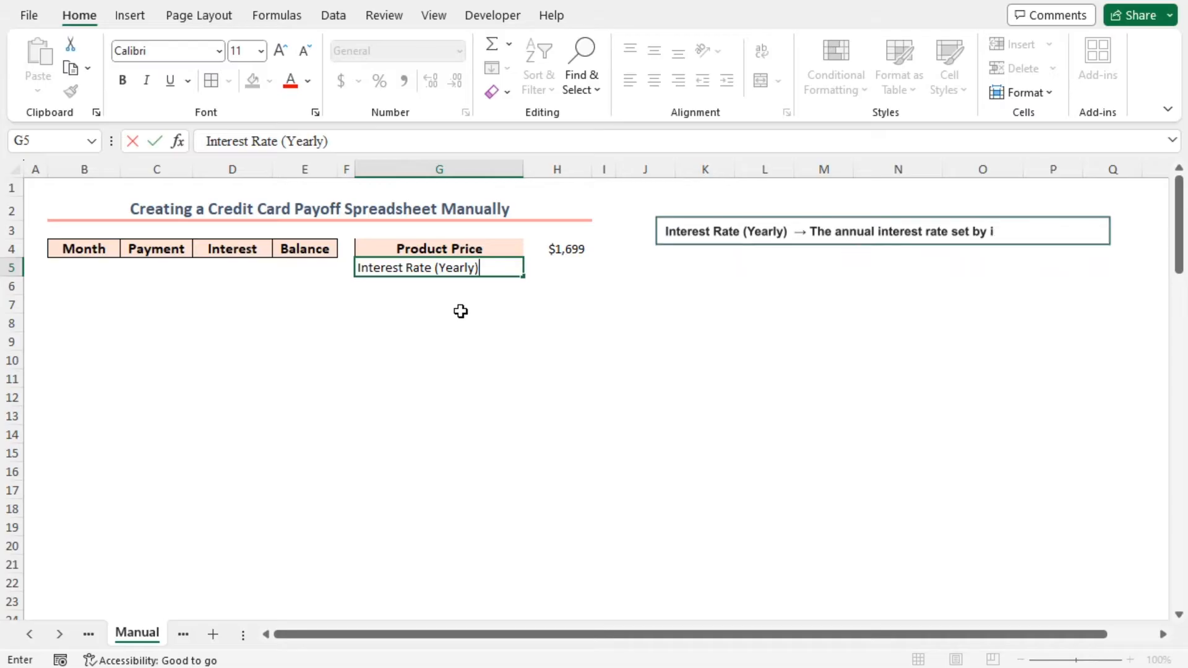
pyautogui.write('19')
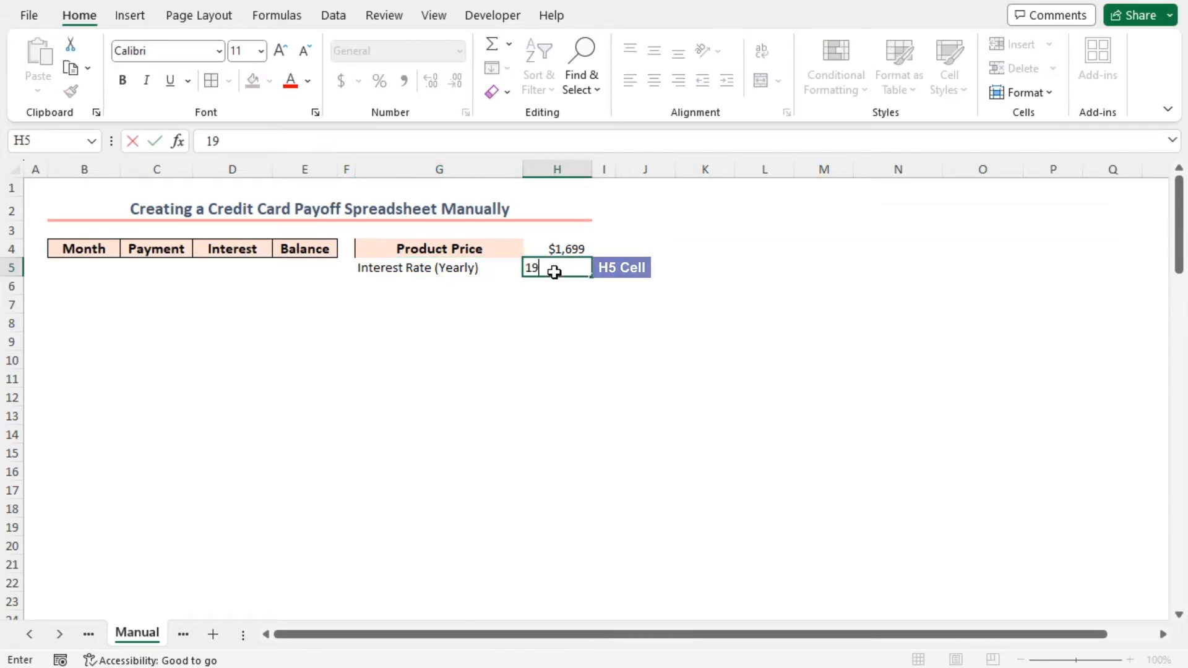
pyautogui.press('enter')
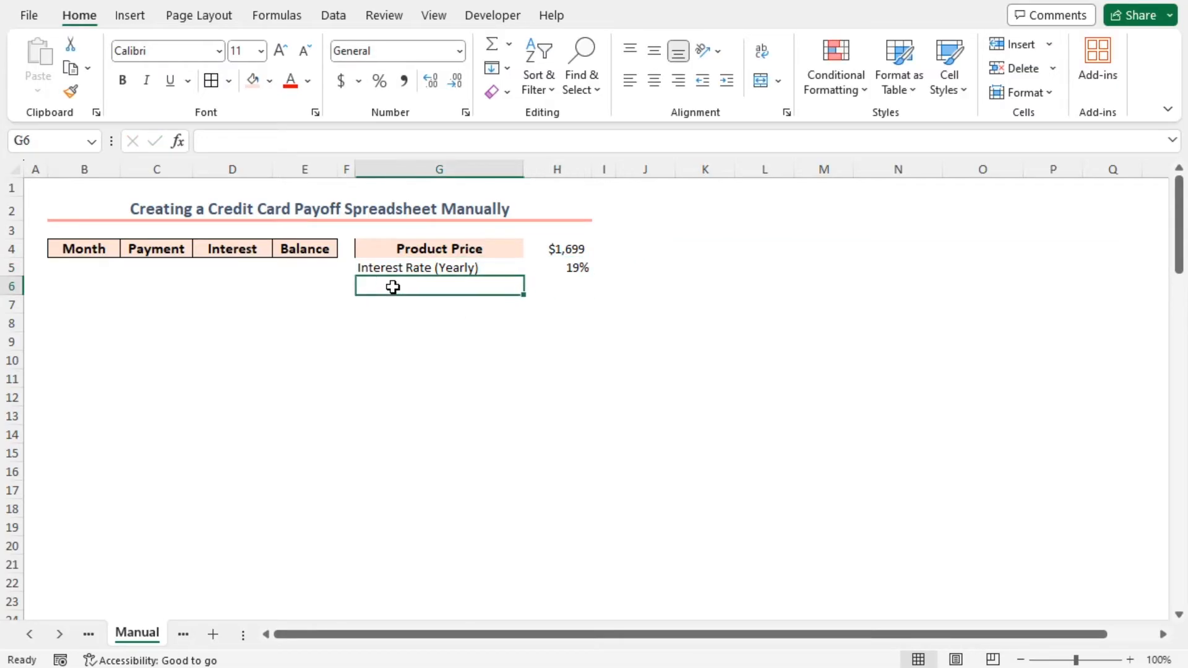
pyautogui.write('Monthly Payment')
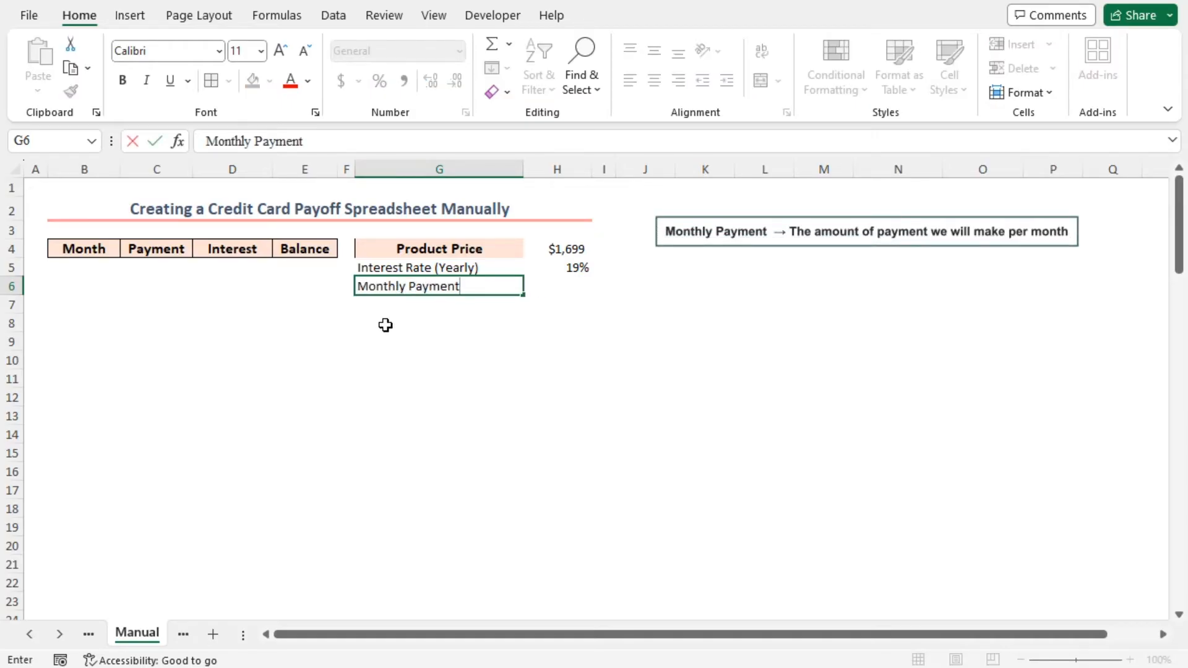
pyautogui.moveTo(407, 335)
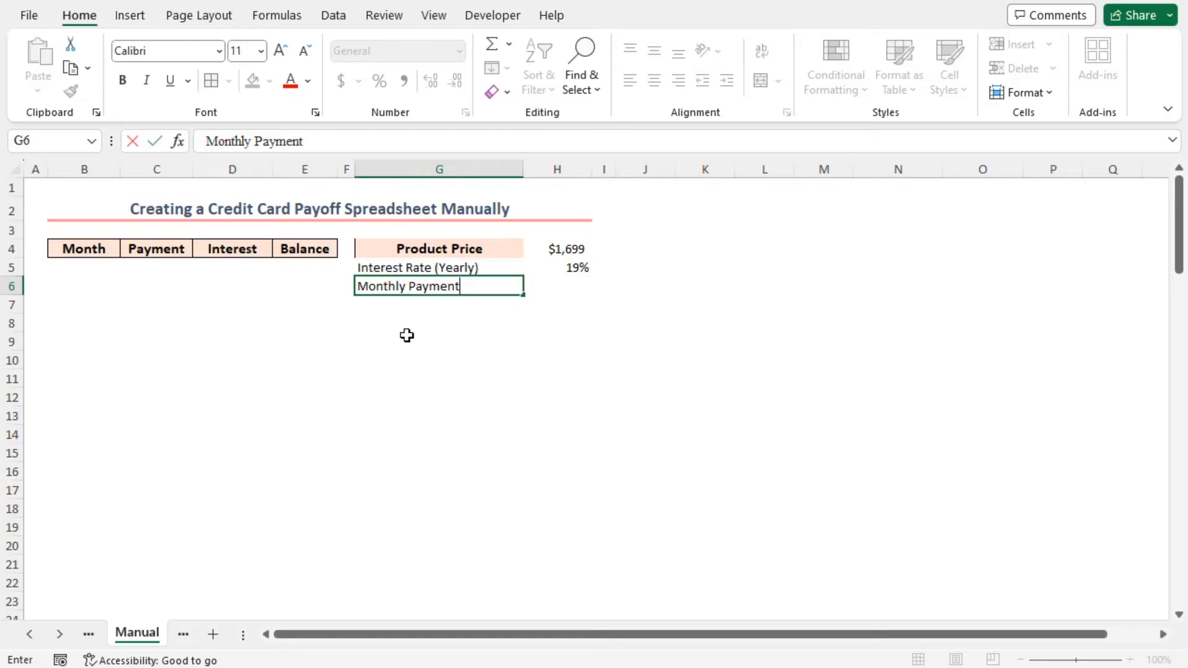
pyautogui.write('$100')
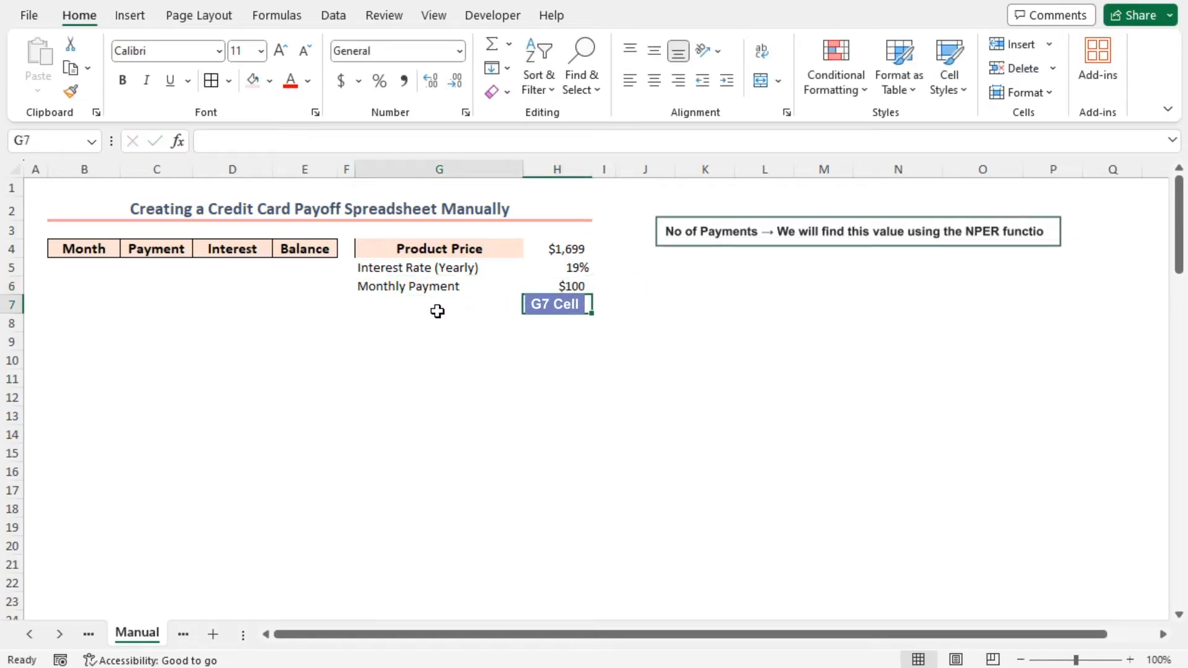
pyautogui.write('No of Payments')
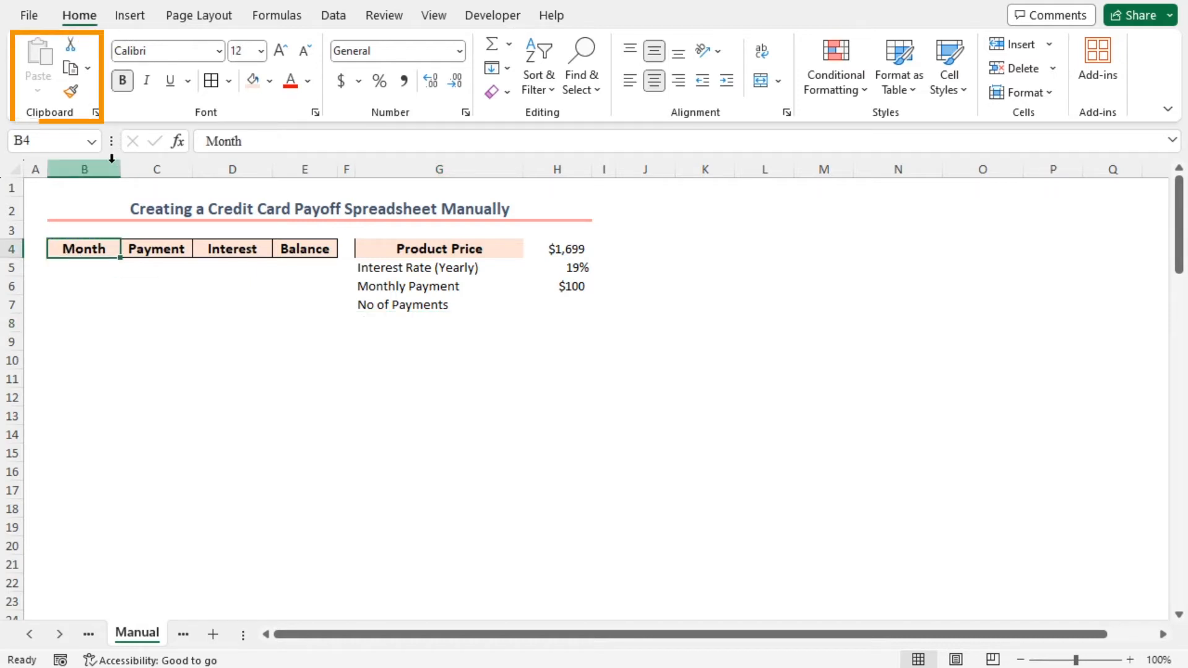
pyautogui.moveTo(69, 91)
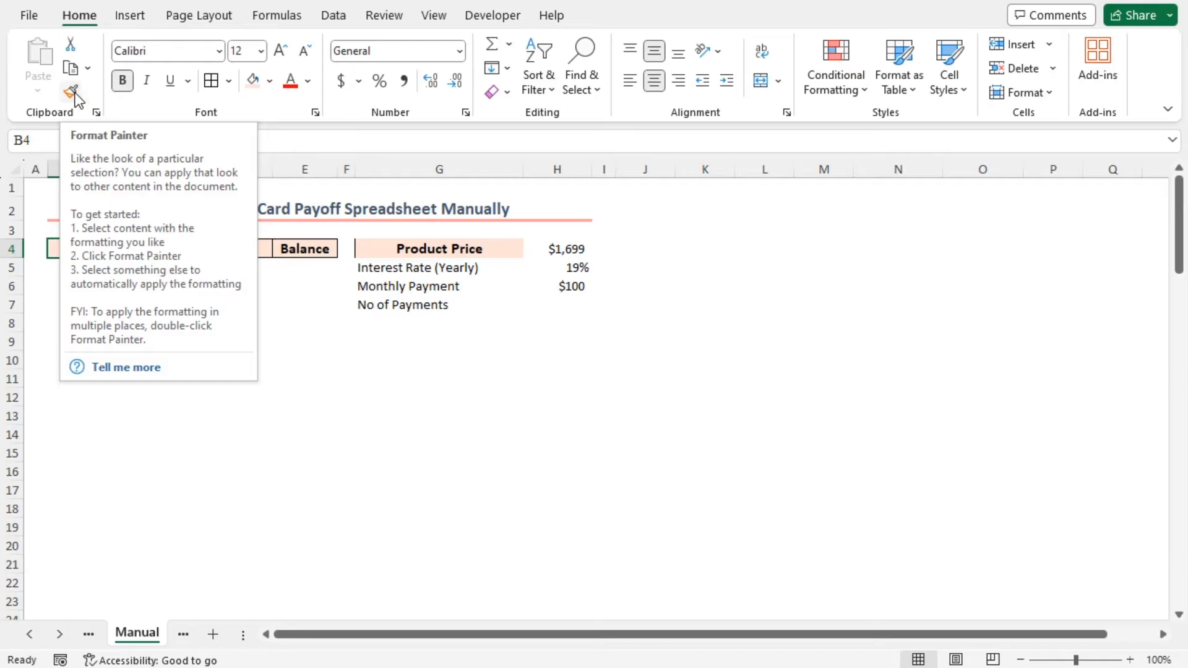
# - Format-paint the B4 header style onto G4:G7 and add All Borders to H4:H7
pyautogui.click(70, 91)
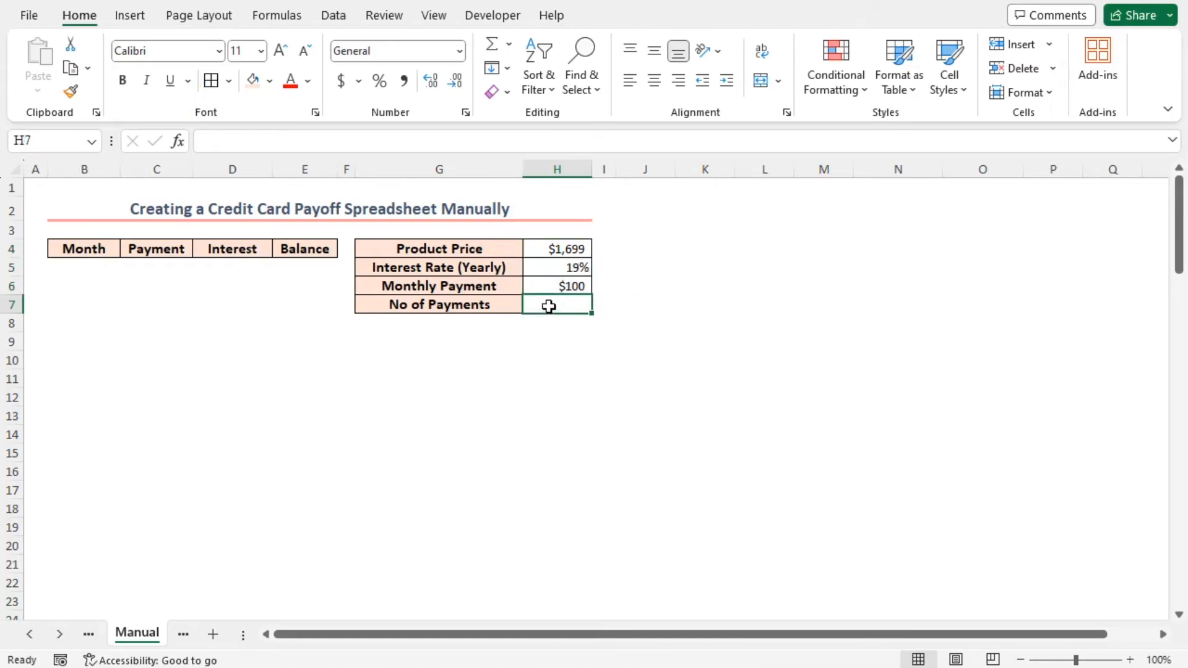
# - Type =NPER(H5/12,-H6,H4) into H7 to count the payments
pyautogui.write('=')
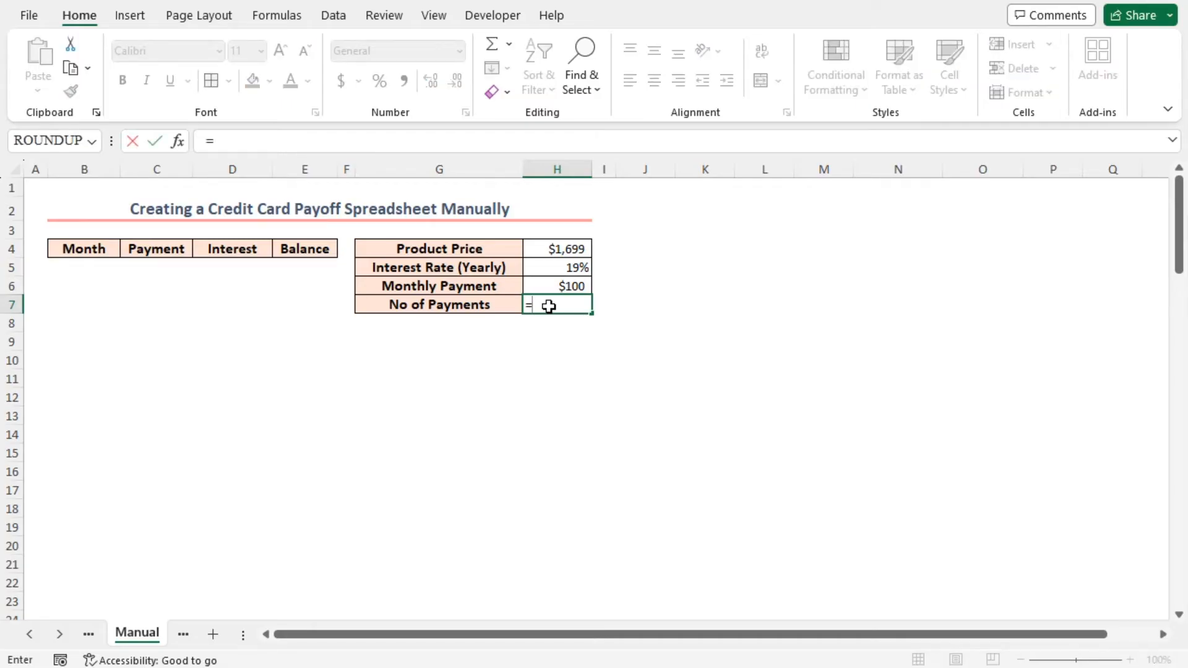
pyautogui.write('np')
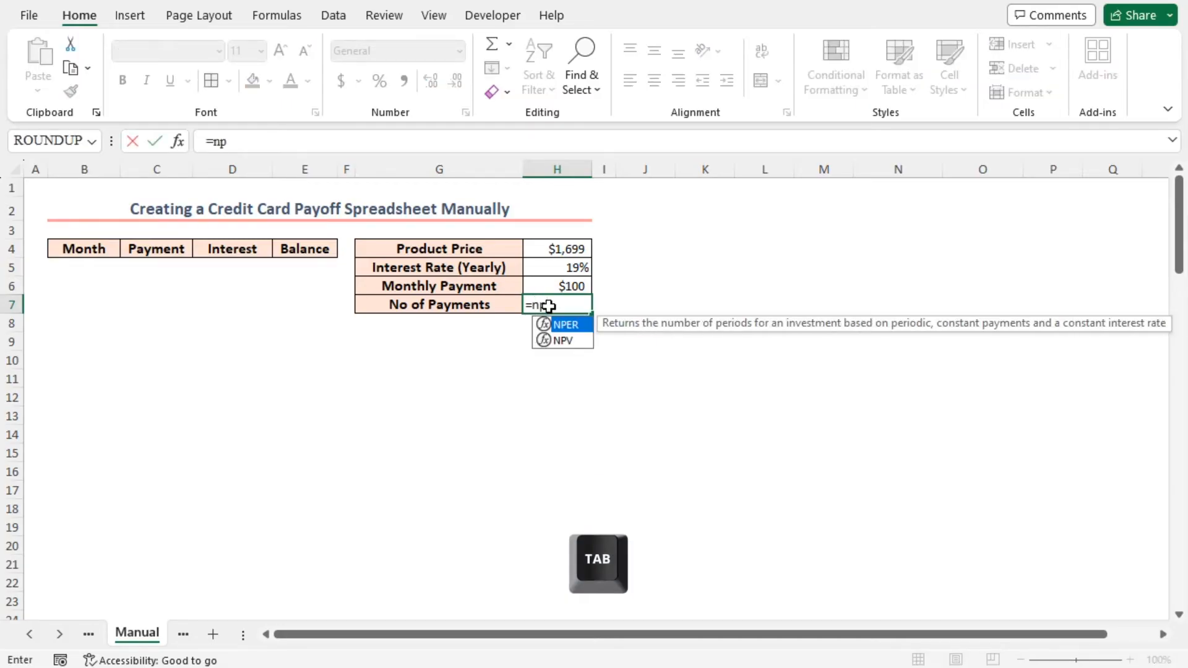
pyautogui.press('Tab')
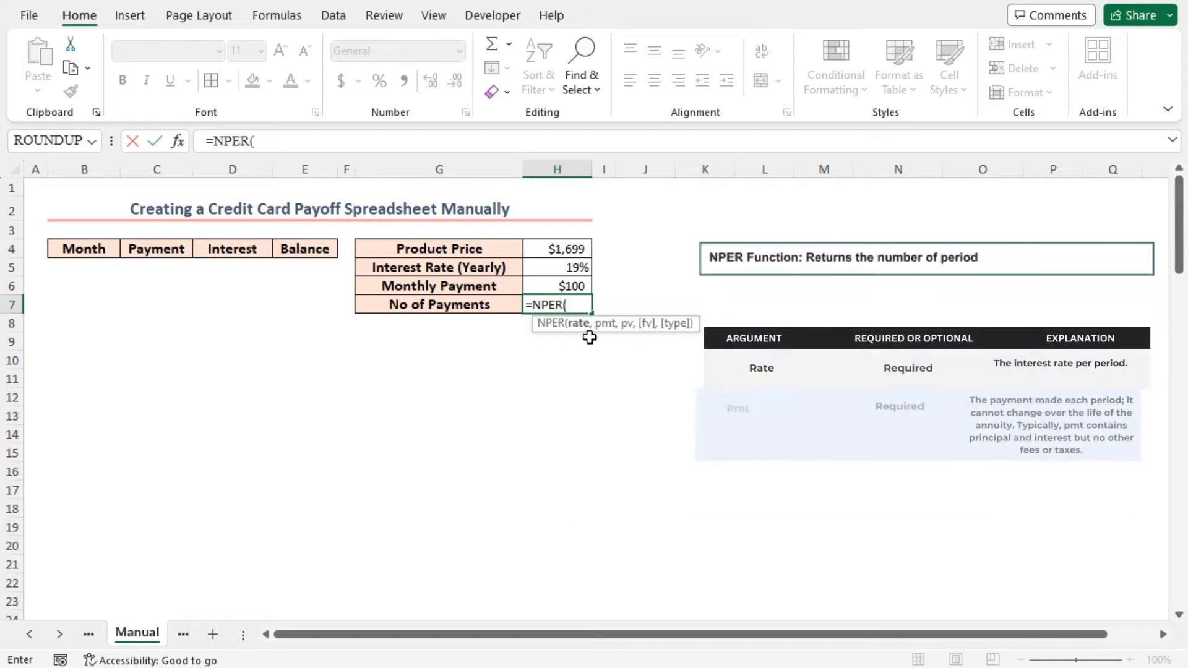
pyautogui.click(557, 267)
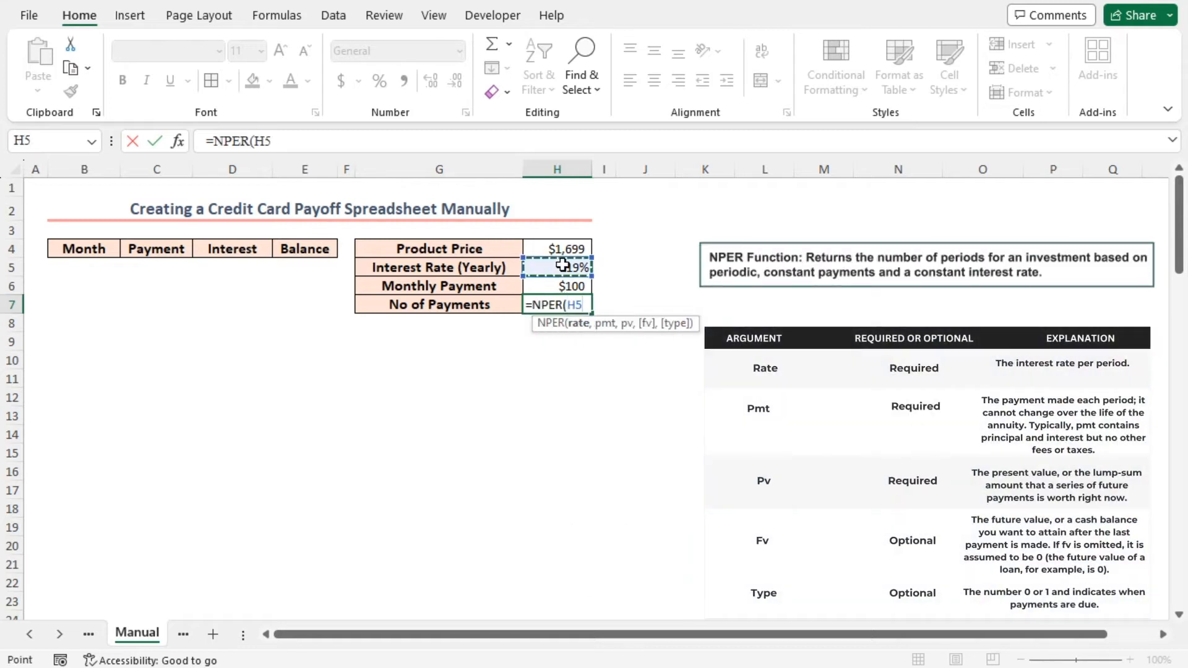
pyautogui.write('/12')
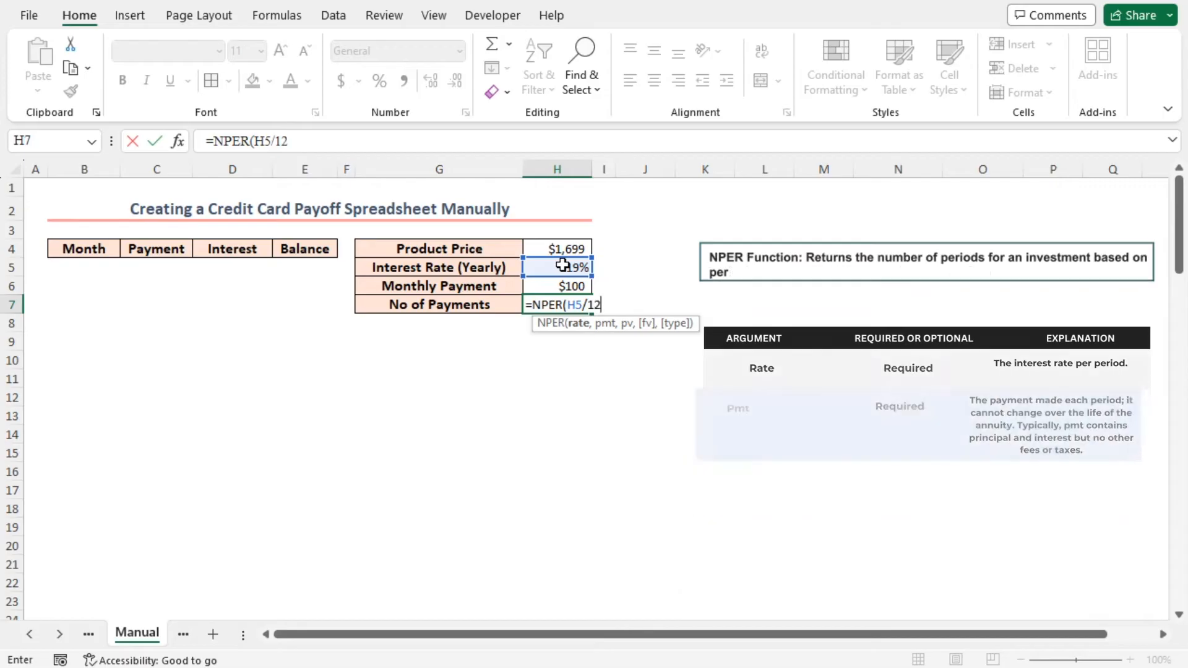
pyautogui.write(',')
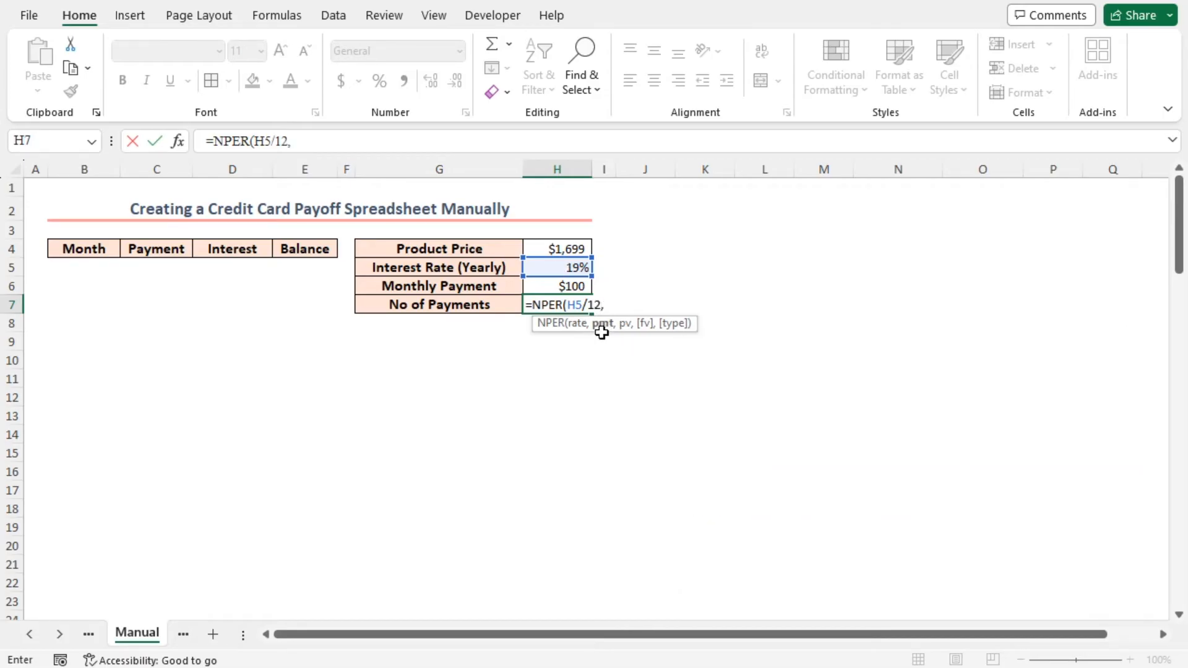
pyautogui.write('-')
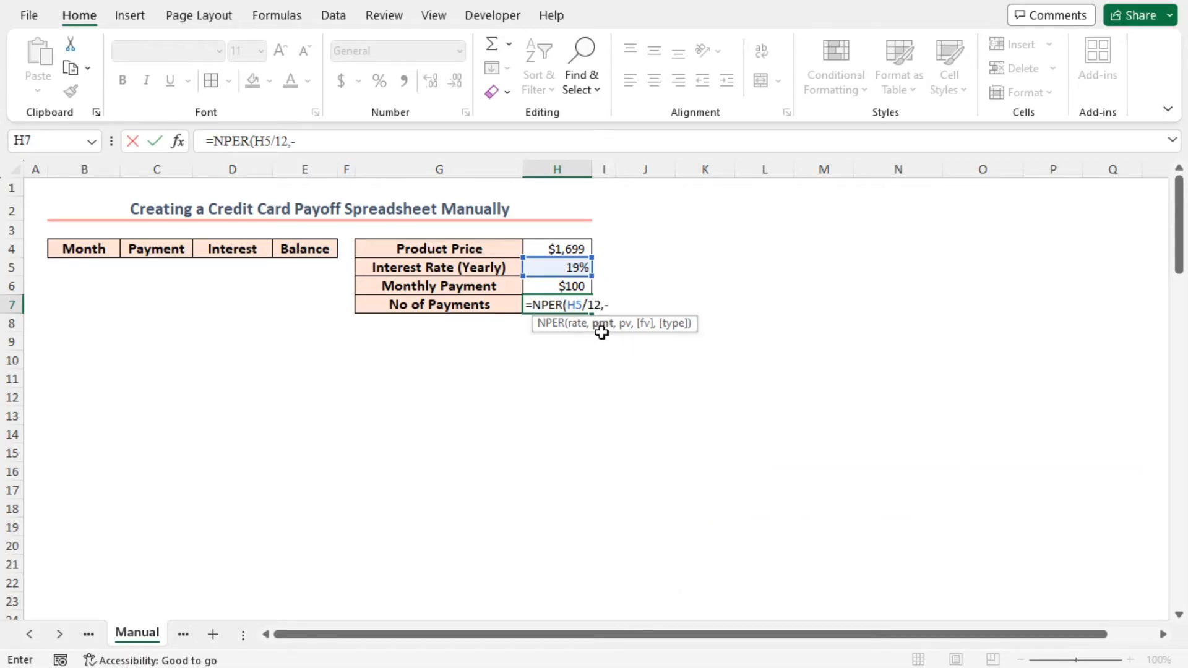
pyautogui.click(557, 287)
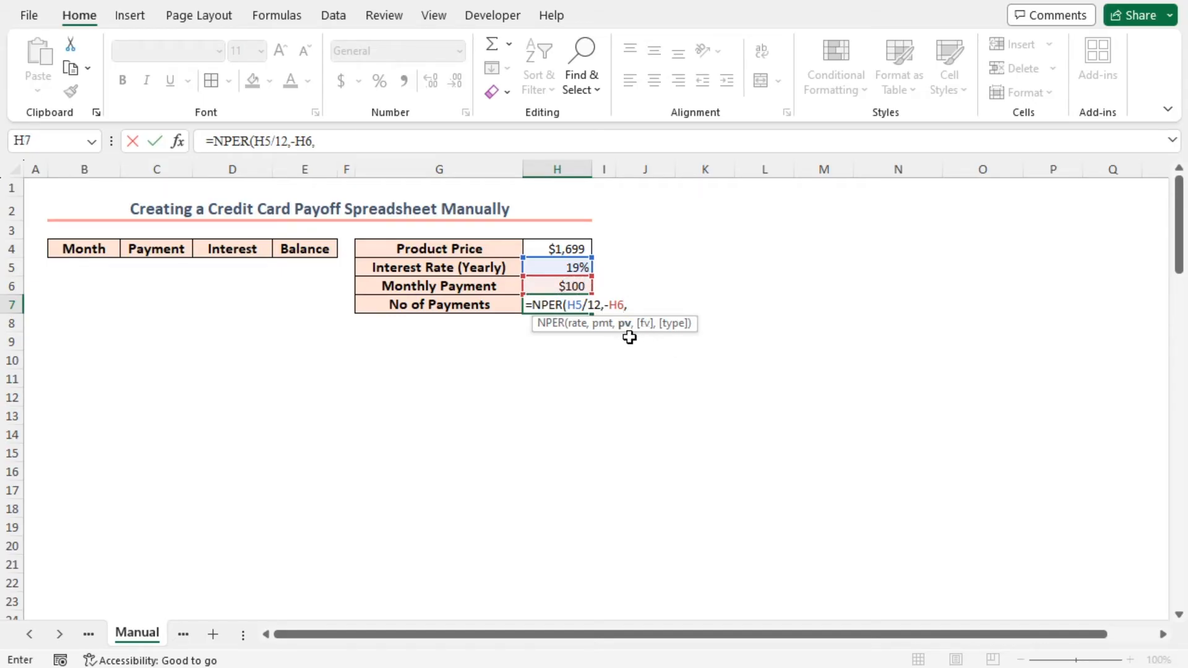
pyautogui.click(557, 249)
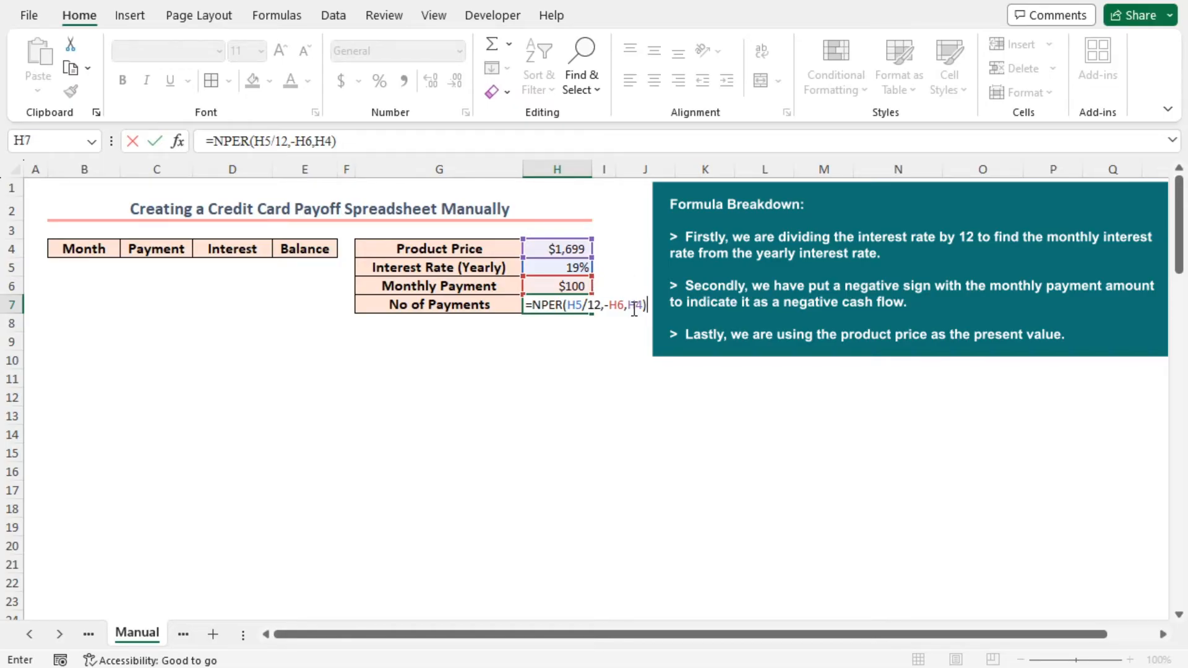
pyautogui.moveTo(646, 317)
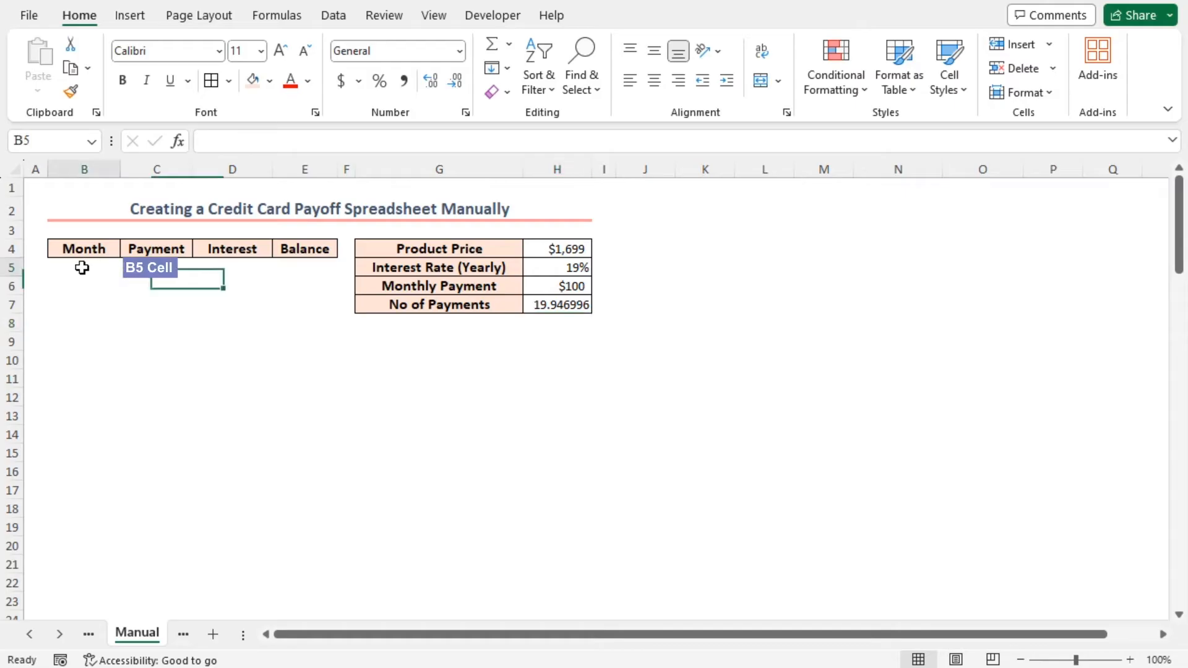
# - Enter =SEQUENCE(ROUND(H7,0)) in B5 to list months 1 through 20
pyautogui.write('=')
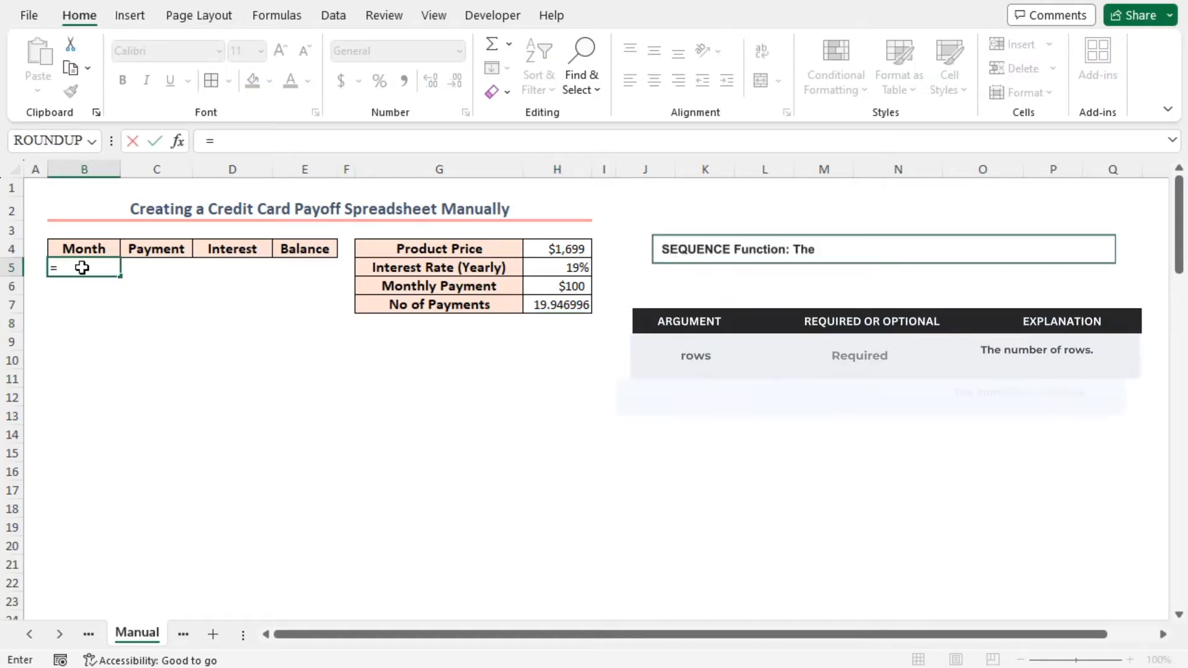
pyautogui.write('seq')
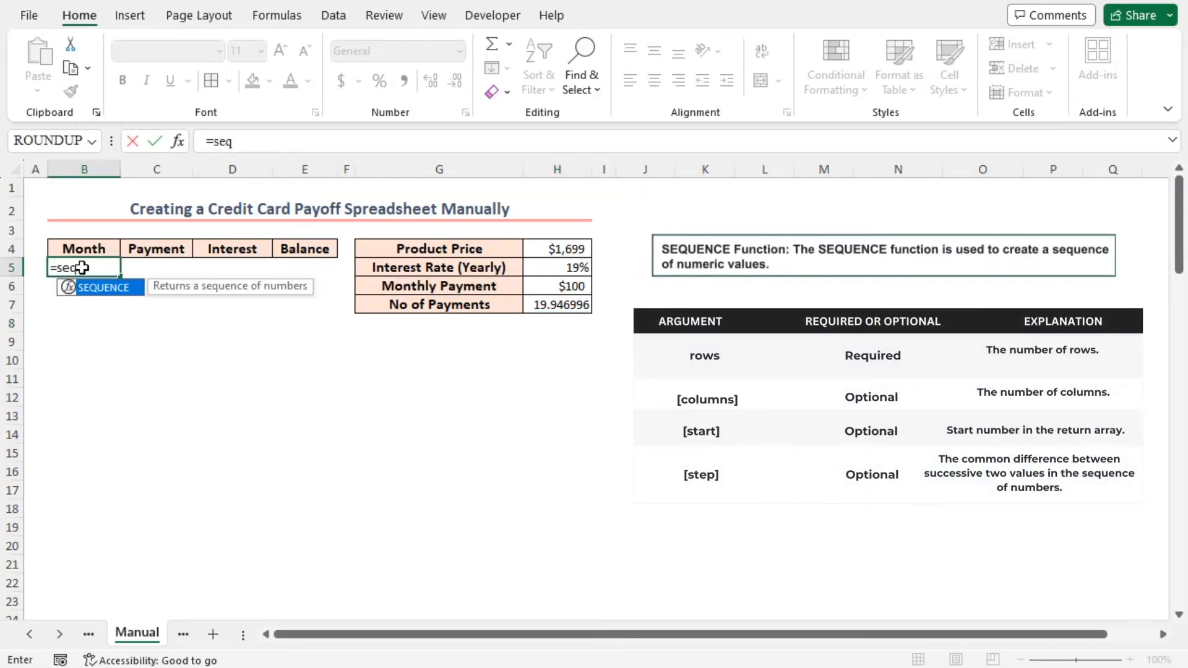
pyautogui.press('tab')
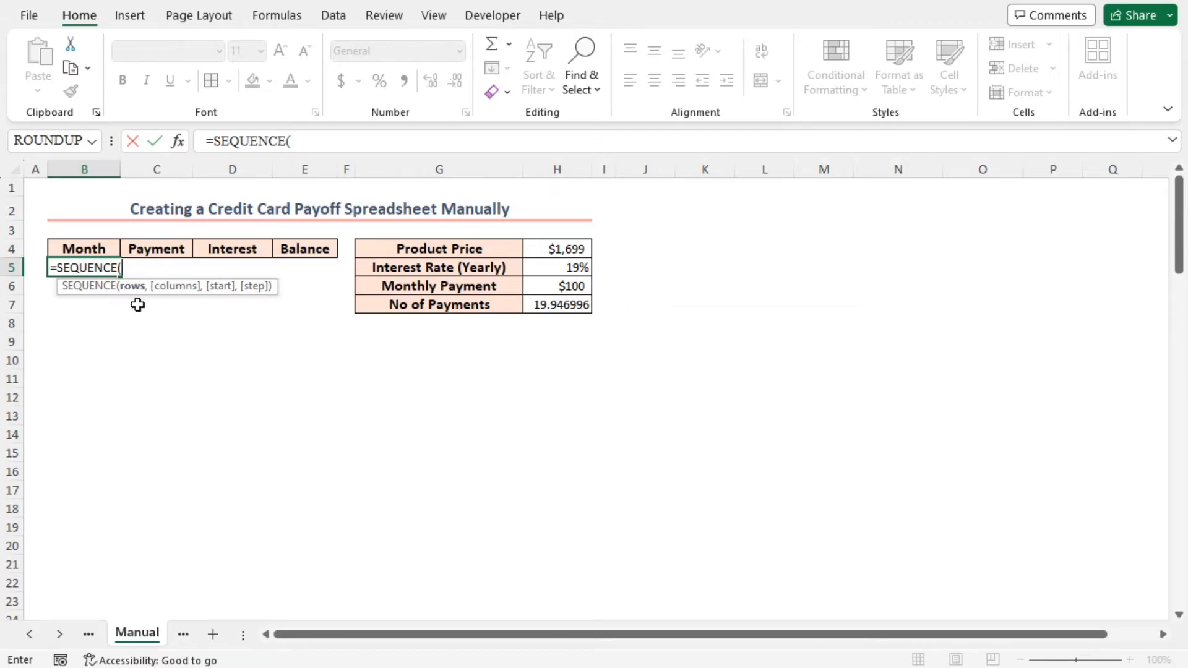
pyautogui.write('R')
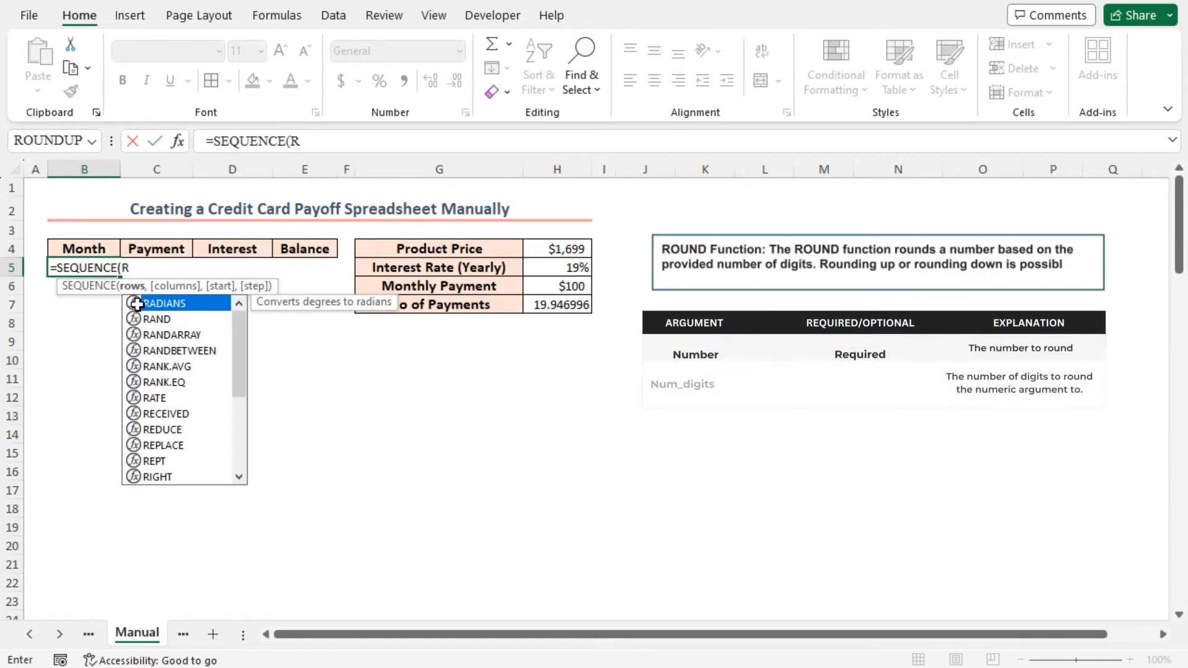
pyautogui.write('OUND(')
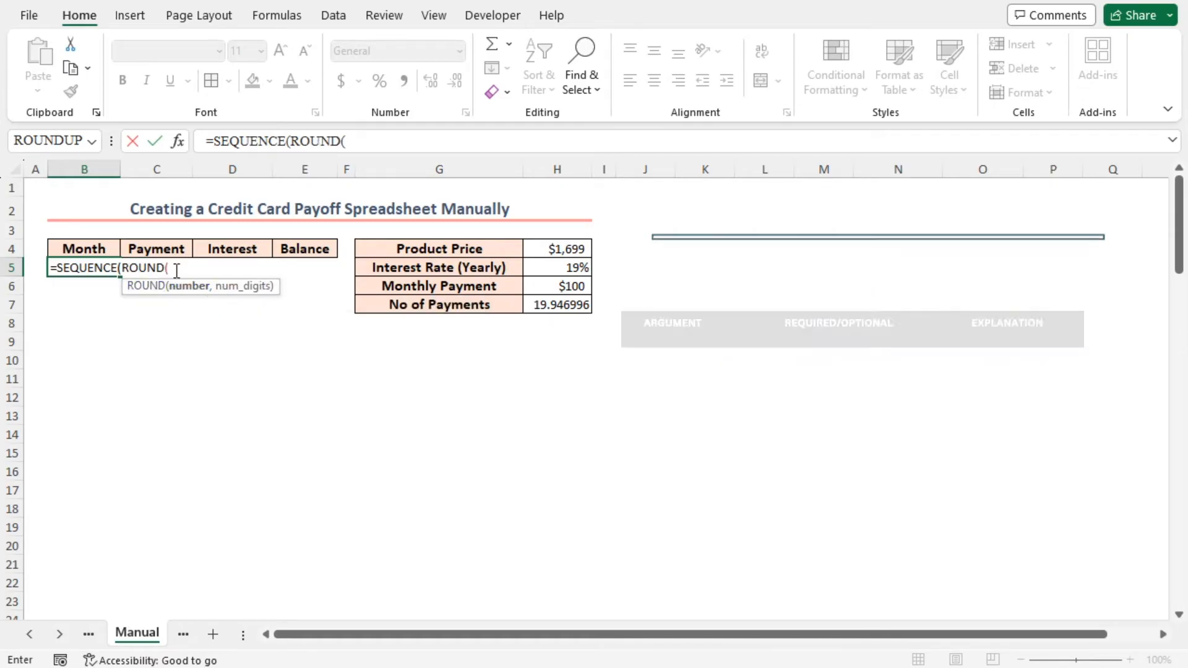
pyautogui.click(557, 304)
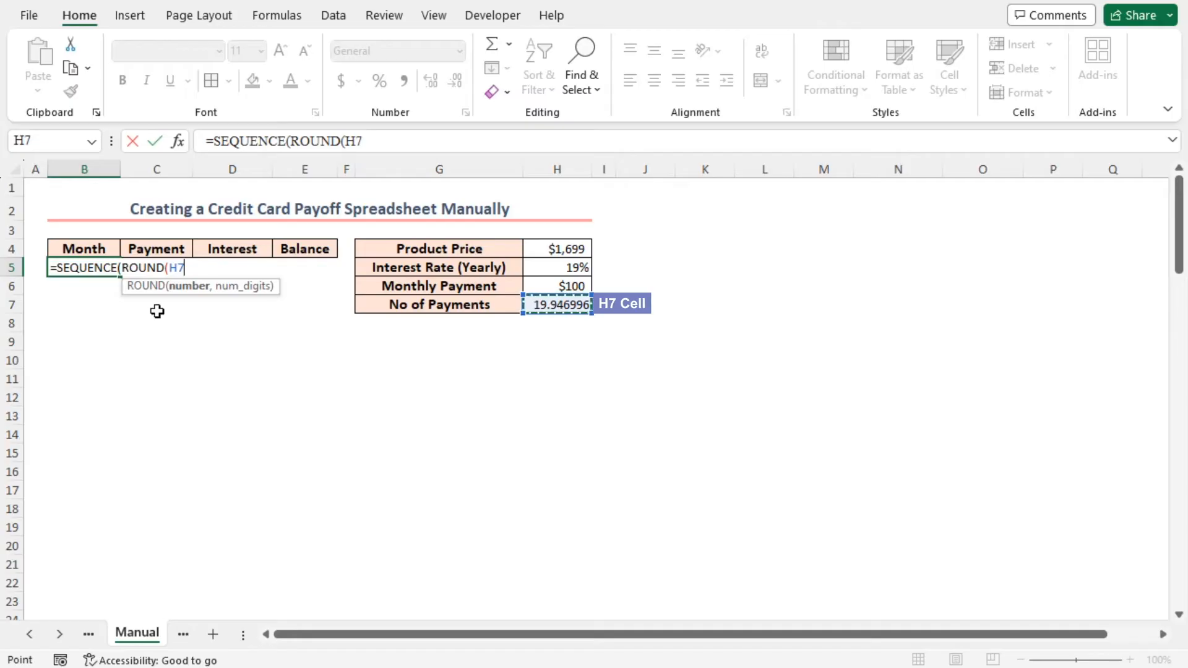
pyautogui.write(',')
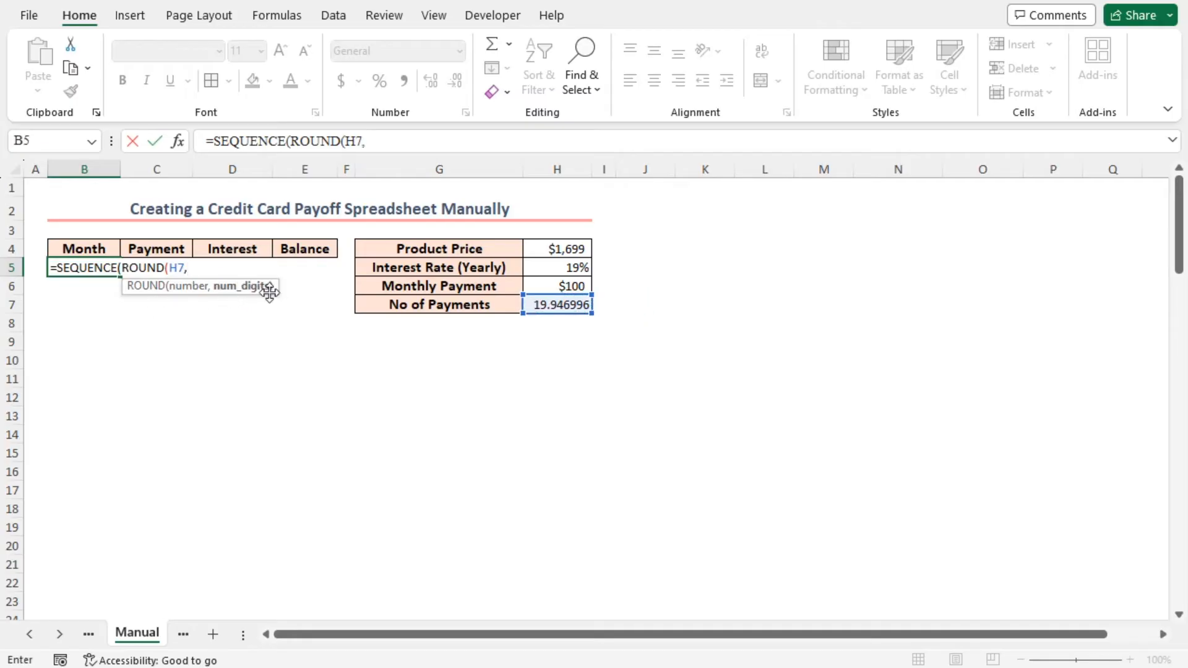
pyautogui.write('0')
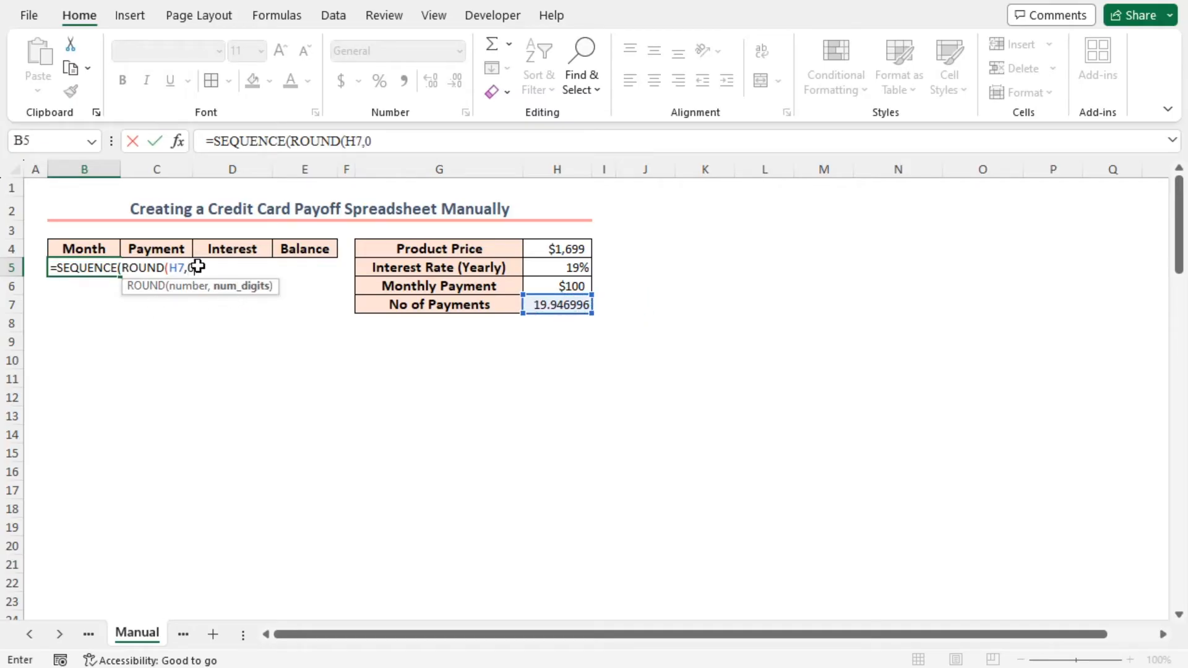
pyautogui.write('))')
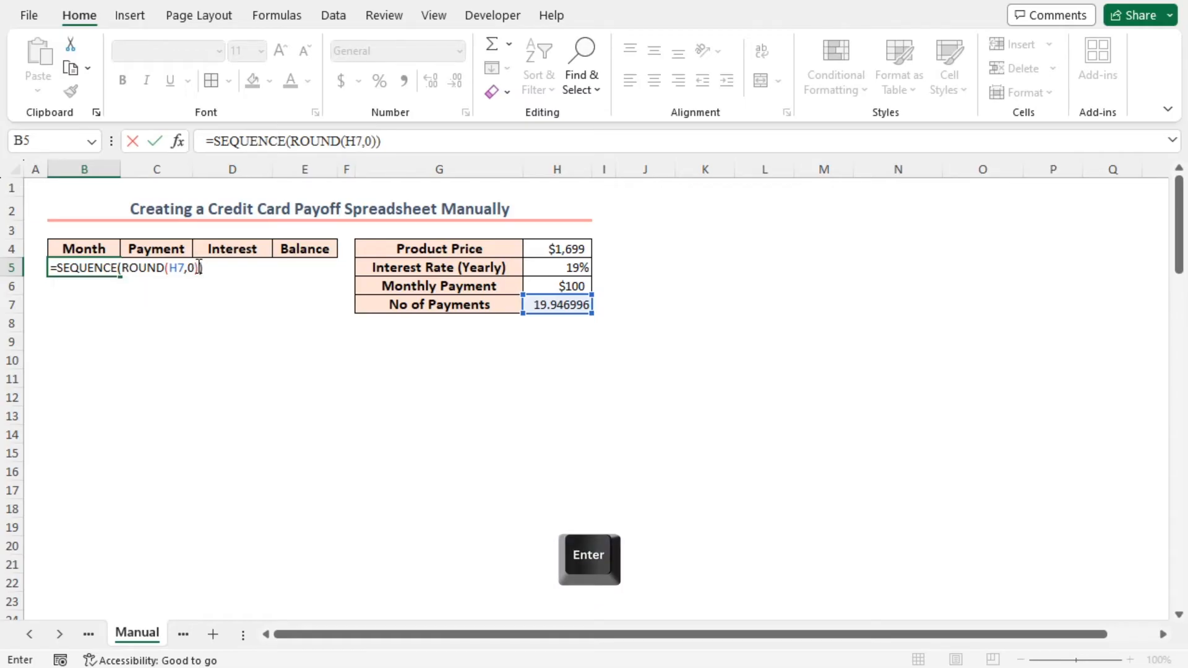
pyautogui.press('enter')
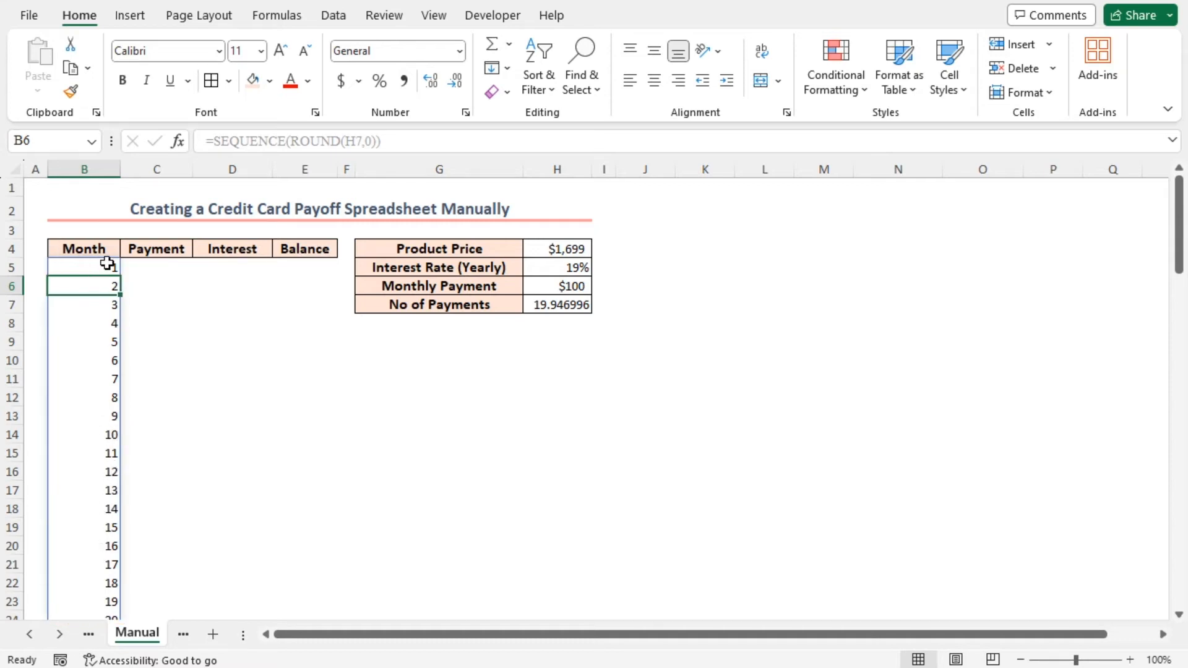
pyautogui.moveTo(158, 268)
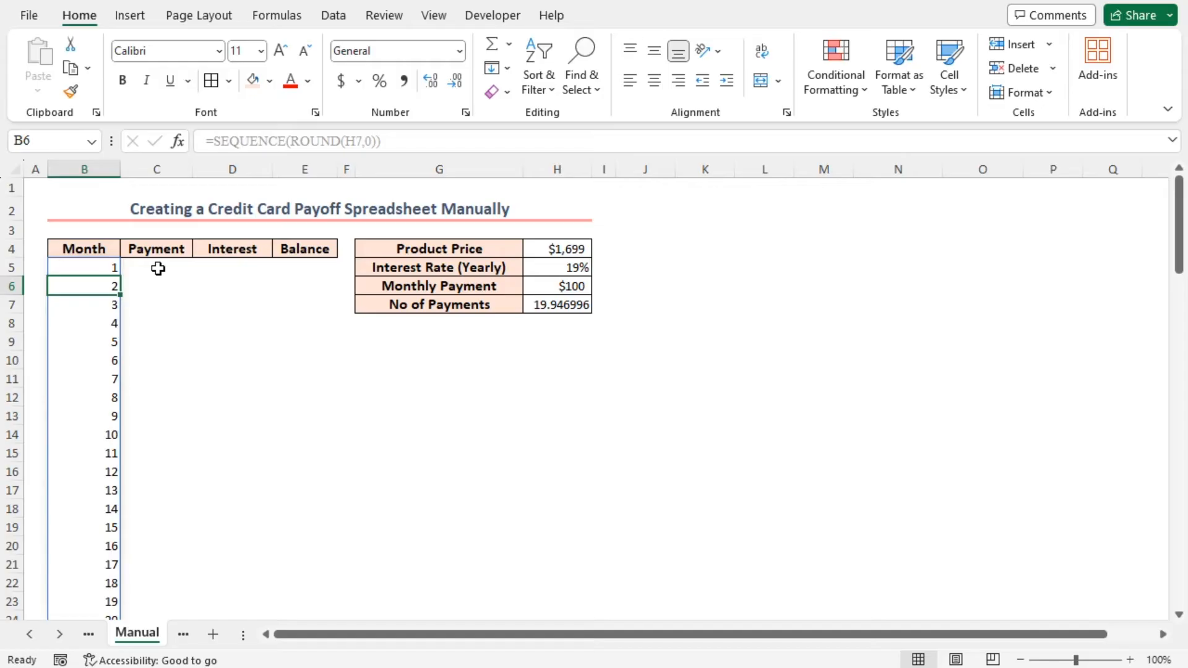
pyautogui.moveTo(192, 254)
pyautogui.write('=')
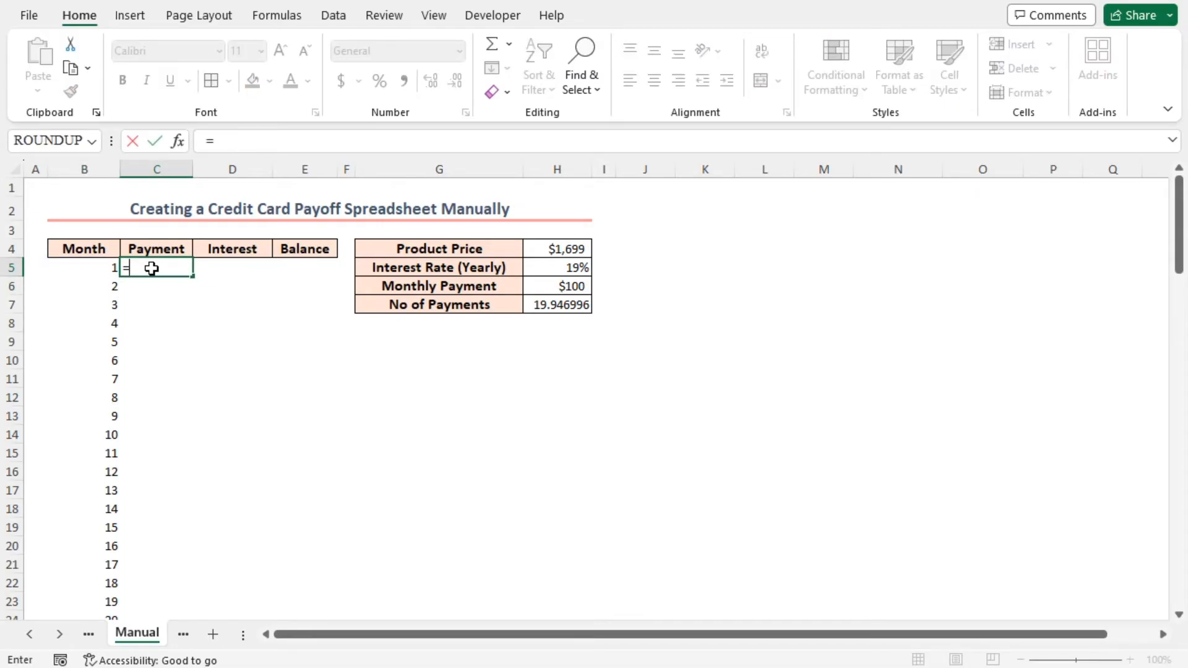
# - Set C5 to =$H$6 and fill it down so every month shows $100
pyautogui.click(557, 287)
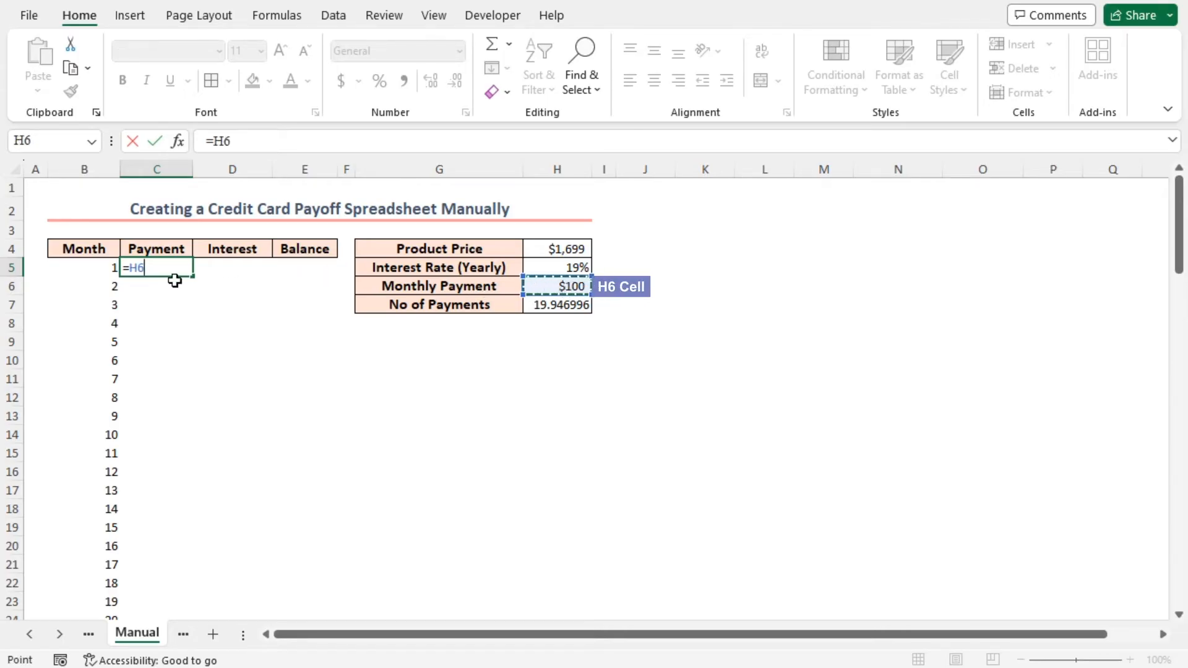
pyautogui.press('f4')
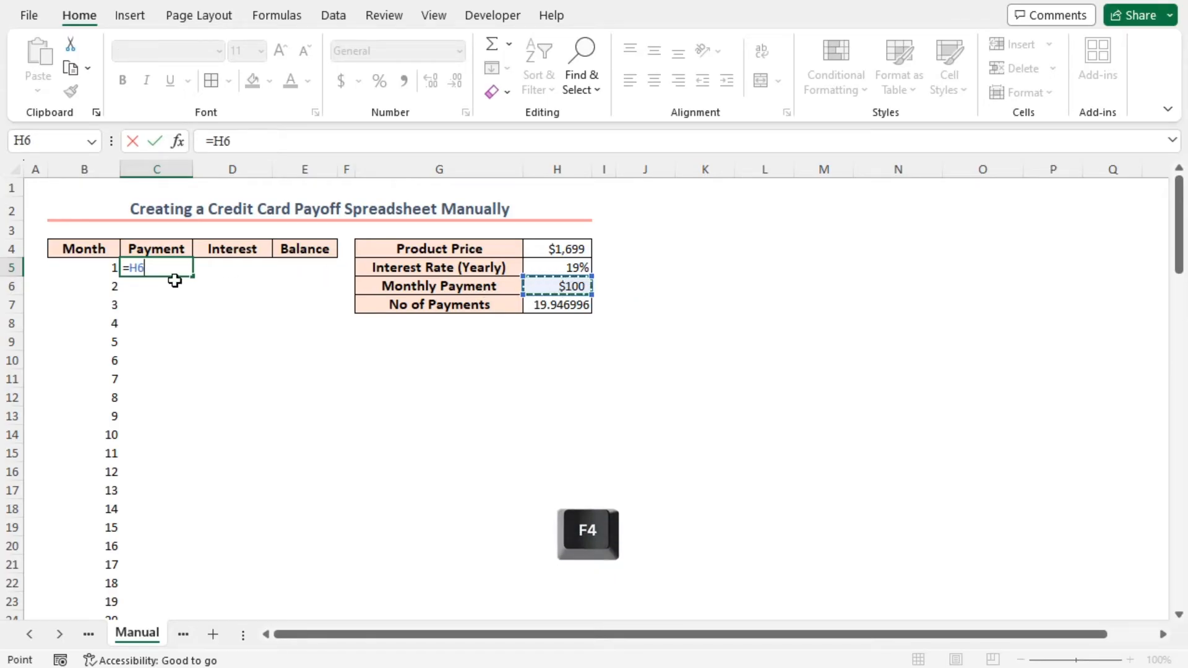
pyautogui.press('Enter')
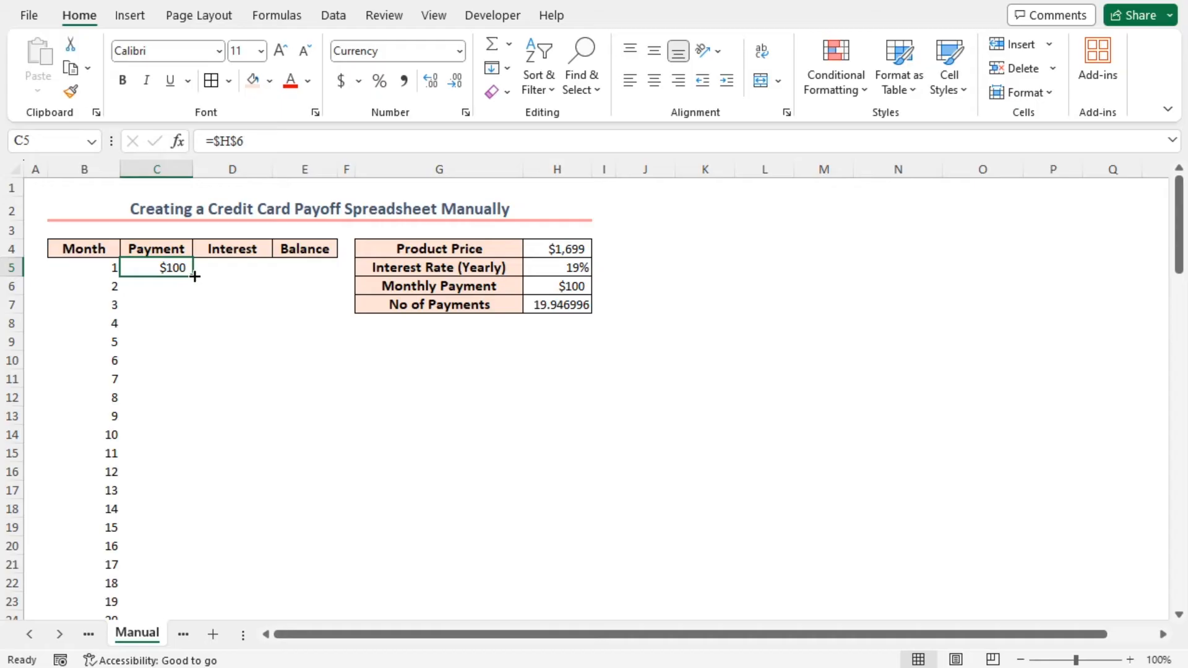
pyautogui.doubleClick(194, 278)
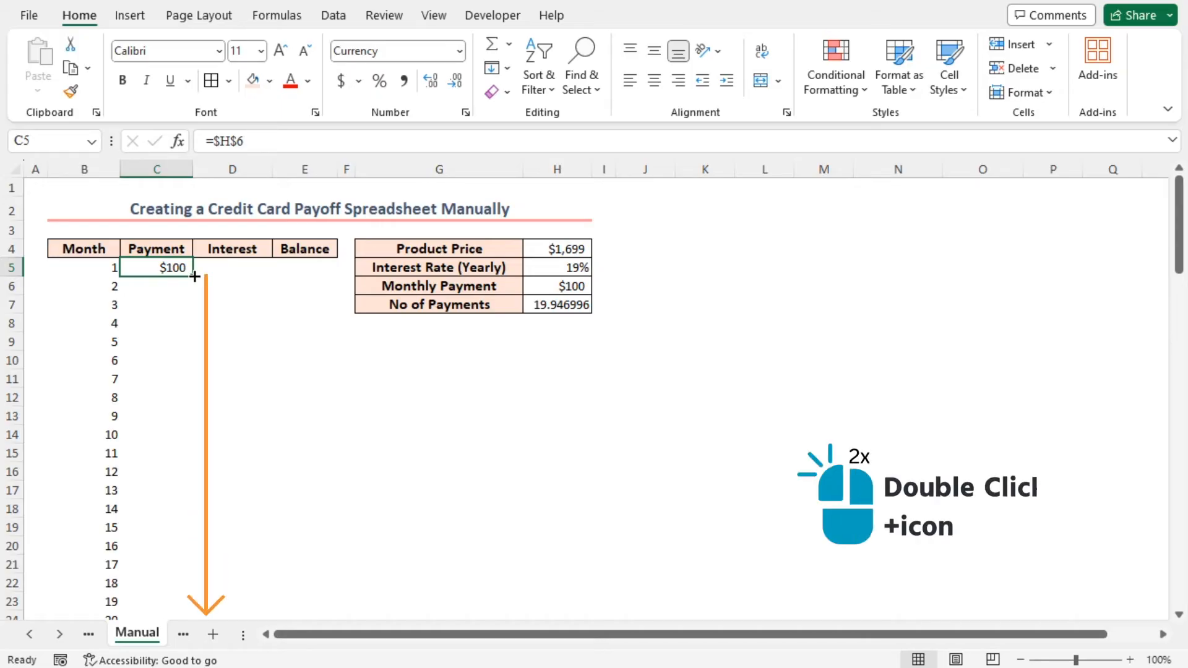
pyautogui.doubleClick(193, 277)
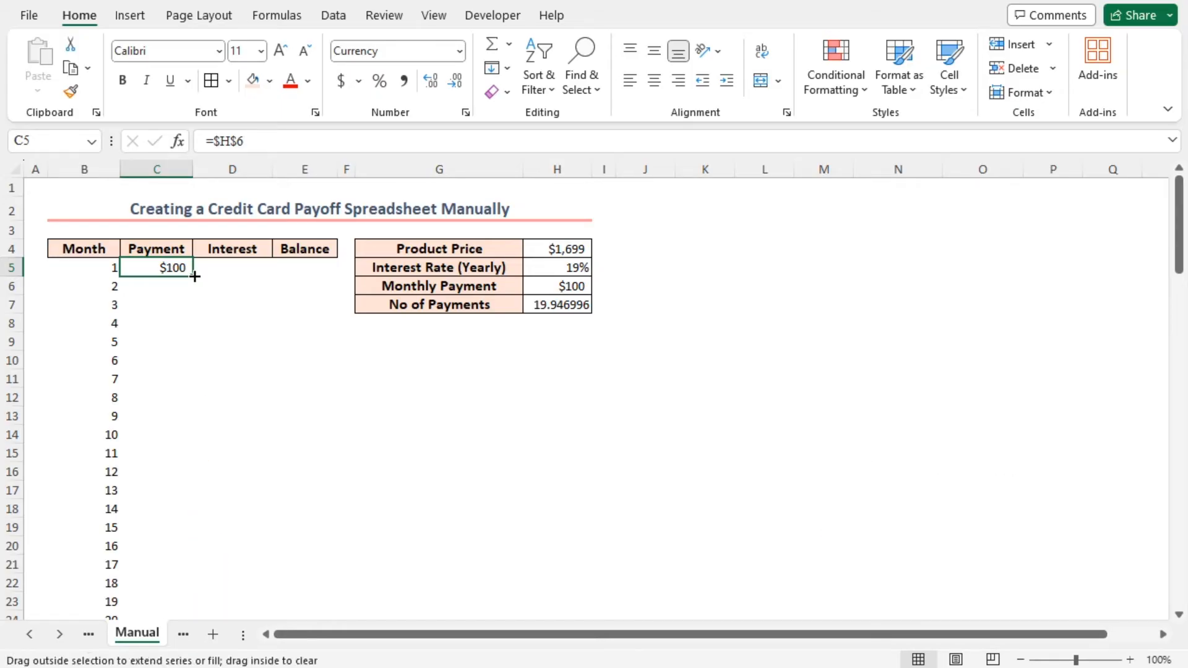
pyautogui.moveTo(194, 277); pyautogui.dragTo(173, 618)
pyautogui.write('=')
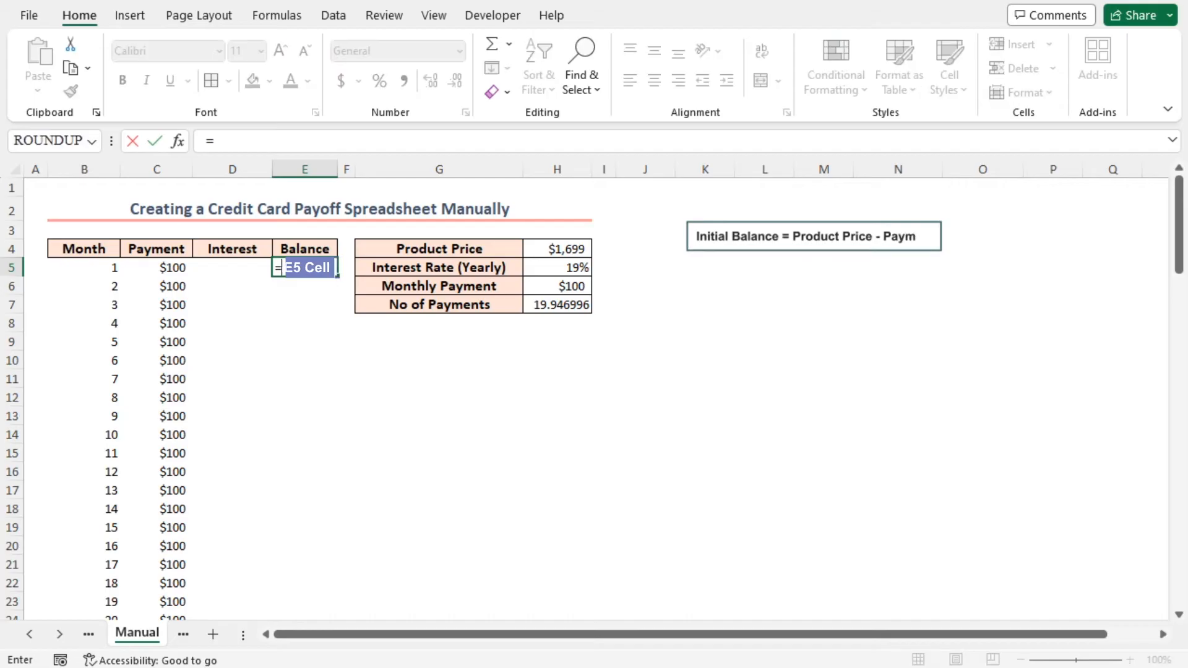
# - Enter E5 as product price minus first payment, giving $1,599
pyautogui.click(557, 249)
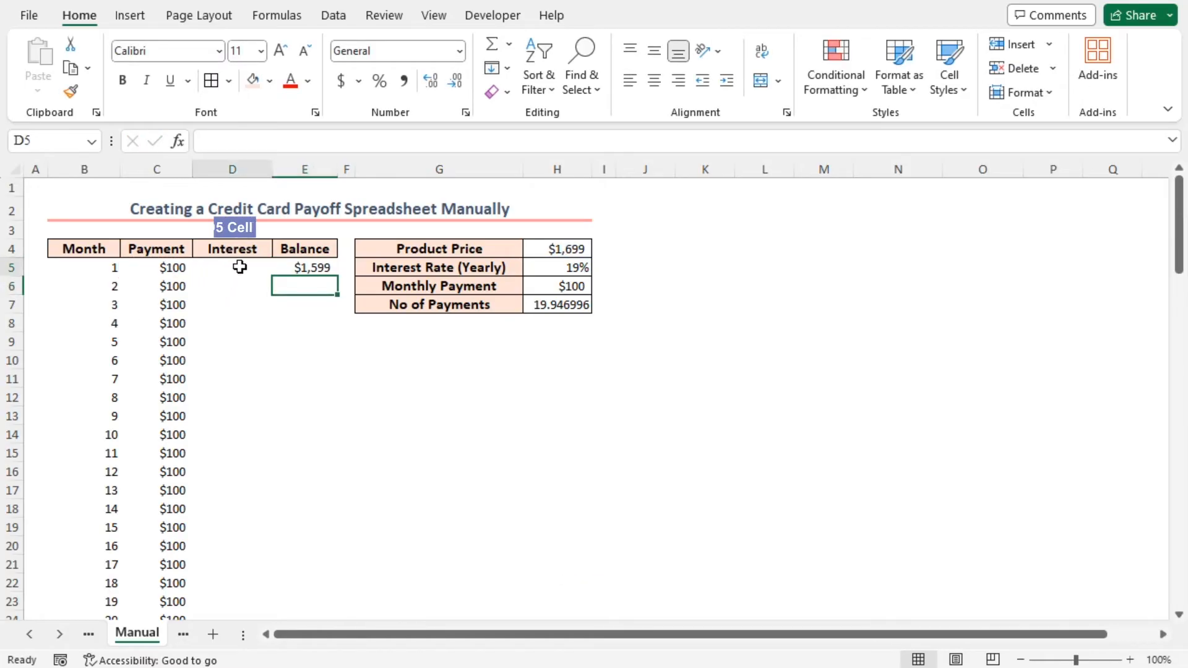
# - Enter =E5*$H$5/12 in D5 and fill it down, giving $25.32 for month 1
pyautogui.click(305, 267)
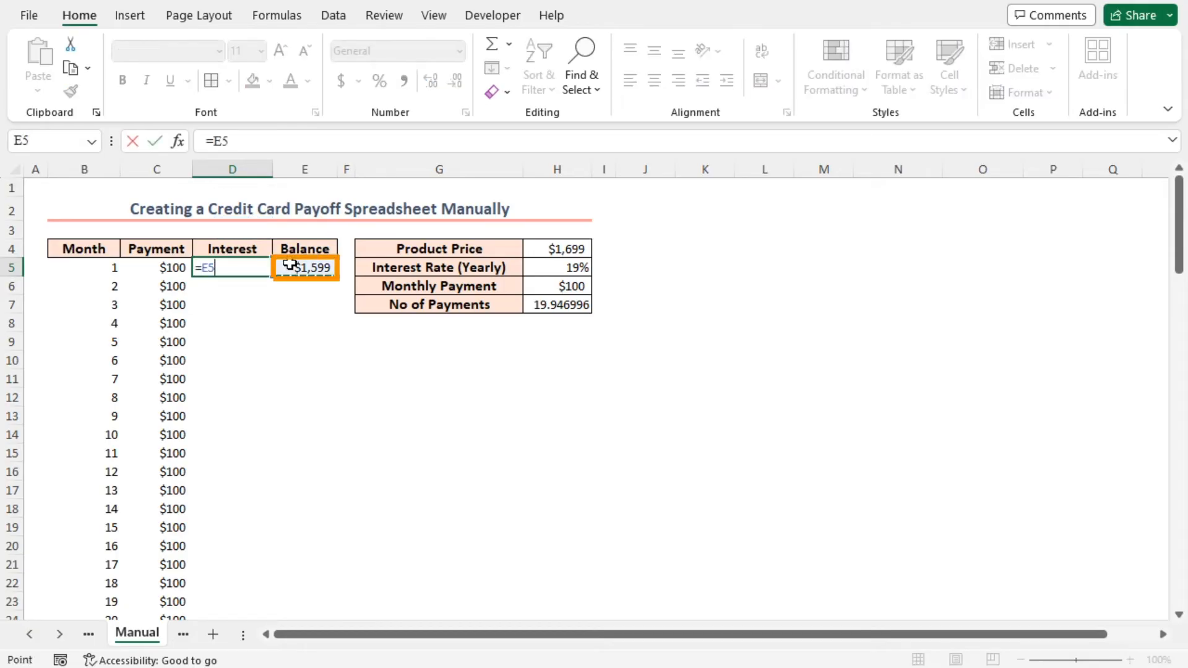
pyautogui.click(557, 267)
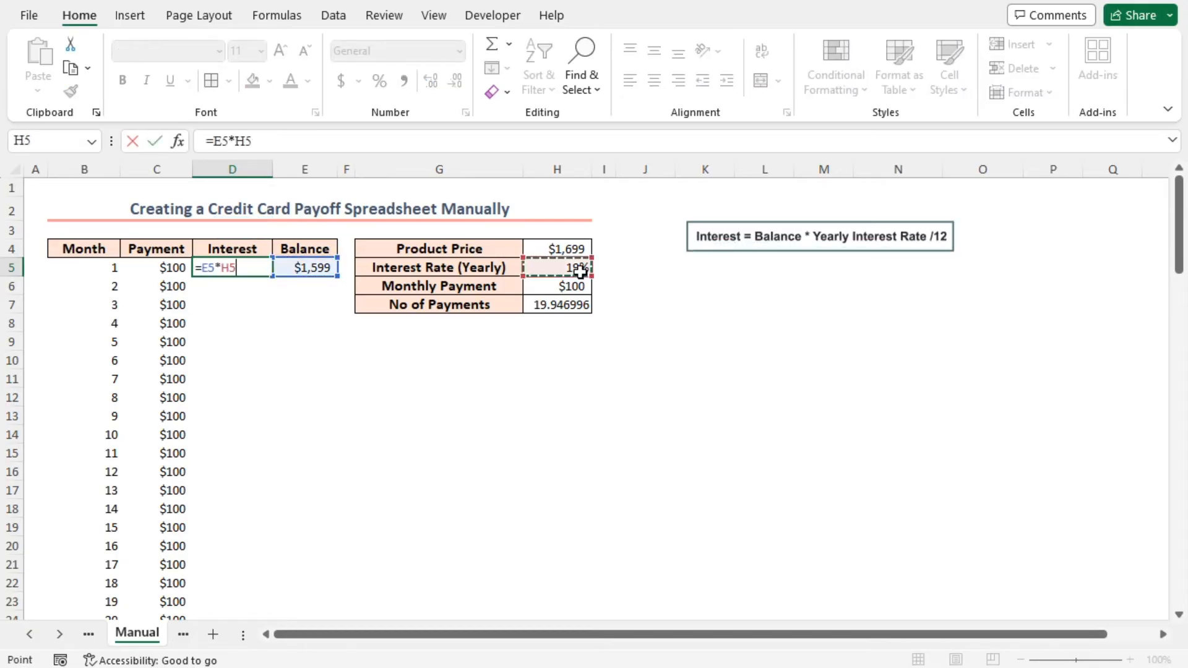
pyautogui.press('f4')
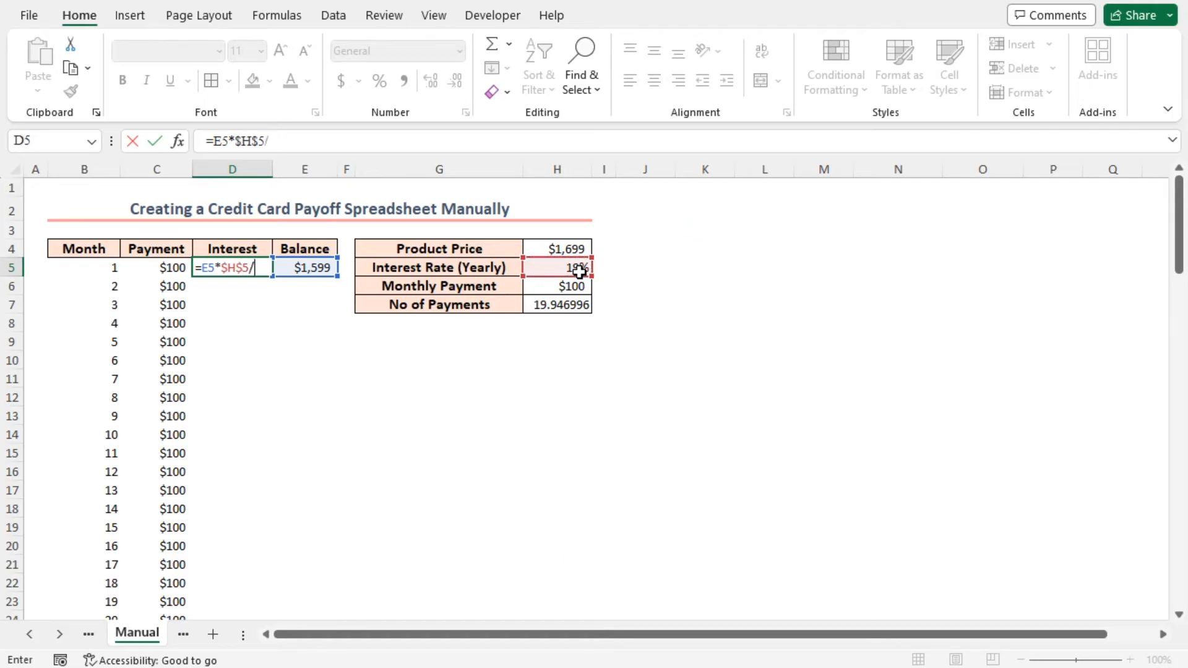
pyautogui.write('12')
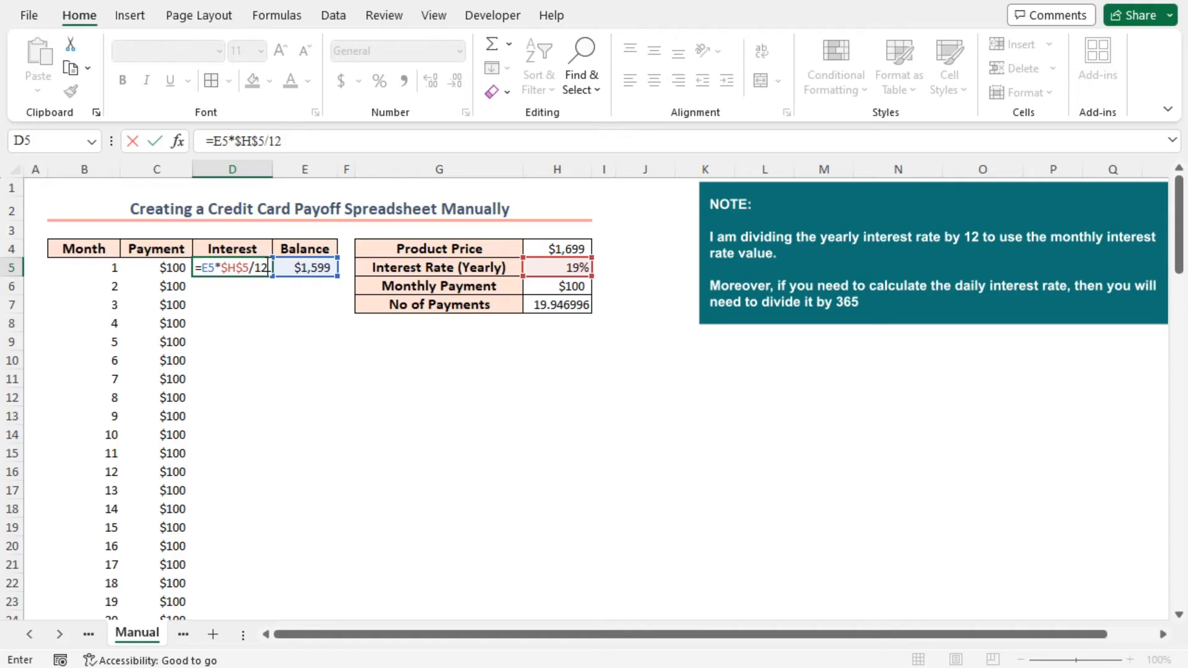
pyautogui.moveTo(242, 280)
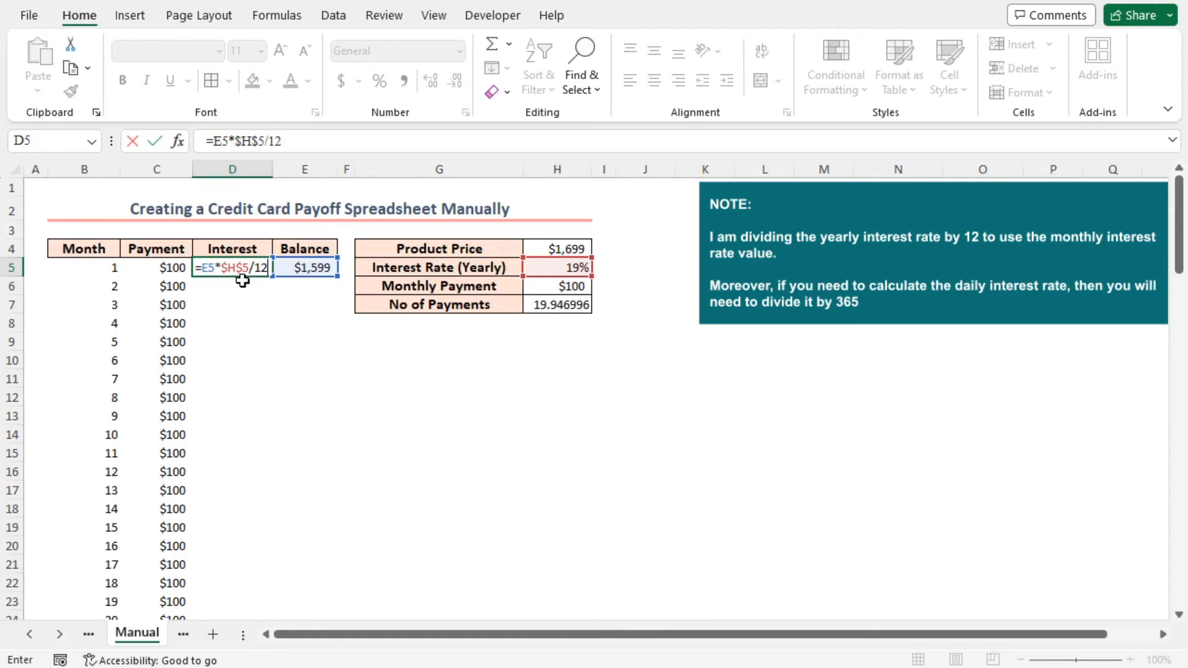
pyautogui.moveTo(244, 284)
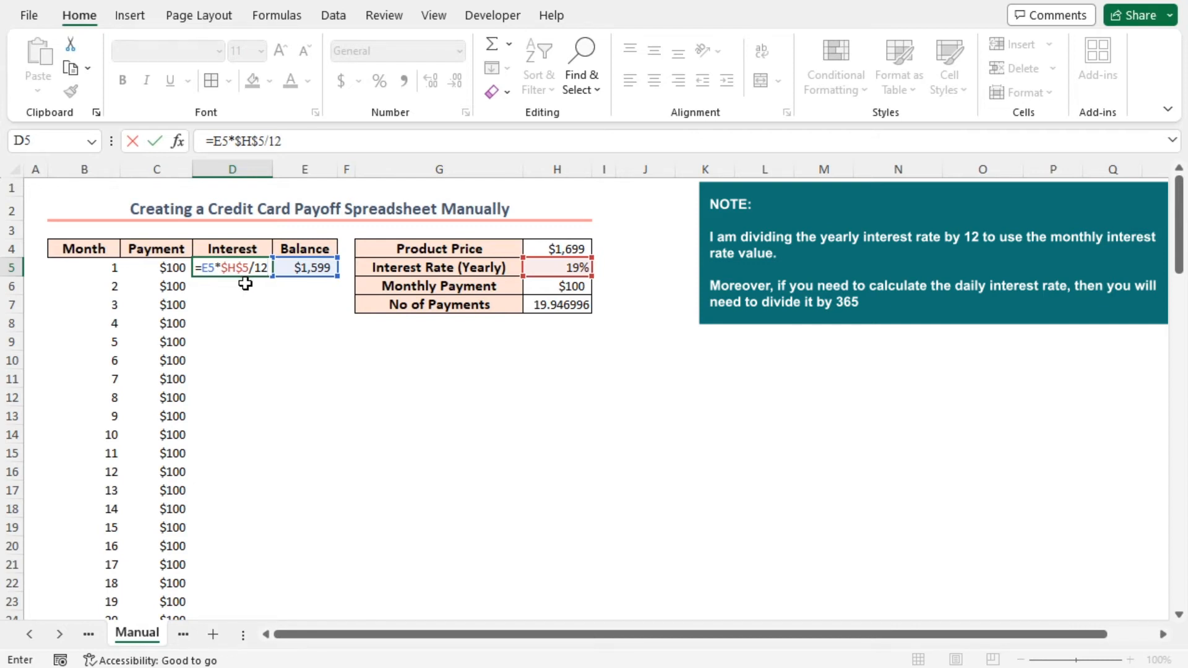
pyautogui.press('enter')
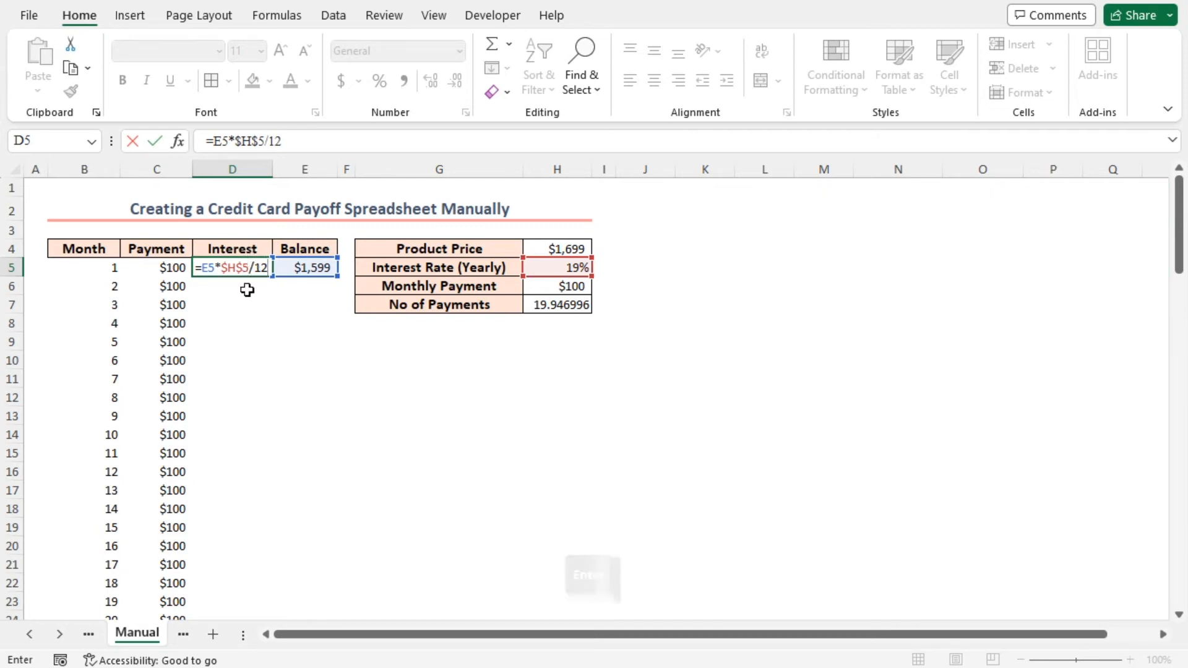
pyautogui.press('enter')
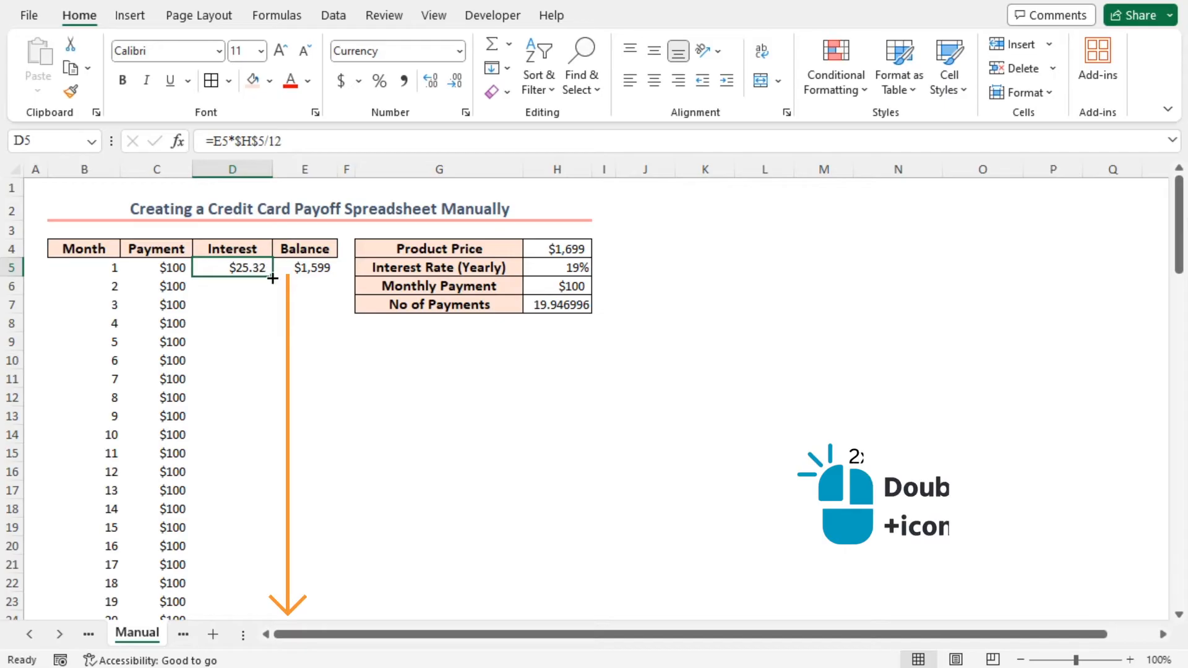
pyautogui.doubleClick(273, 278)
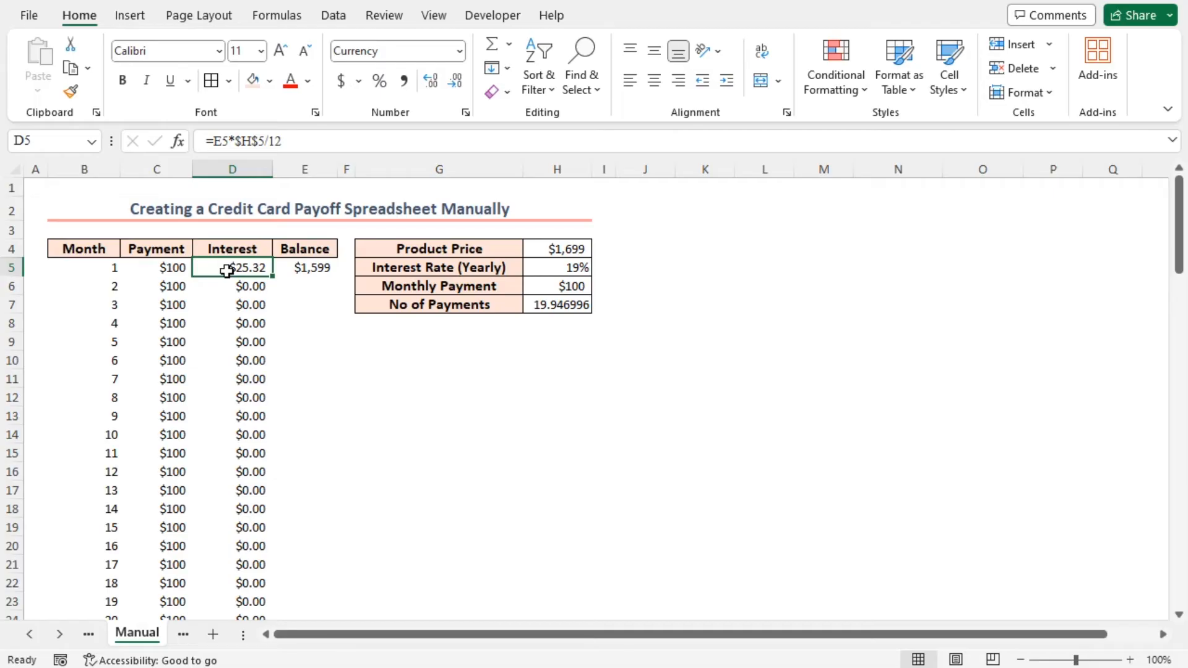
pyautogui.click(305, 286)
pyautogui.write('=E5+')
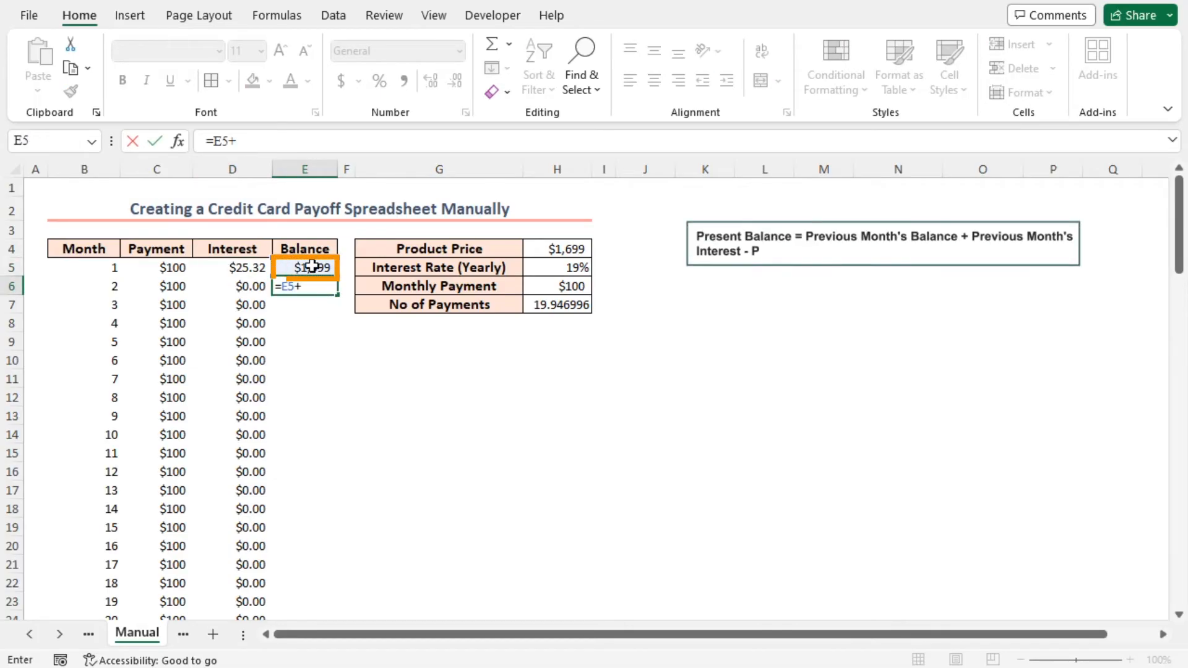
# - Enter =E5+D5-C6 in E6 and fill it down the Balance column to month 20
pyautogui.click(232, 267)
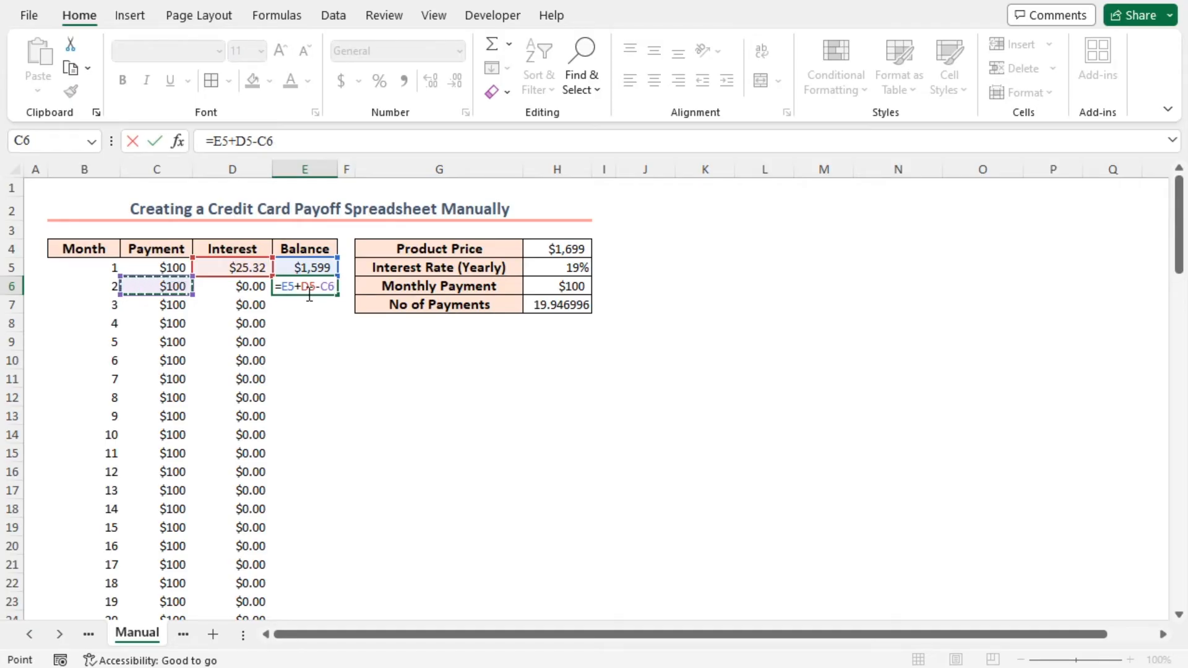
pyautogui.press('enter')
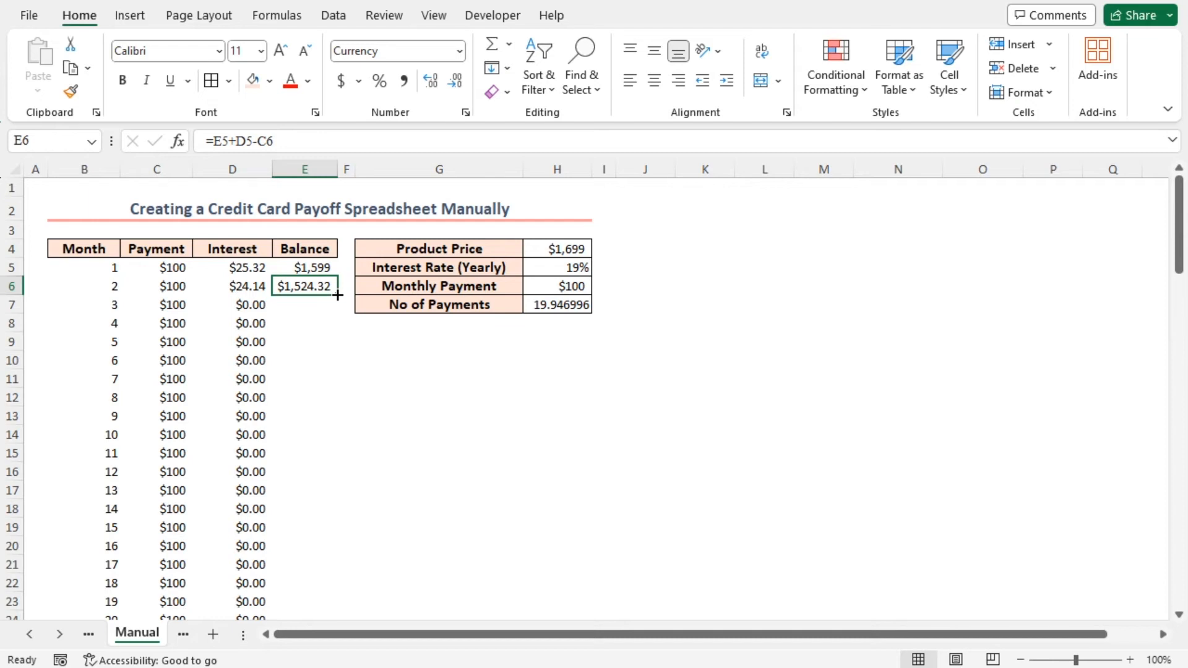
pyautogui.doubleClick(337, 296)
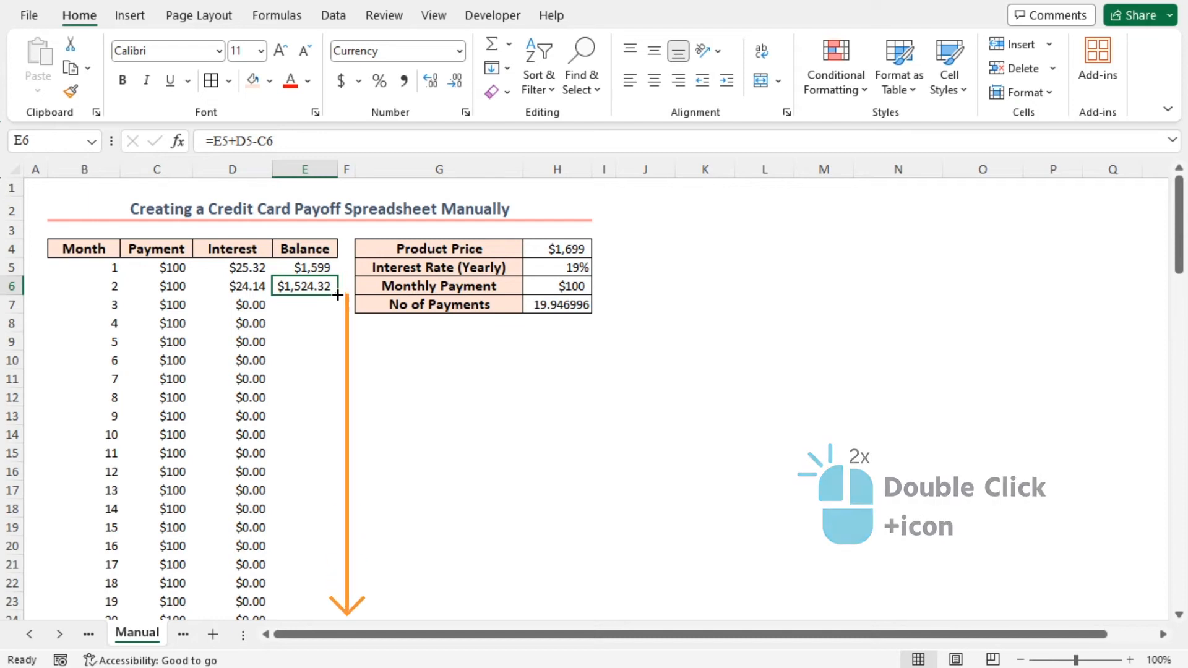
pyautogui.doubleClick(336, 296)
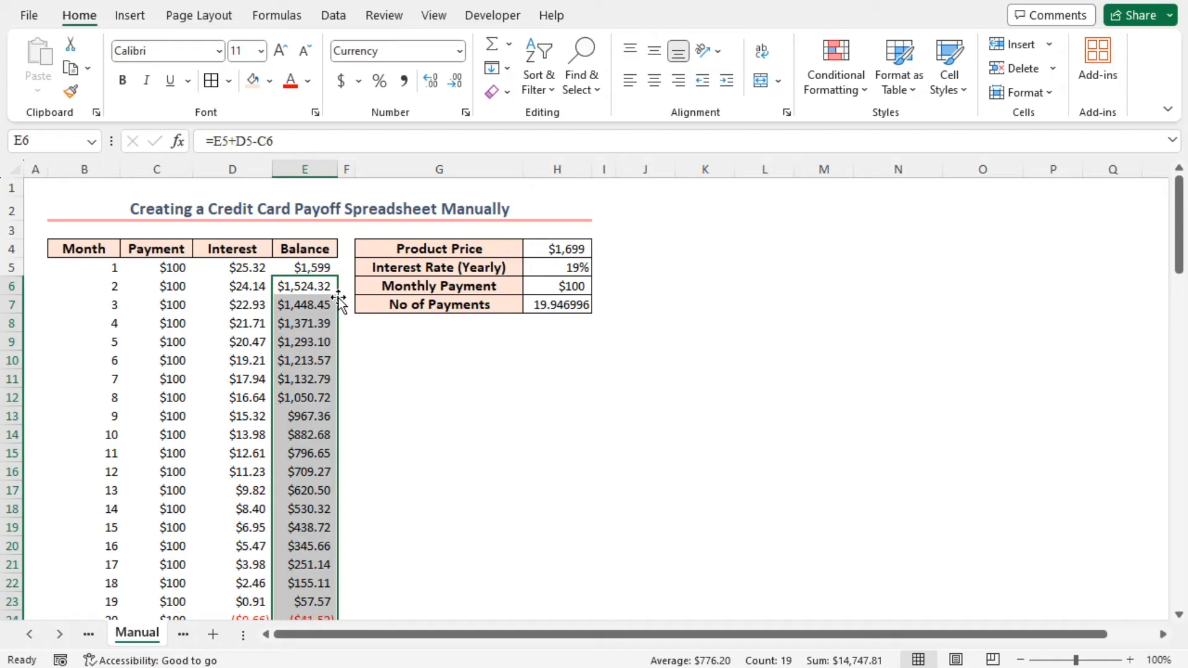
pyautogui.moveTo(333, 299)
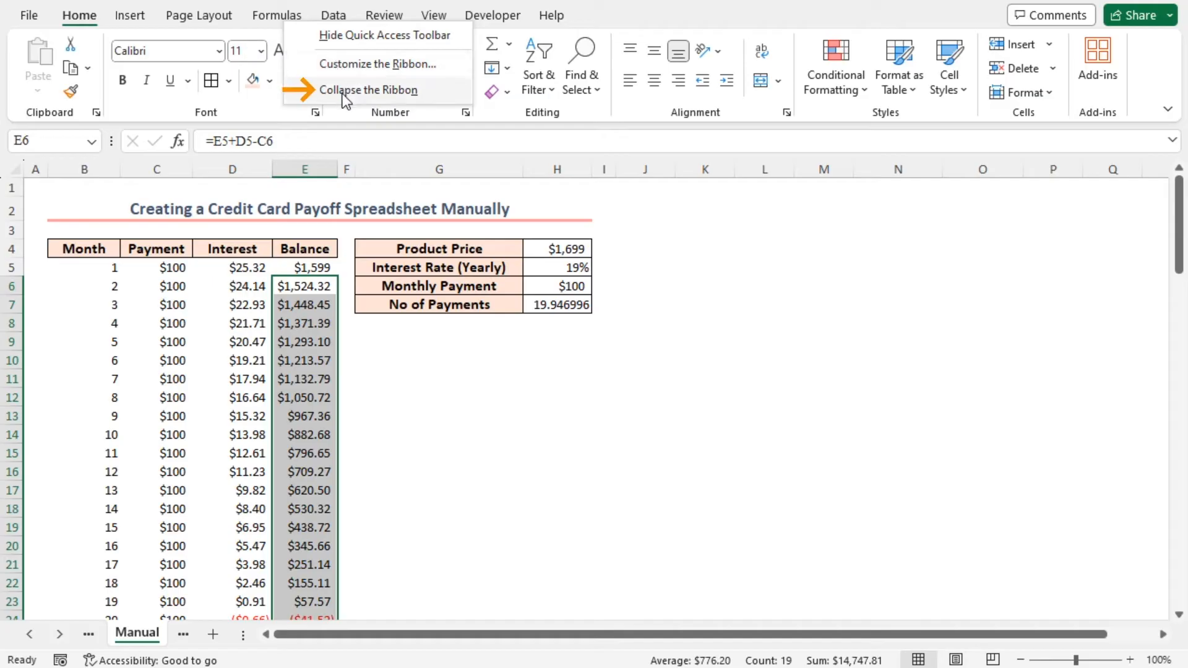
# - Select the 20-month schedule B5:E24 and apply All Borders, collapsing then restoring the ribbon
pyautogui.click(370, 89)
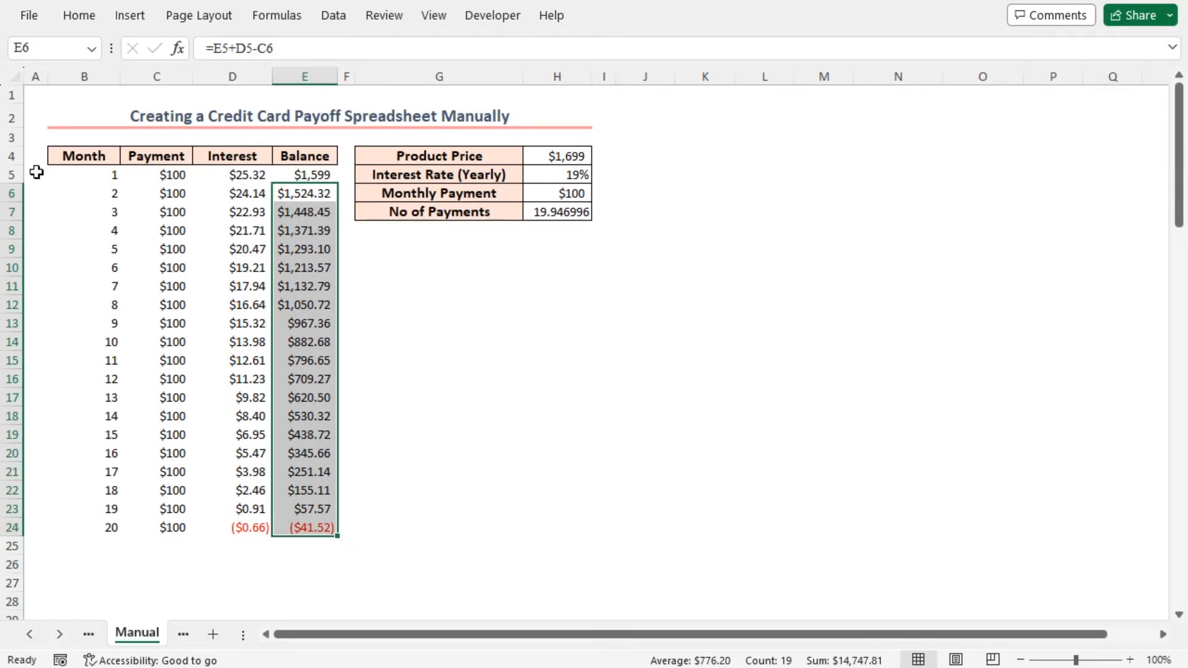
pyautogui.click(35, 175)
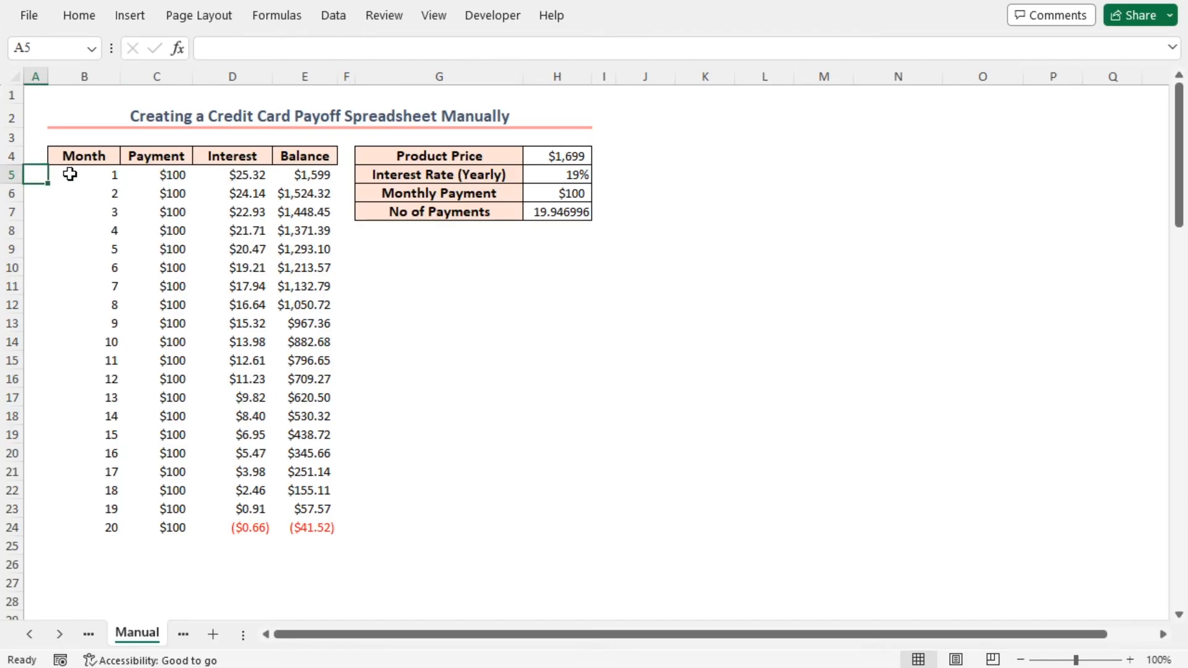
pyautogui.moveTo(84, 175); pyautogui.dragTo(305, 528)
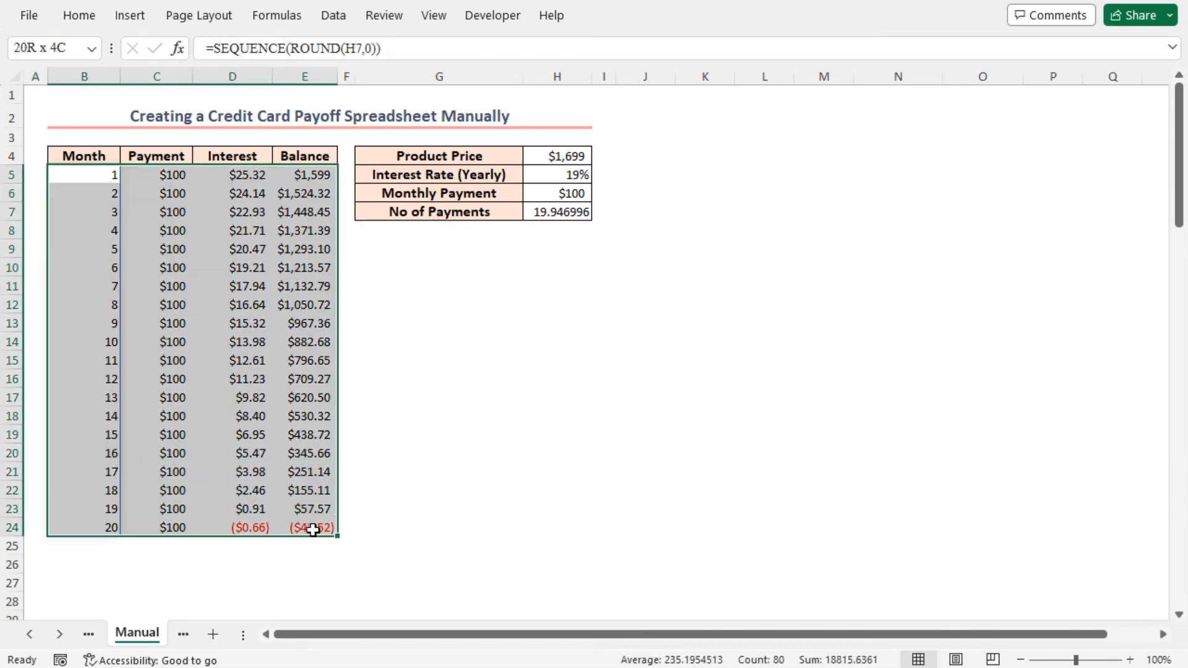
pyautogui.click(78, 15)
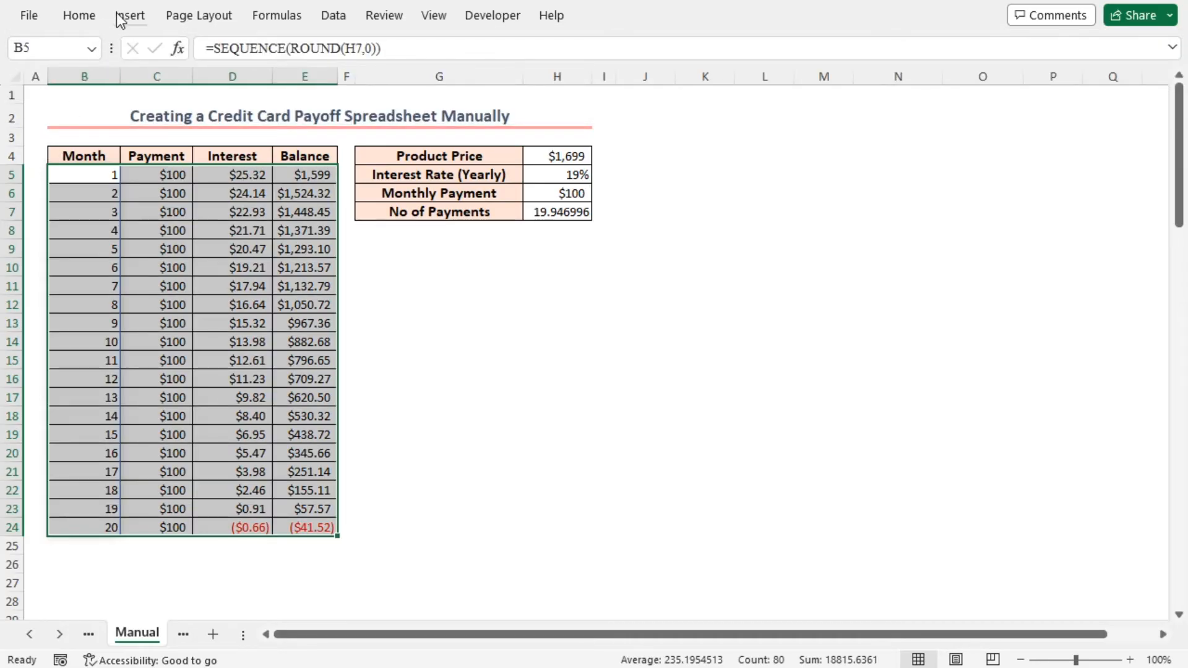
pyautogui.rightClick(121, 19)
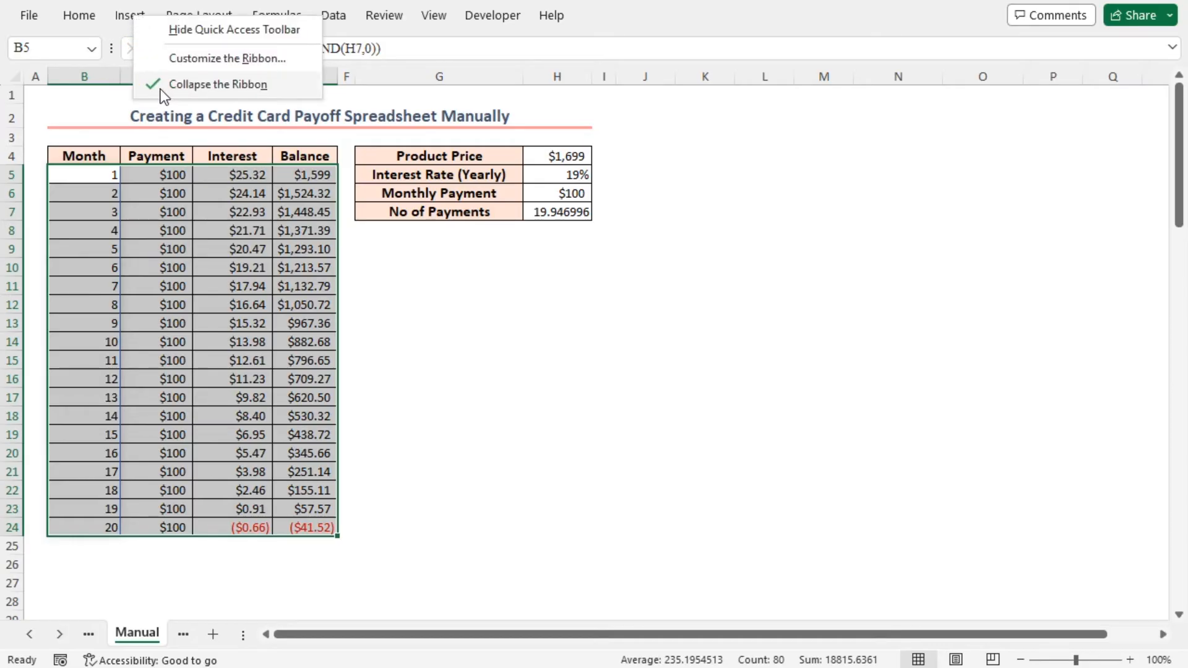
pyautogui.click(219, 84)
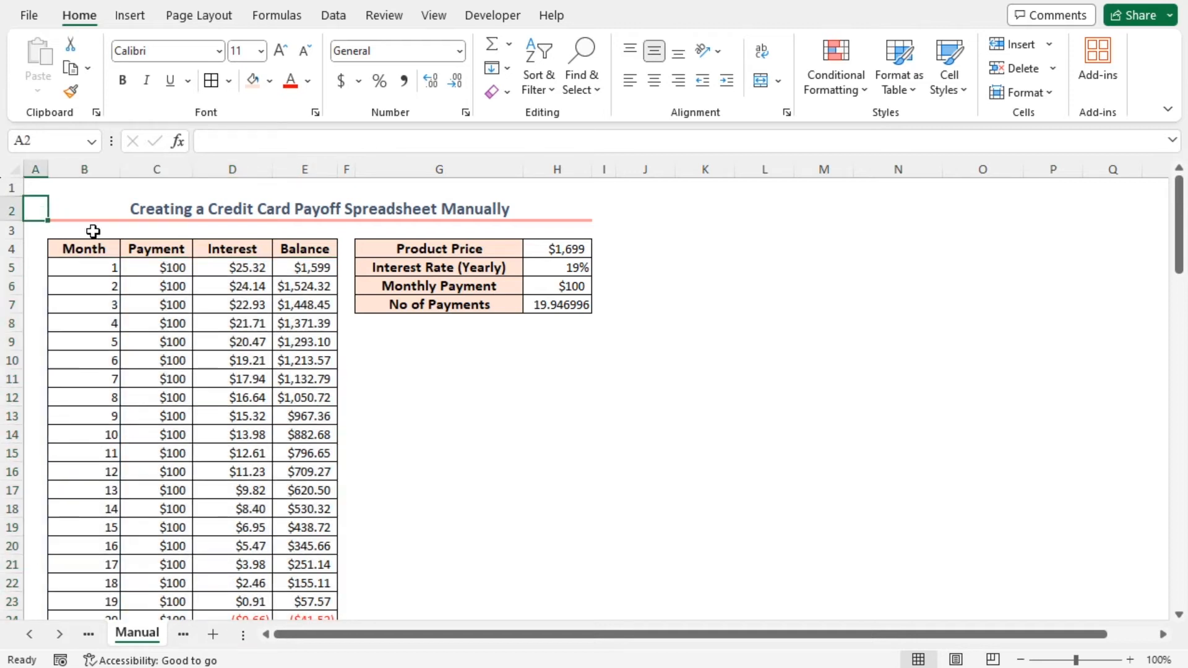
pyautogui.moveTo(194, 322)
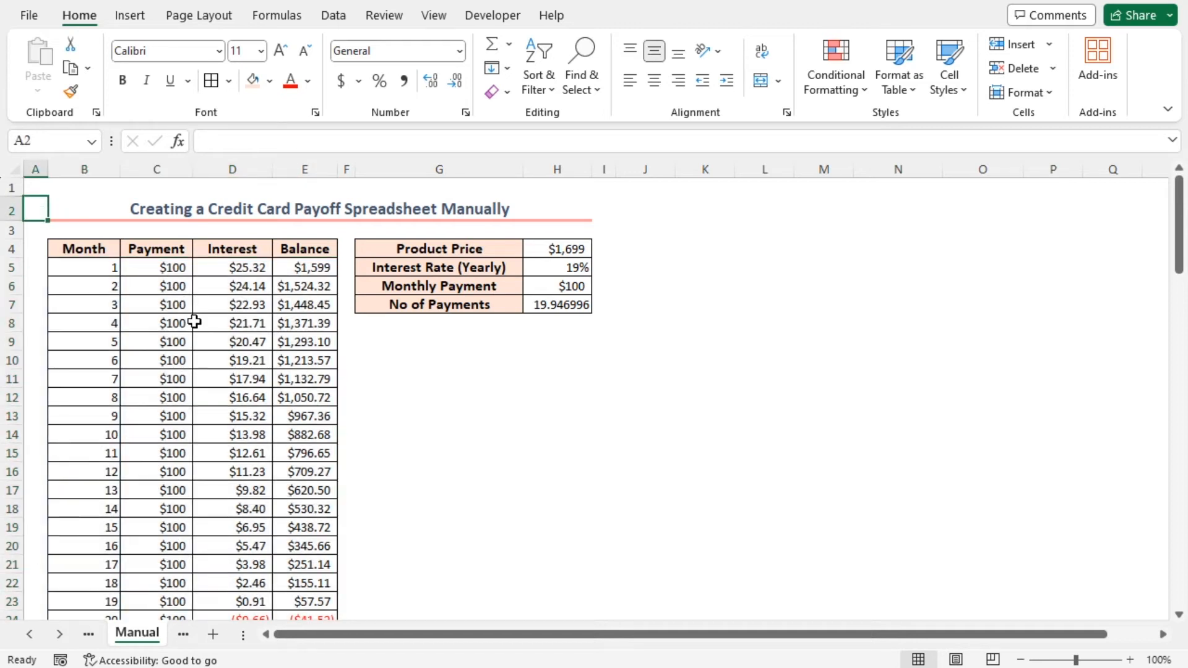
pyautogui.moveTo(212, 326)
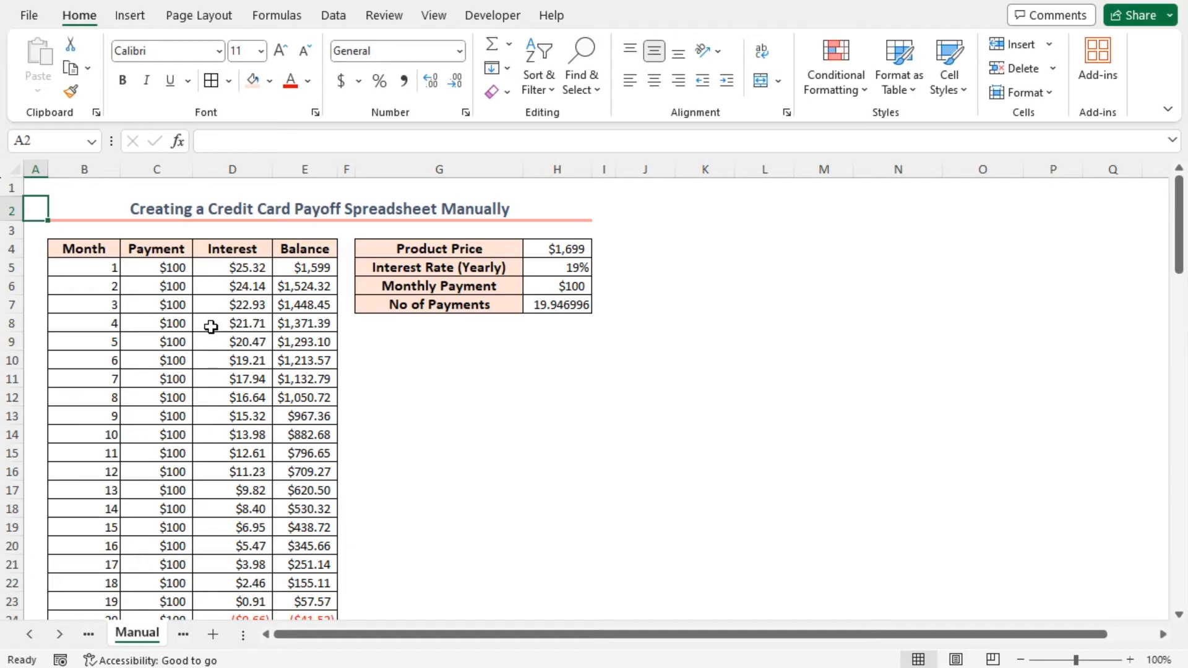
pyautogui.click(557, 286)
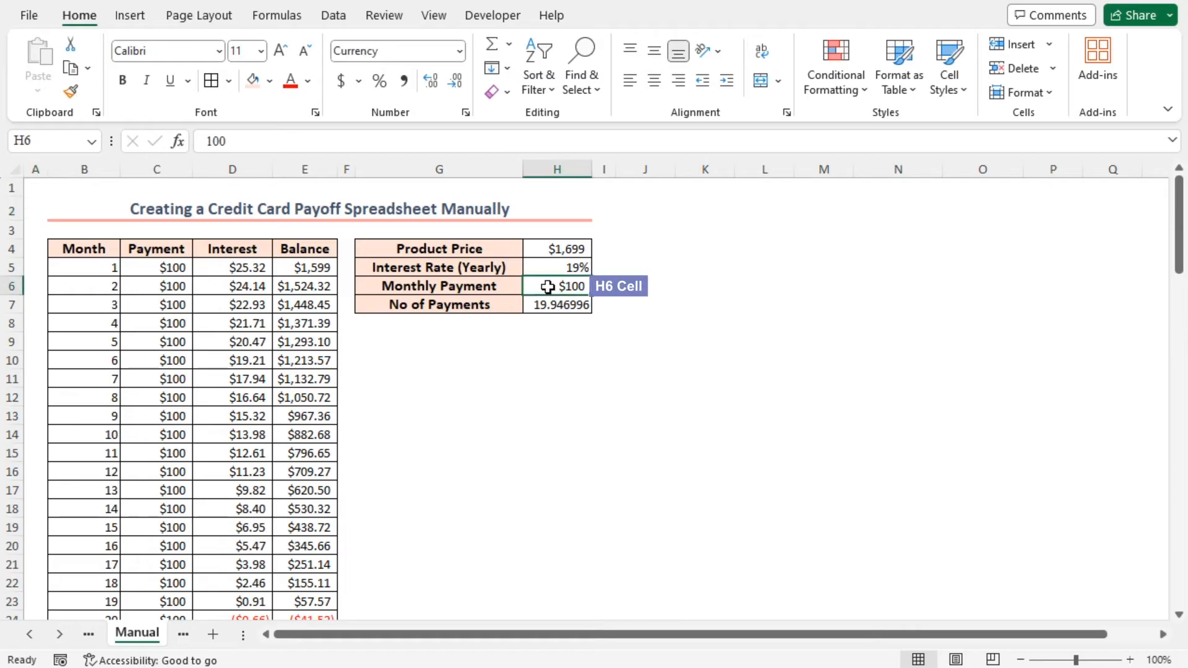
pyautogui.write('200')
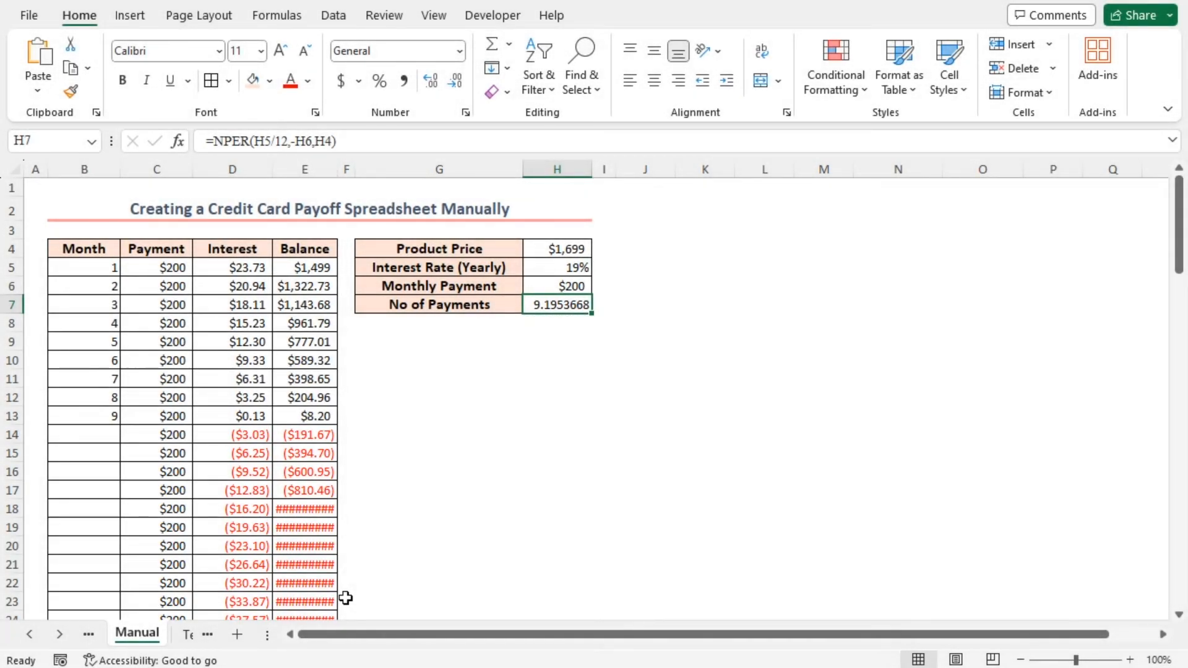
pyautogui.click(556, 286)
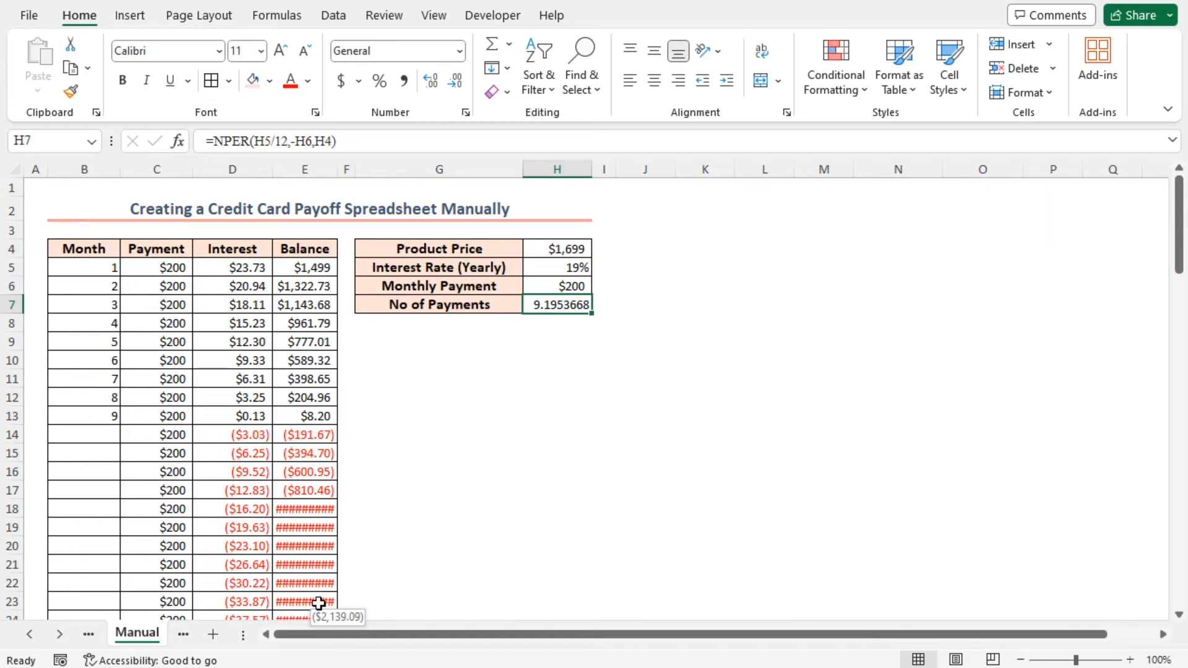
pyautogui.moveTo(337, 567)
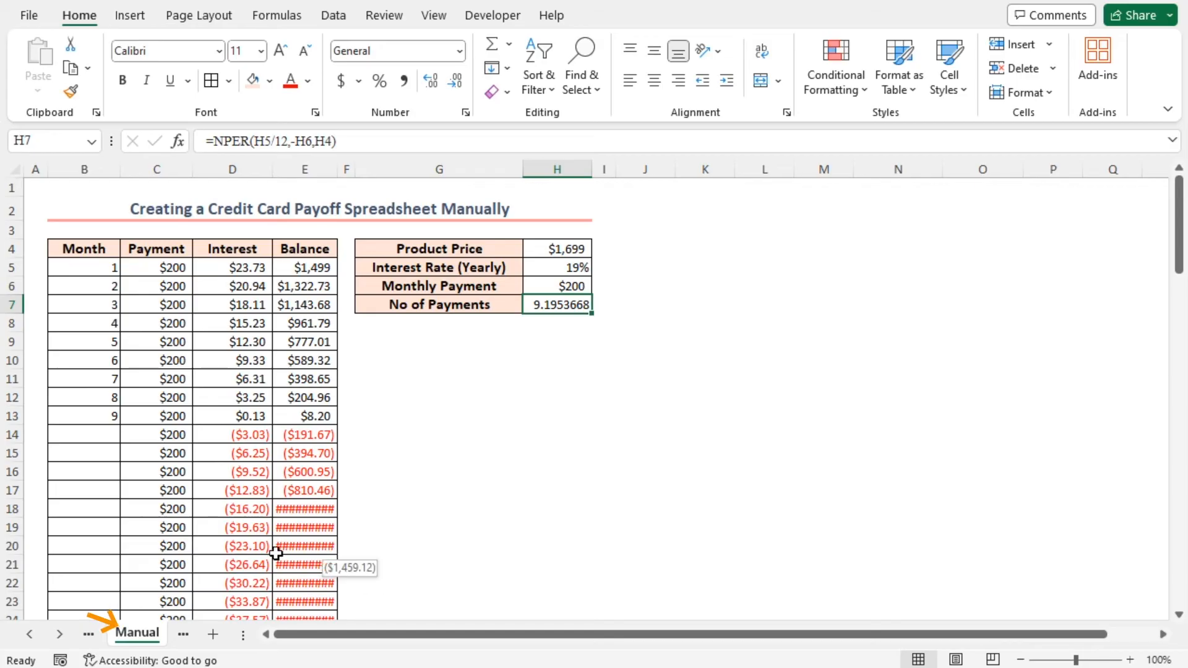
# - Choose View Code from the Manual sheet tab's context menu
pyautogui.rightClick(137, 635)
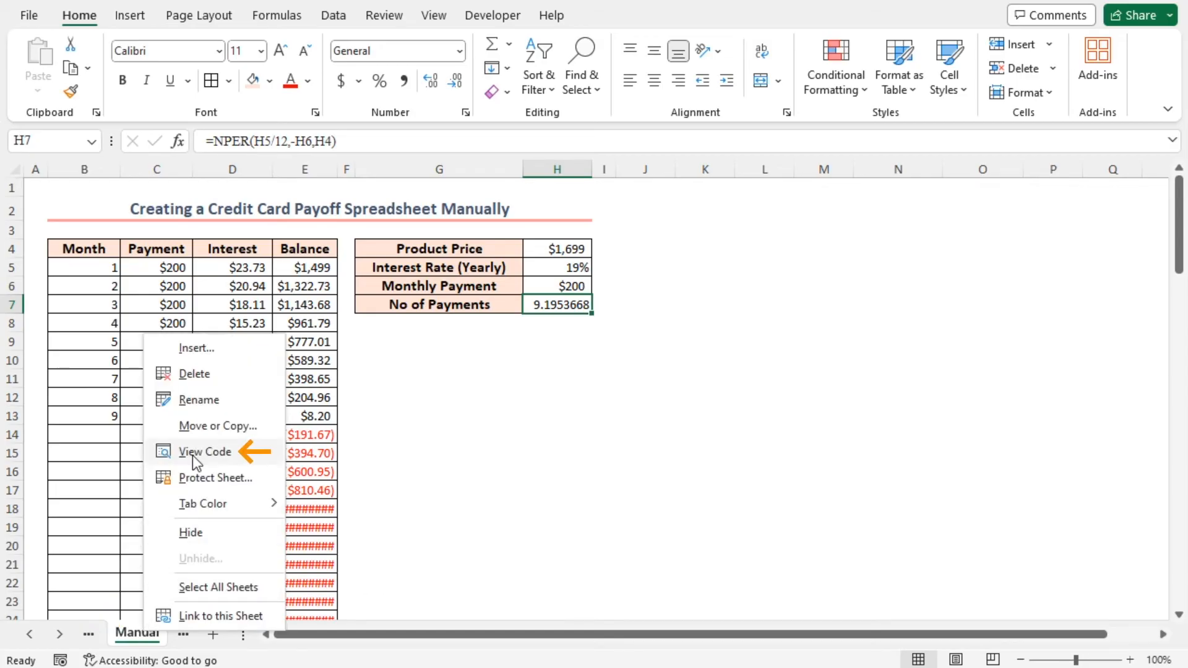
pyautogui.click(205, 452)
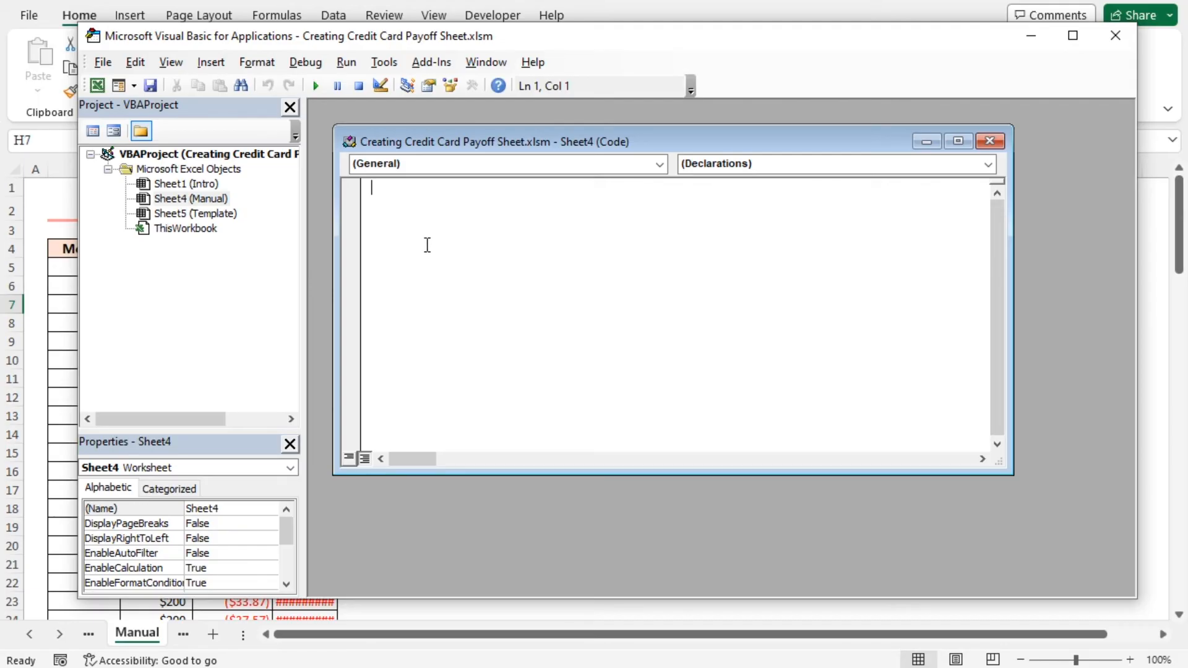
pyautogui.moveTo(446, 239)
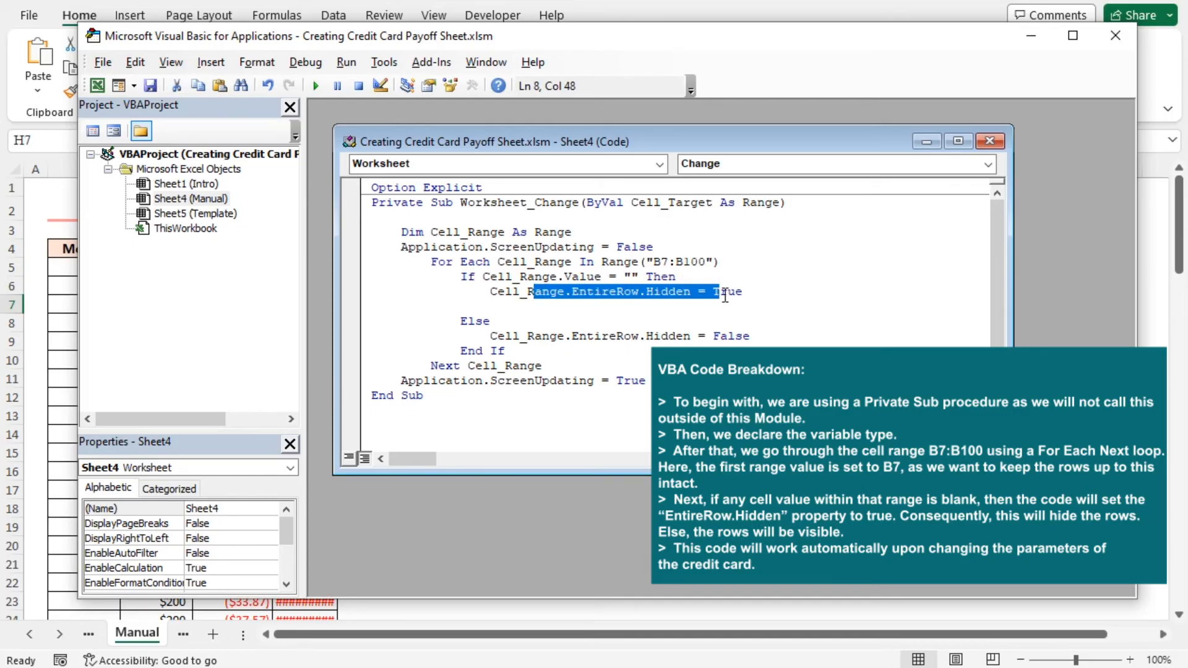
# - Enter the Worksheet_Change macro hiding rows with blank B7:B100 cells, then close the VBA editor
pyautogui.click(744, 292)
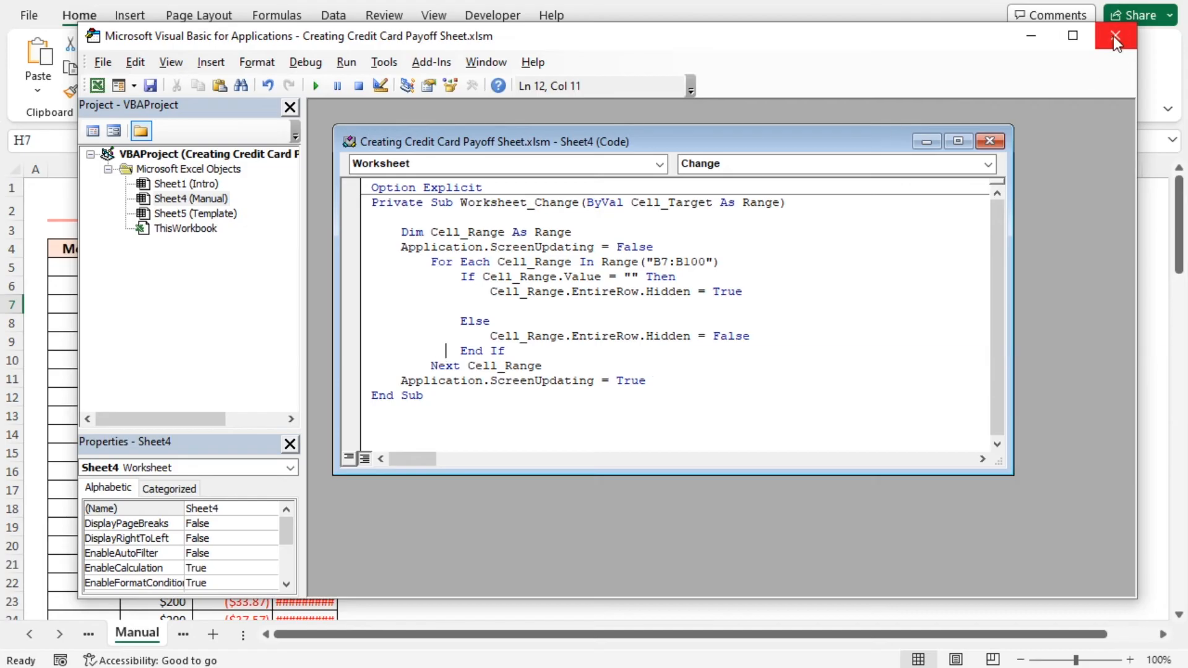
pyautogui.click(1114, 36)
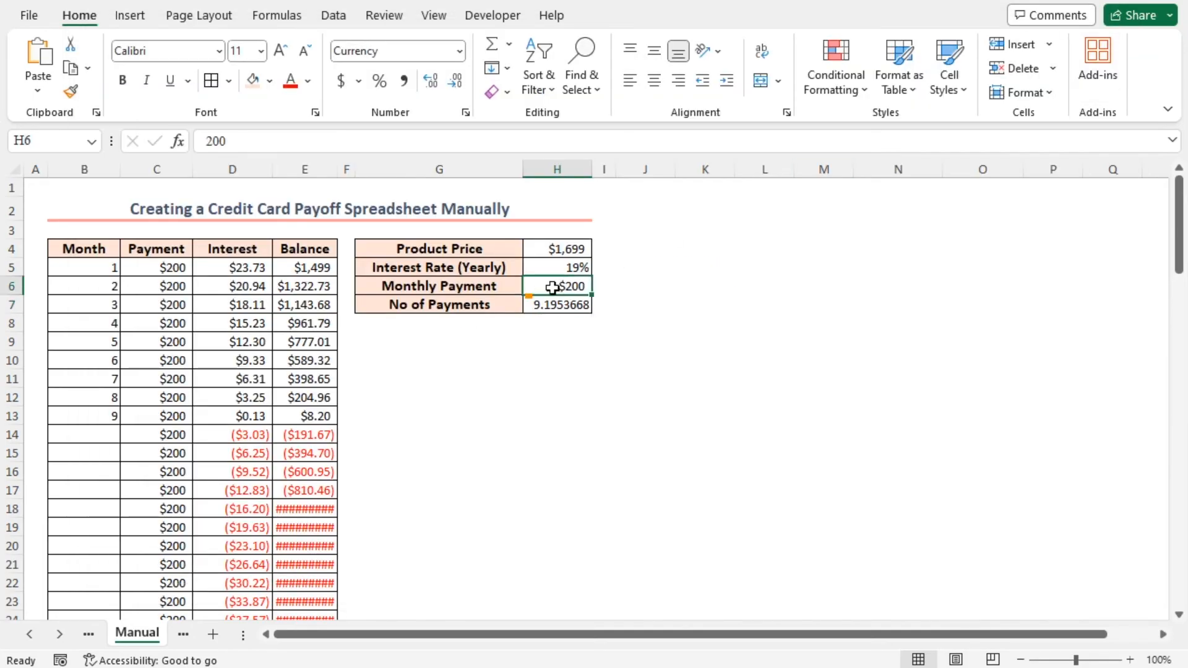
# - Enter a $150 monthly payment in H6, restore $200, then switch to the Template sheet
pyautogui.write('150')
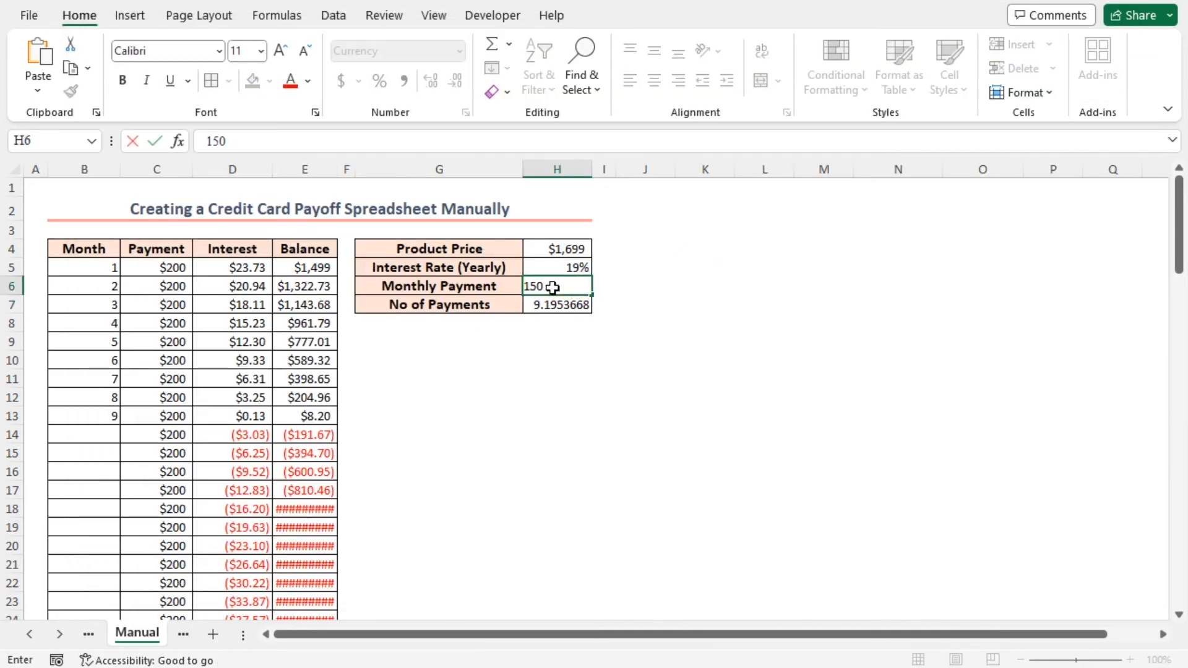
pyautogui.press('enter')
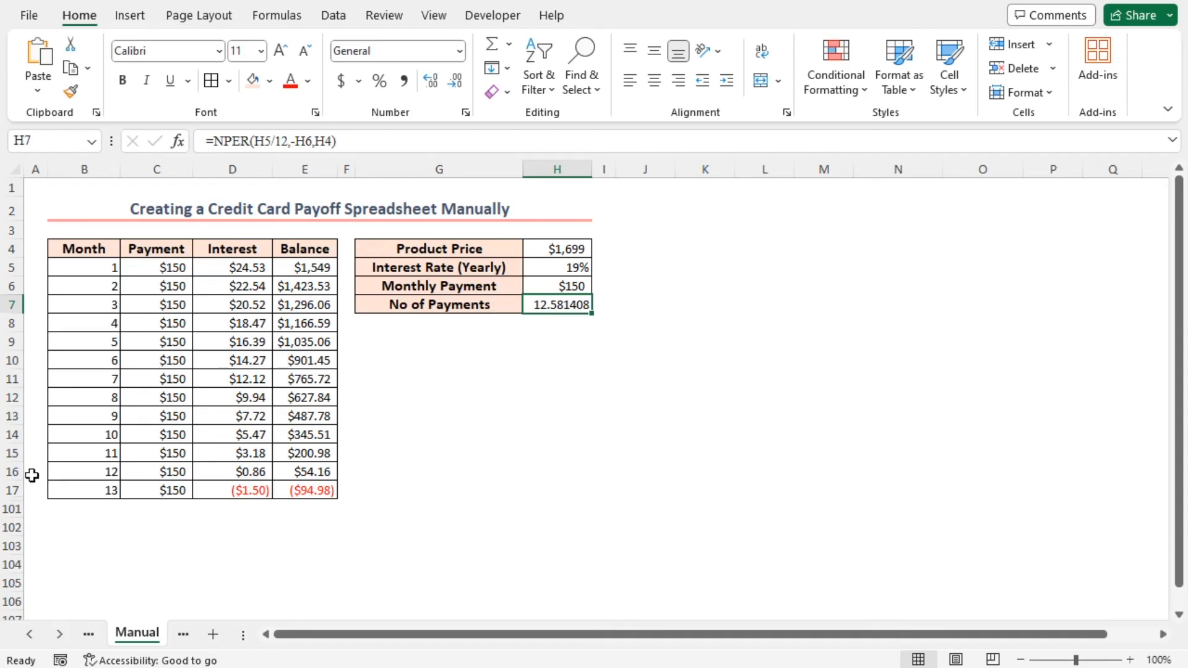
pyautogui.click(557, 286)
pyautogui.write('200')
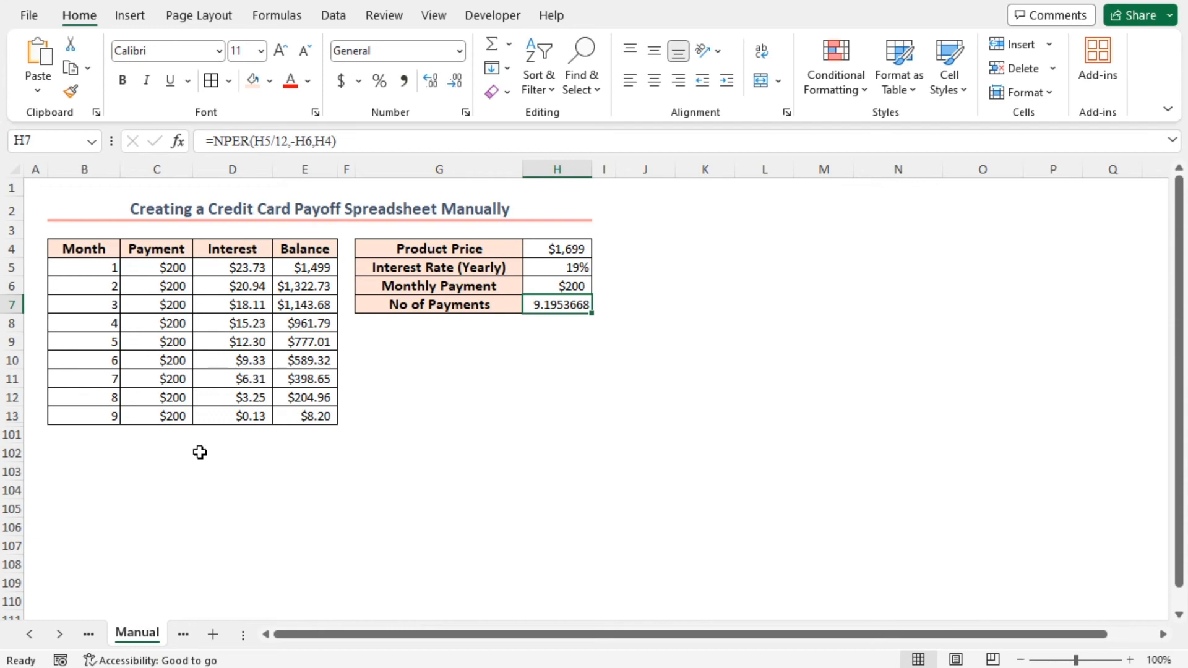
pyautogui.click(142, 632)
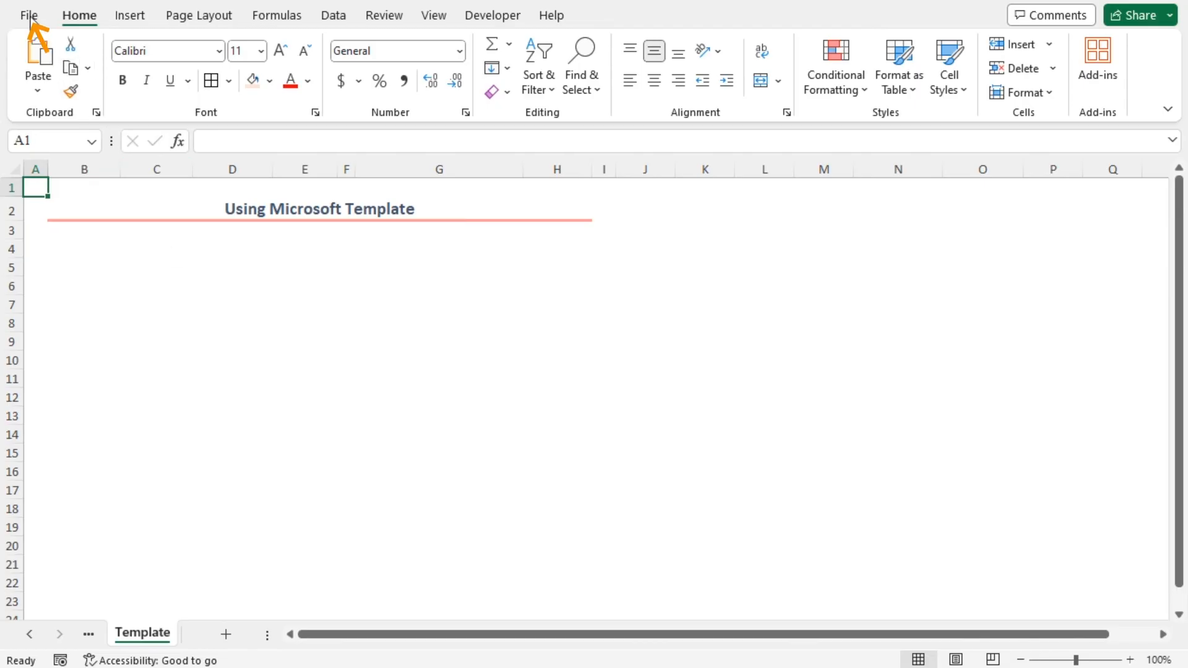
# - Search New workbook templates for 'credit card' and preview the Credit card payoff calculator
pyautogui.click(27, 15)
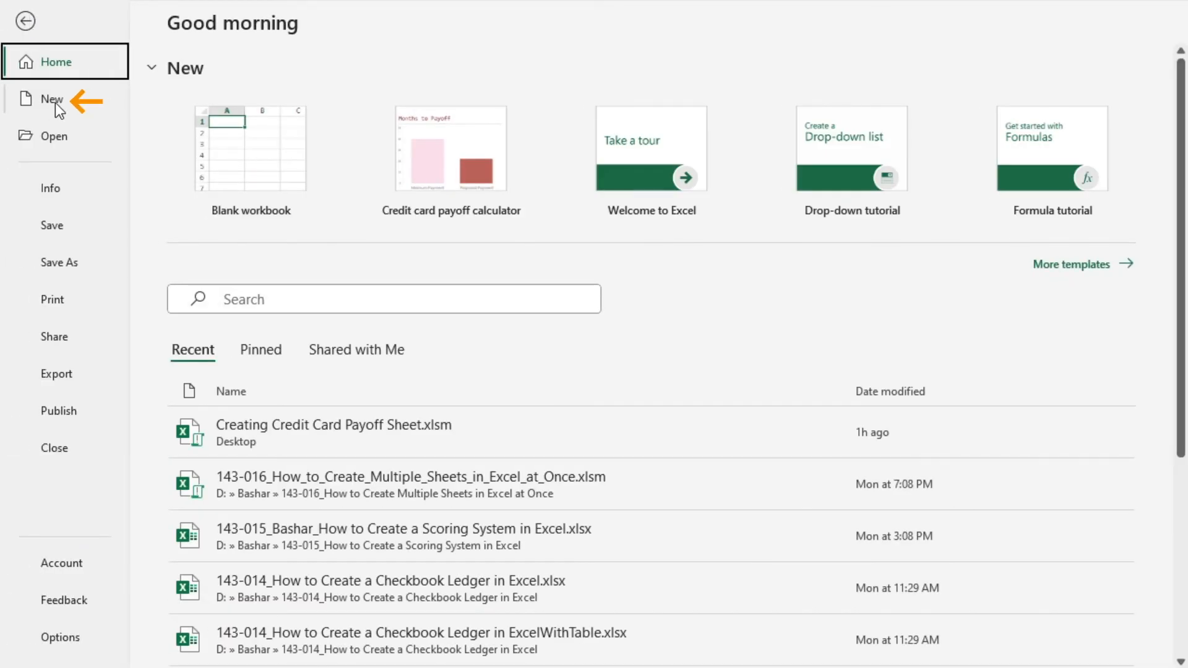
pyautogui.click(52, 99)
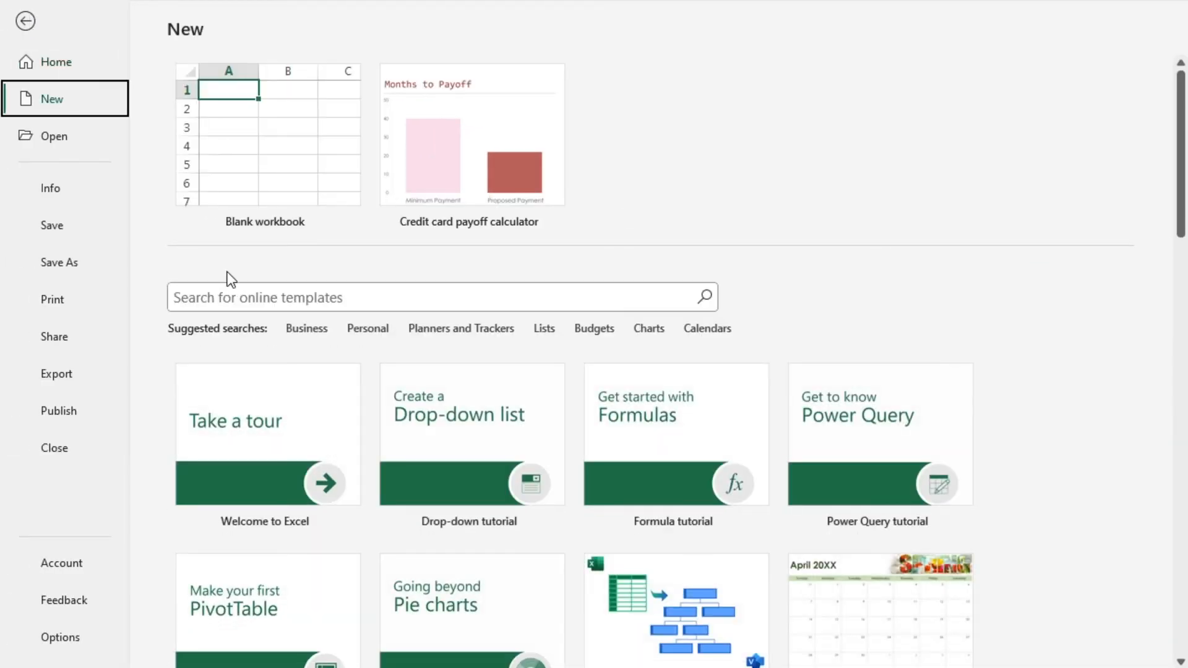
pyautogui.click(439, 296)
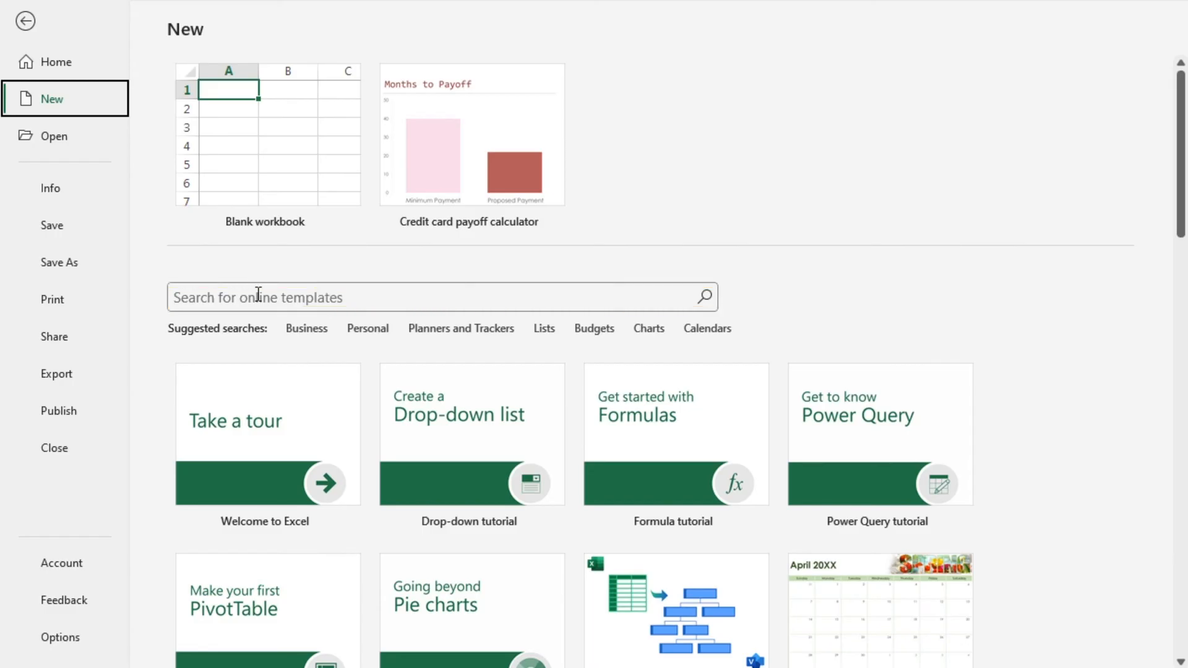
pyautogui.press('alt+f+n')
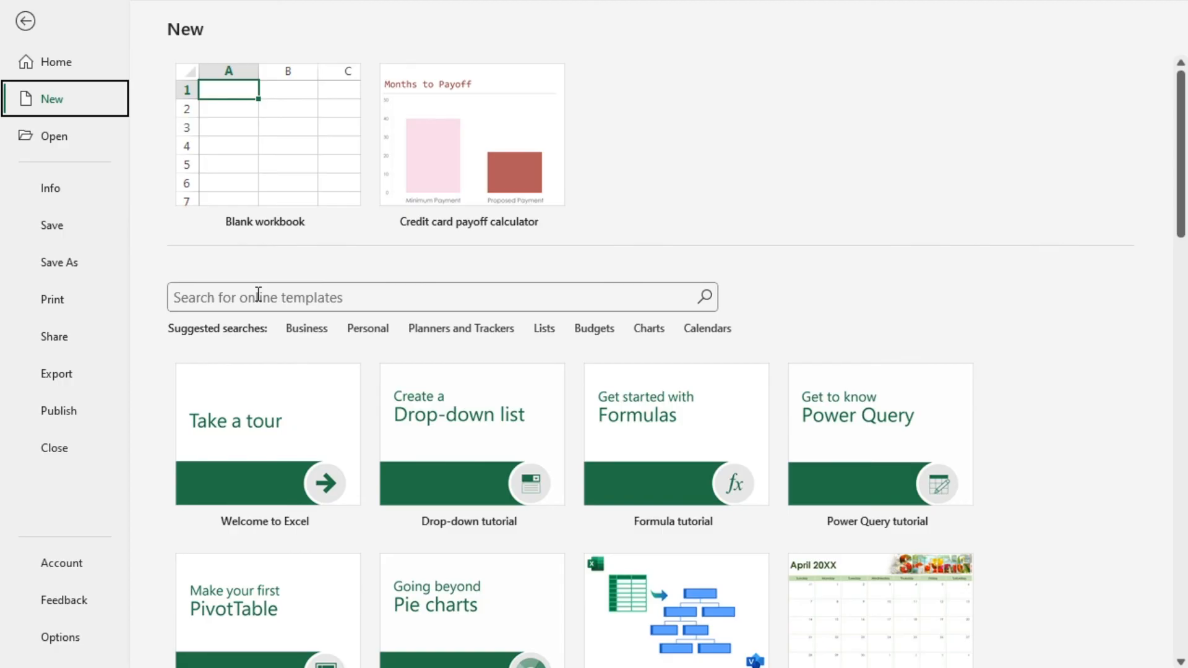
pyautogui.write('c')
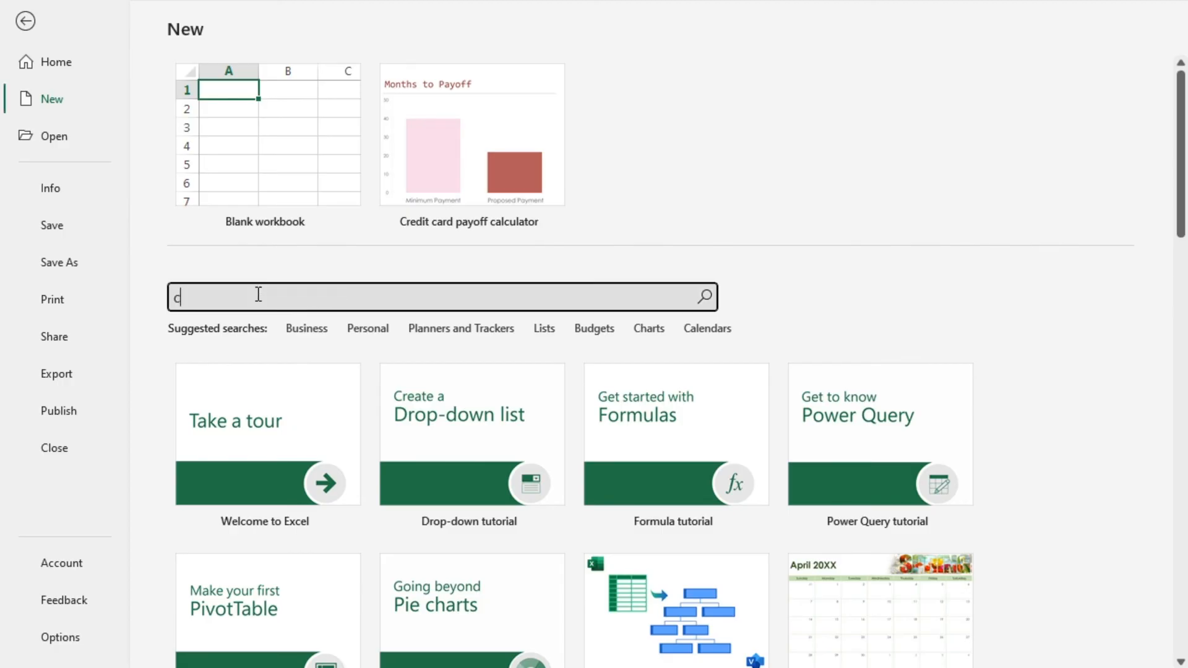
pyautogui.write('redit card')
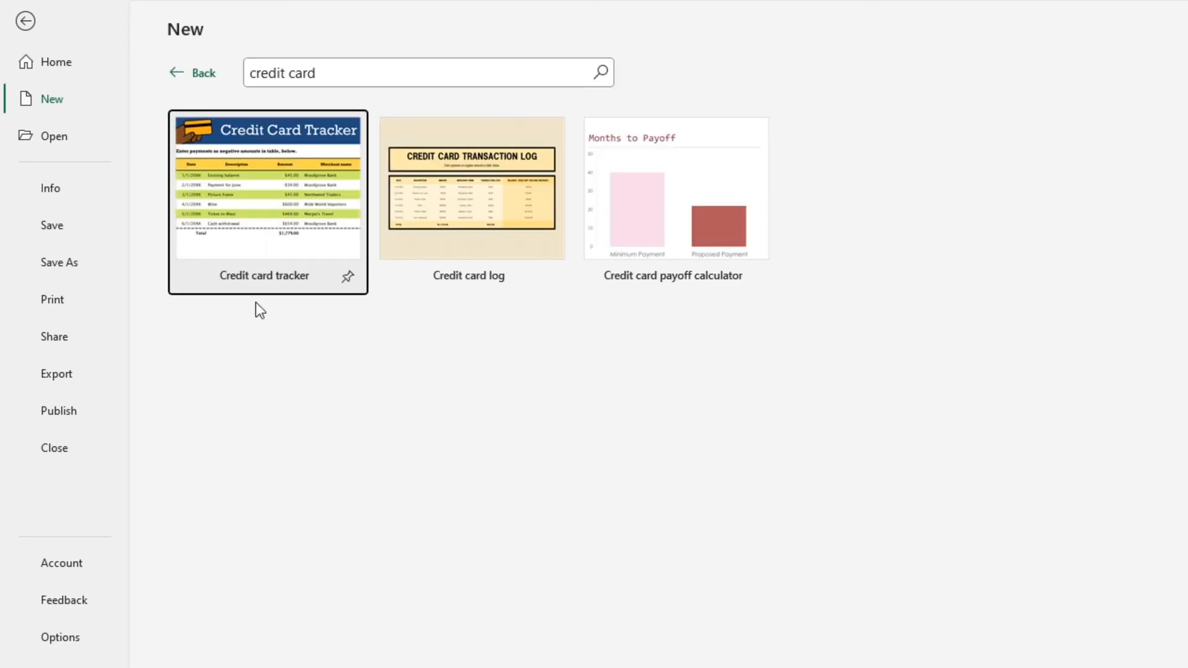
pyautogui.moveTo(673, 201)
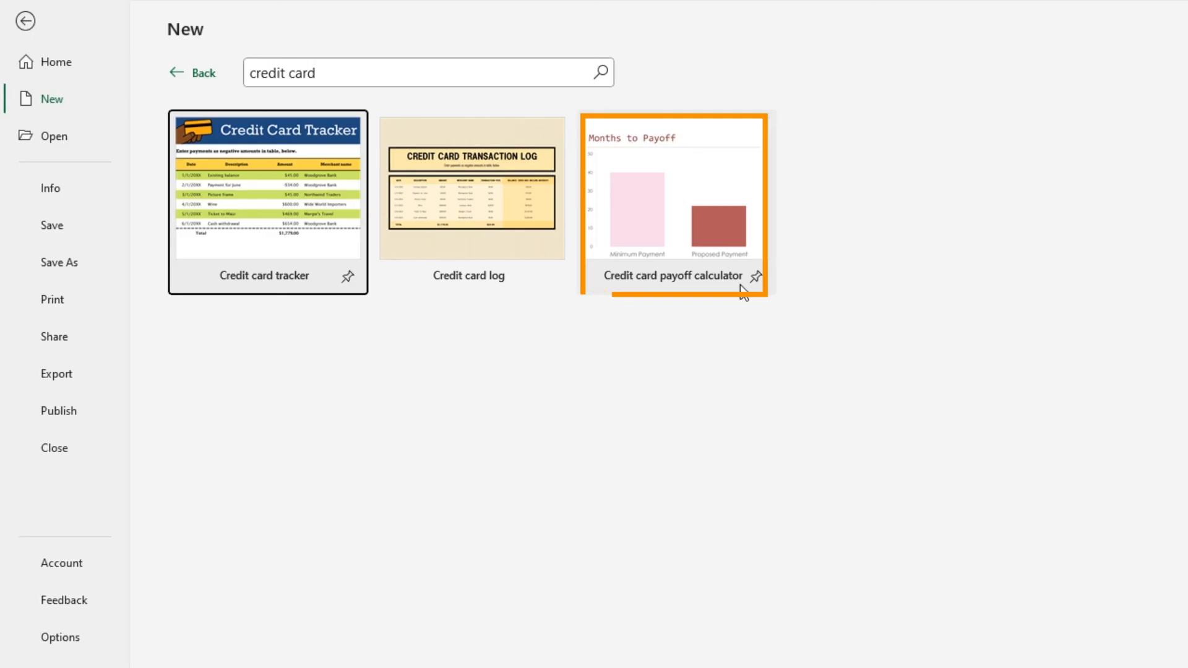
pyautogui.click(672, 203)
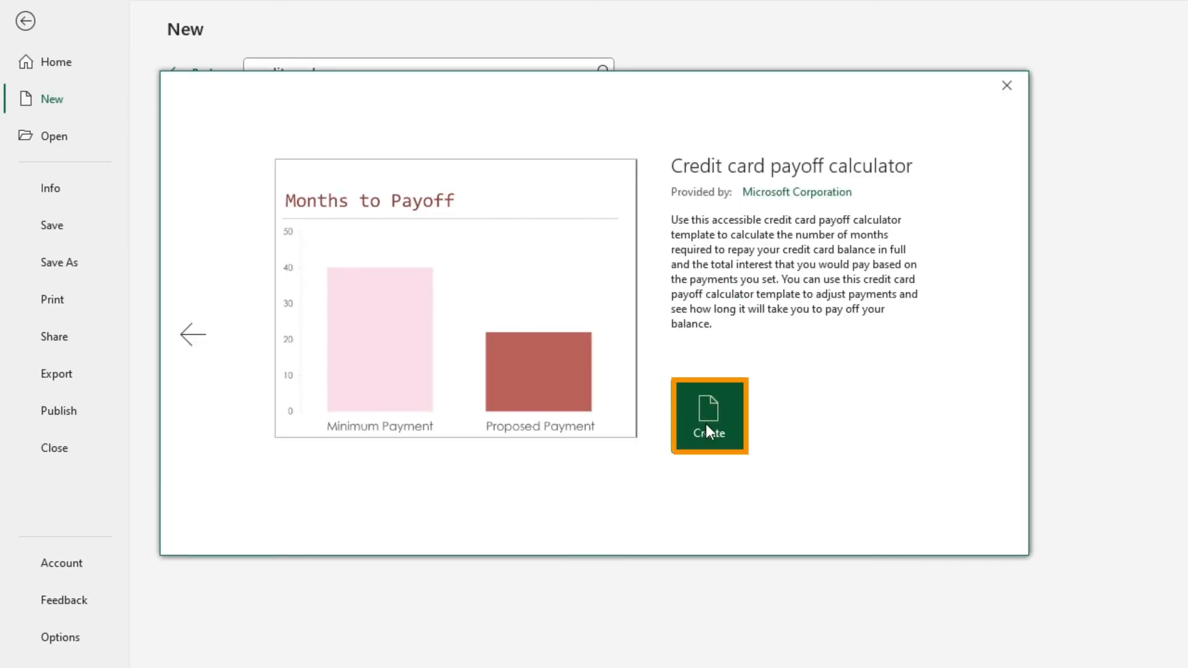
# - Create the new Credit card payoff calculator workbook from the preview dialog
pyautogui.click(708, 415)
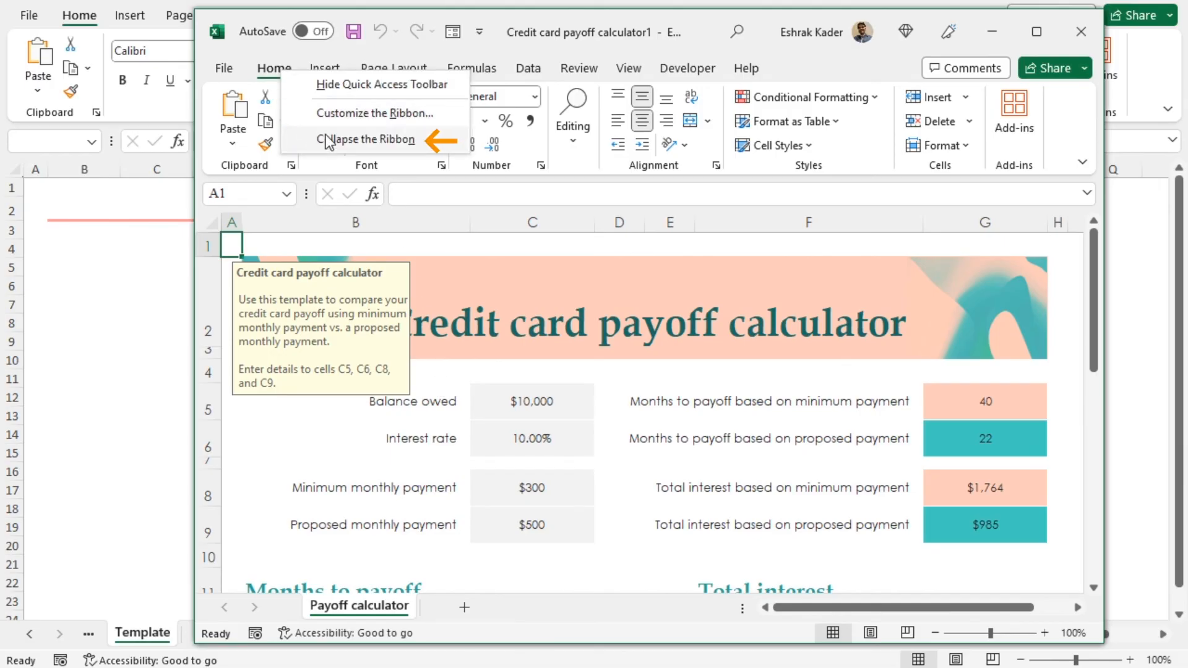
# - Collapse the ribbon, inspect the interest rate and proposed payment inputs, and scroll to the charts
pyautogui.click(366, 139)
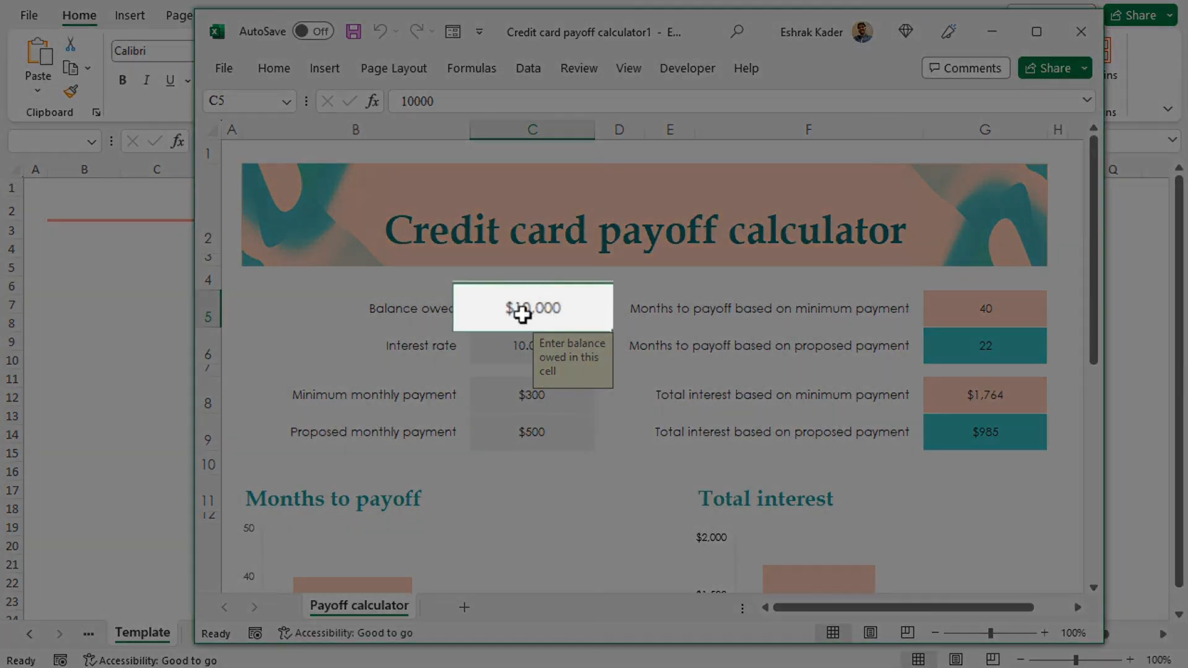
pyautogui.click(531, 345)
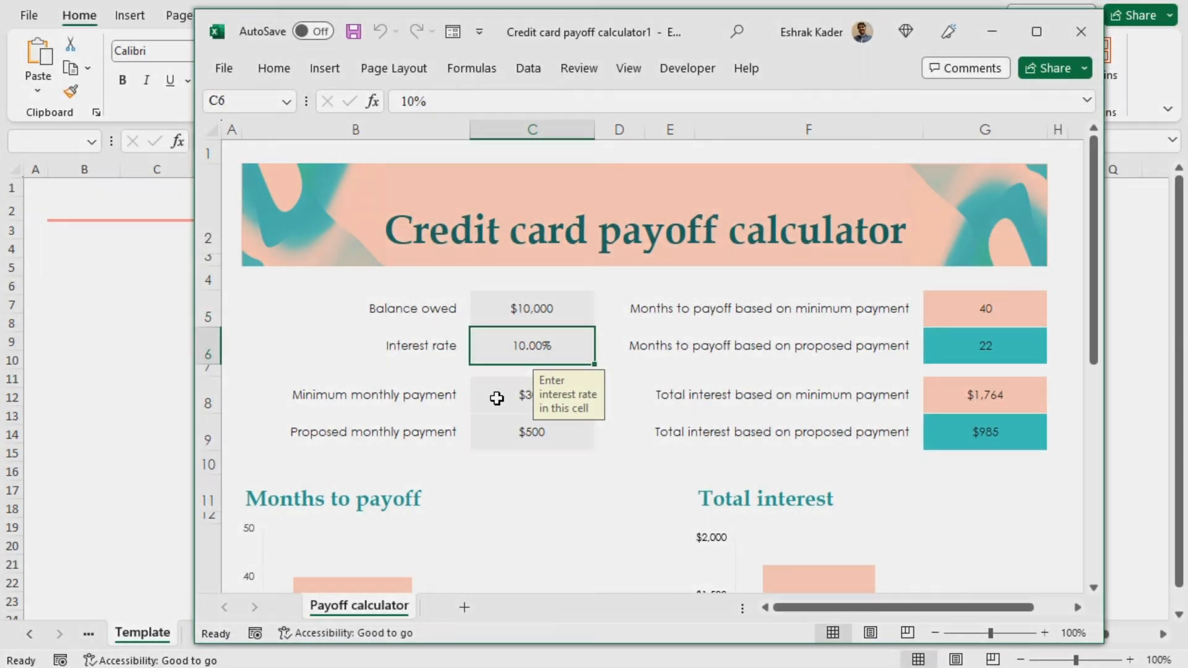
pyautogui.click(531, 432)
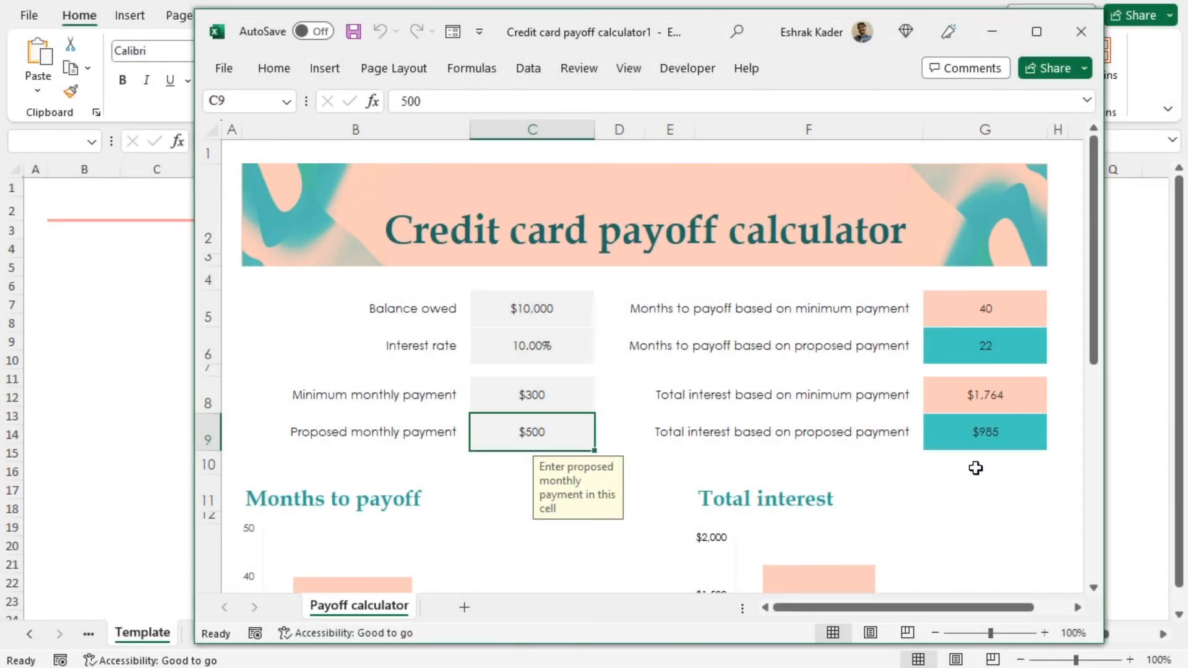
pyautogui.moveTo(919, 458)
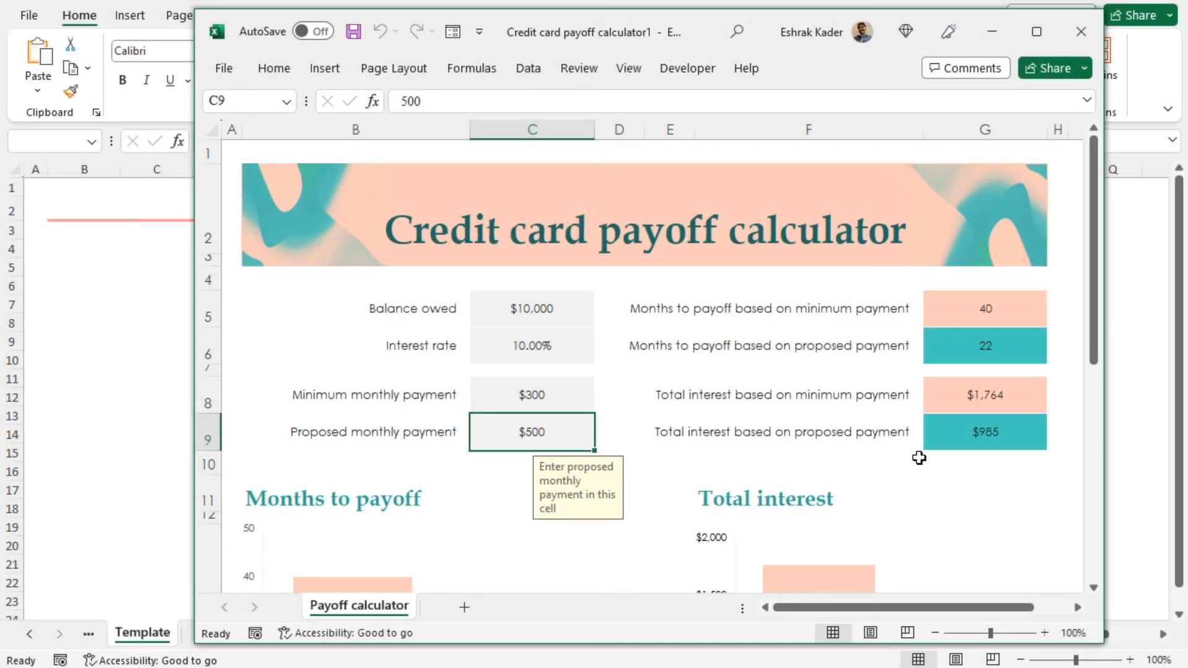
pyautogui.scroll(-3)
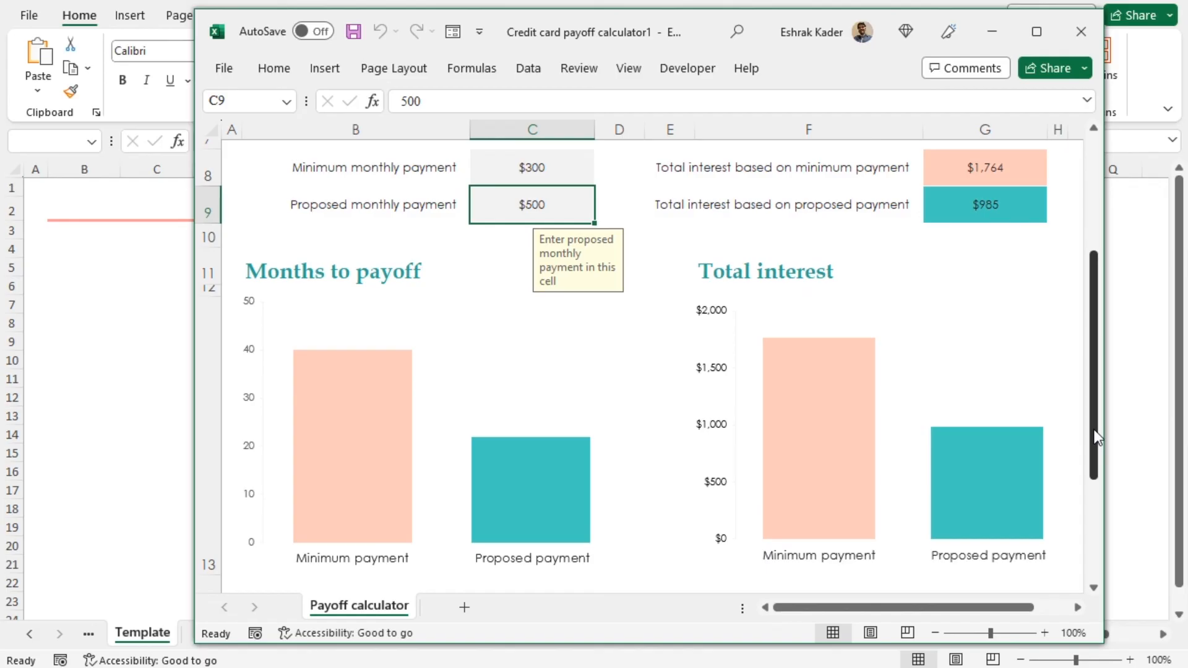
pyautogui.moveTo(459, 296)
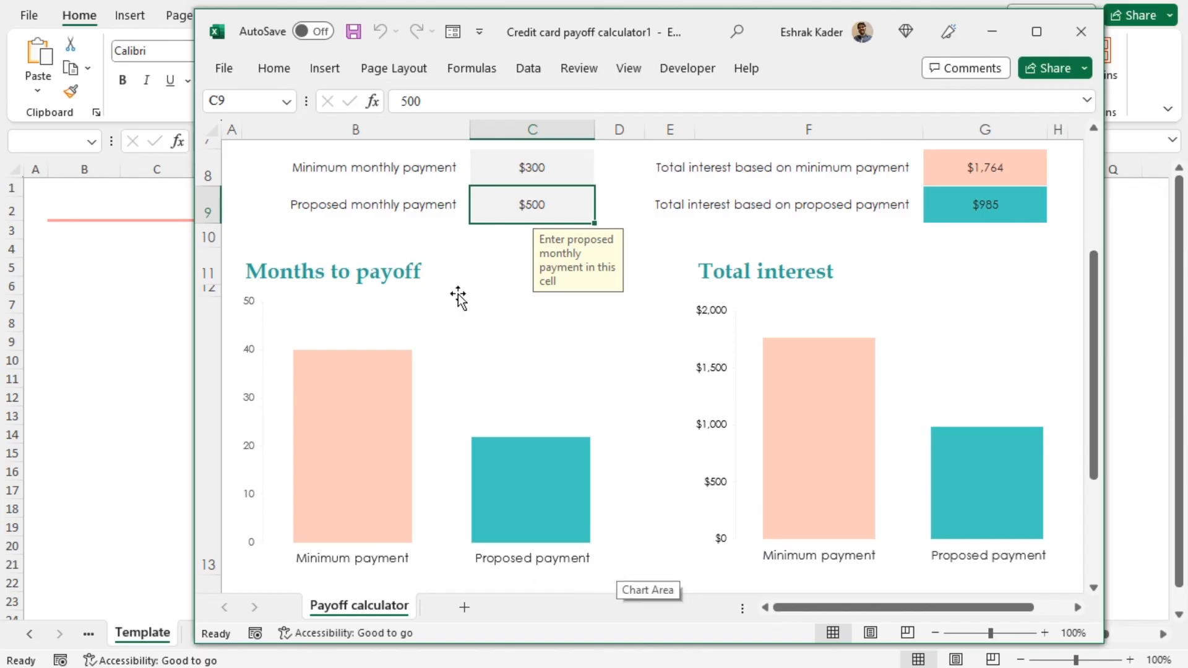